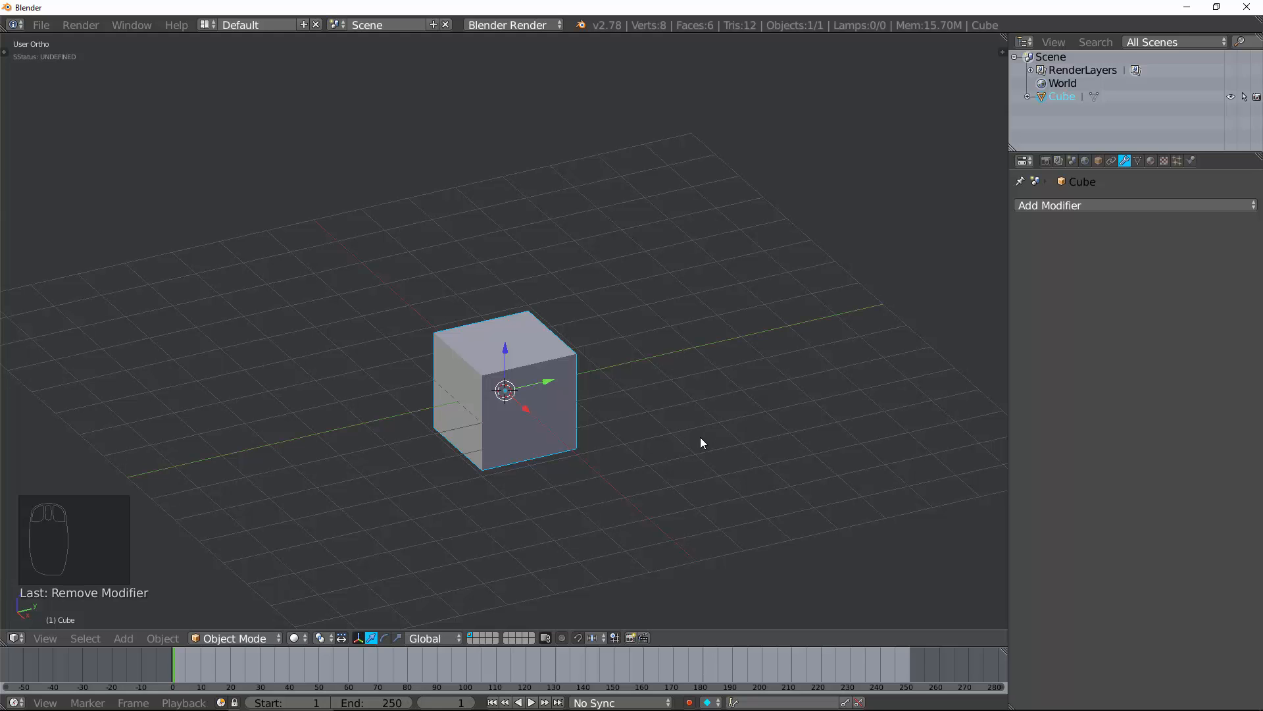
mouse_move(635, 447)
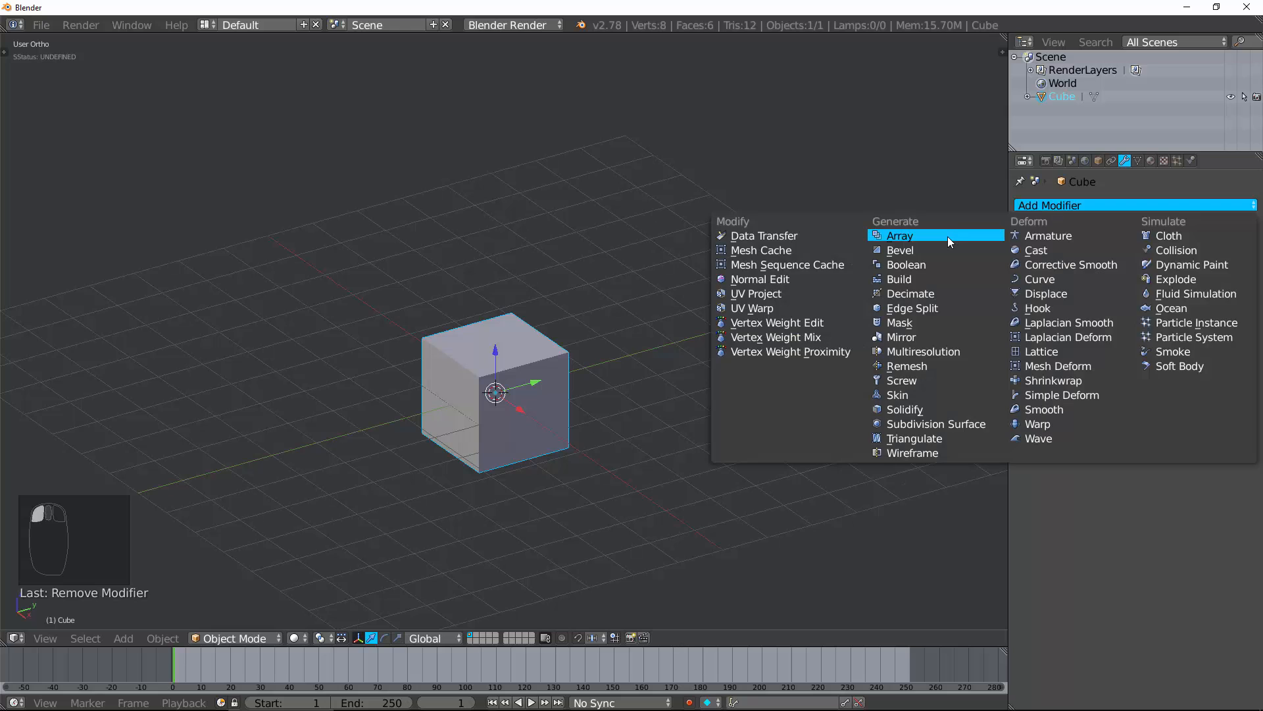
- Add an Array modifier from the Generate list to the cube
click(898, 236)
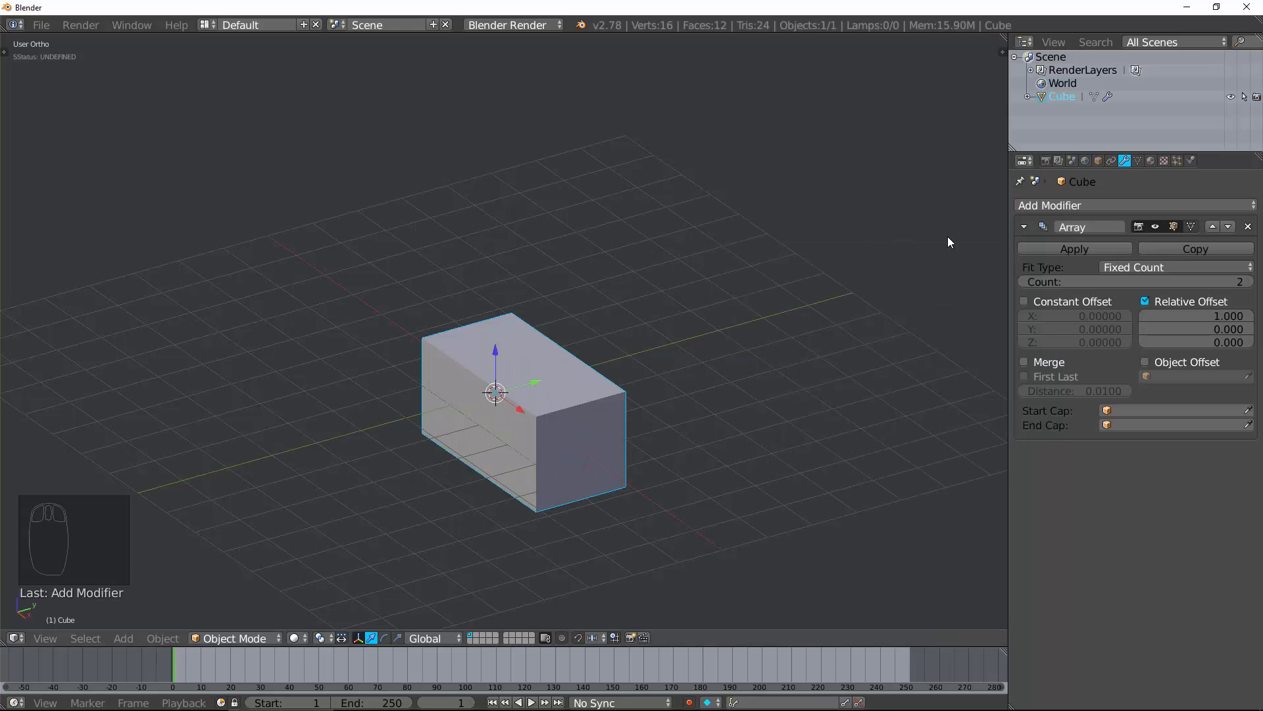
- Raise the Array count to 6 with Relative Offset X 1.2, then zoom in on the row
click(1247, 280)
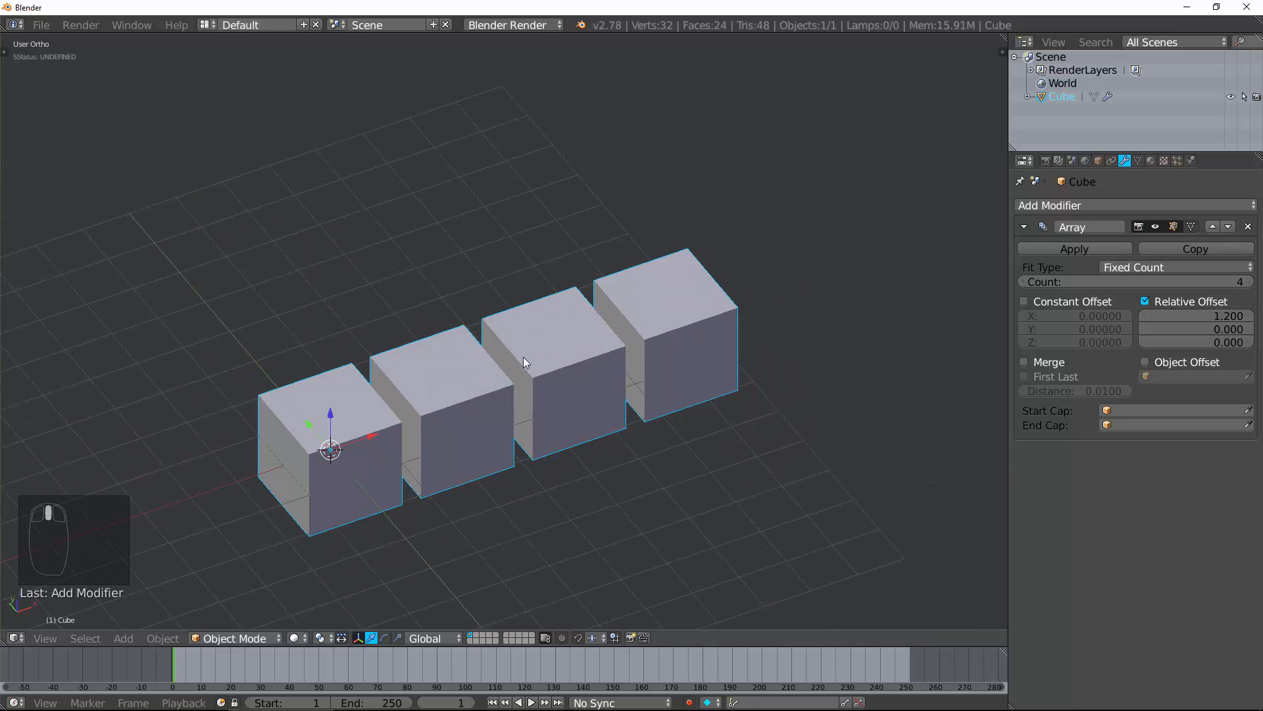
click(1248, 281)
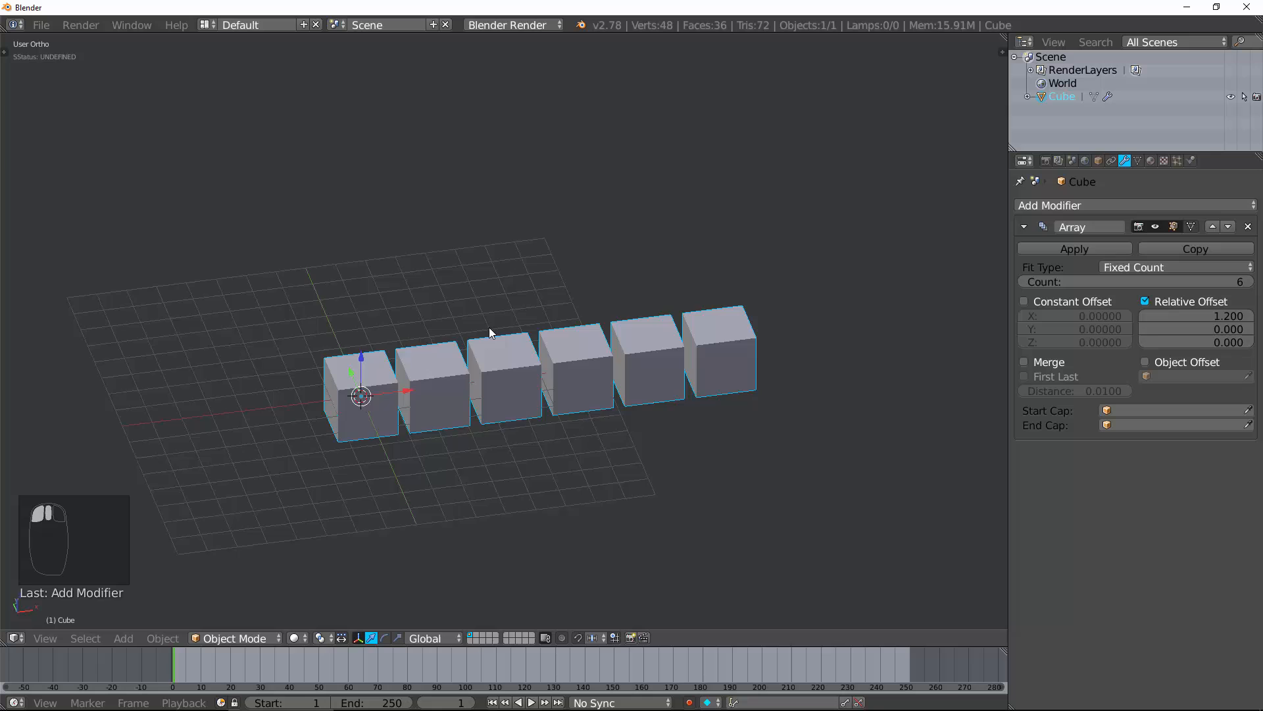
drag(487, 333, 539, 371)
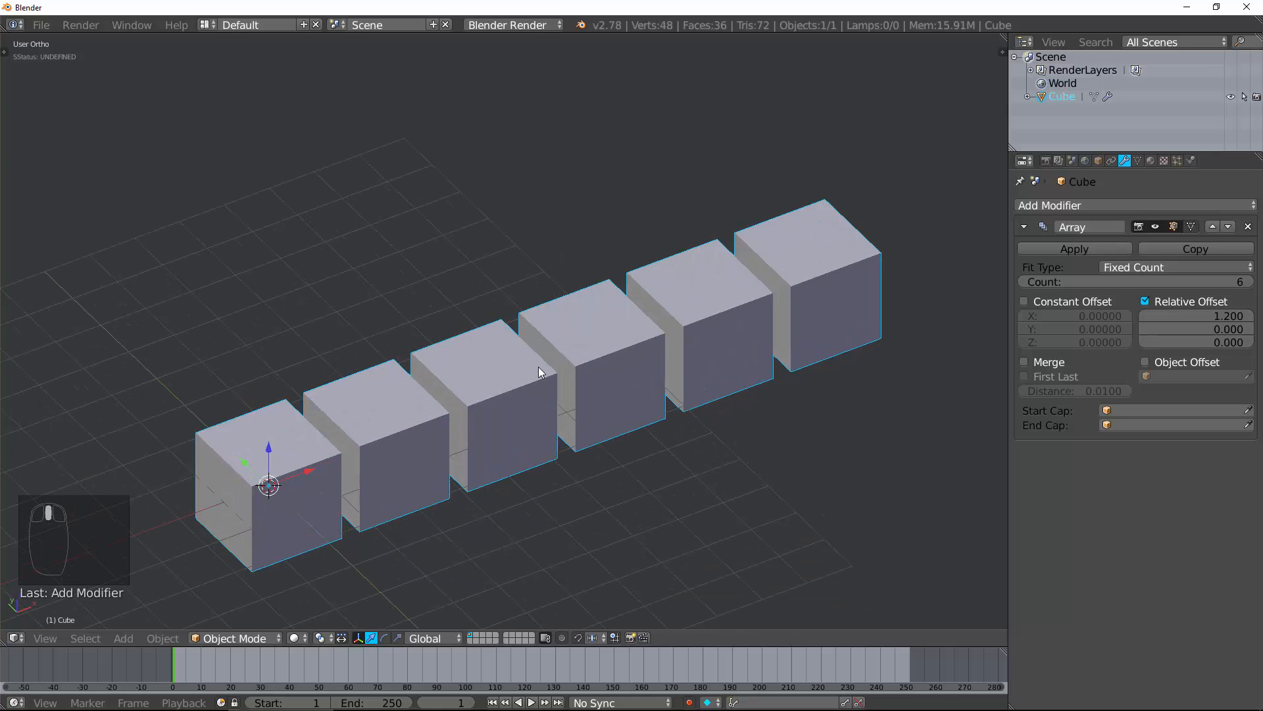
mouse_move(567, 378)
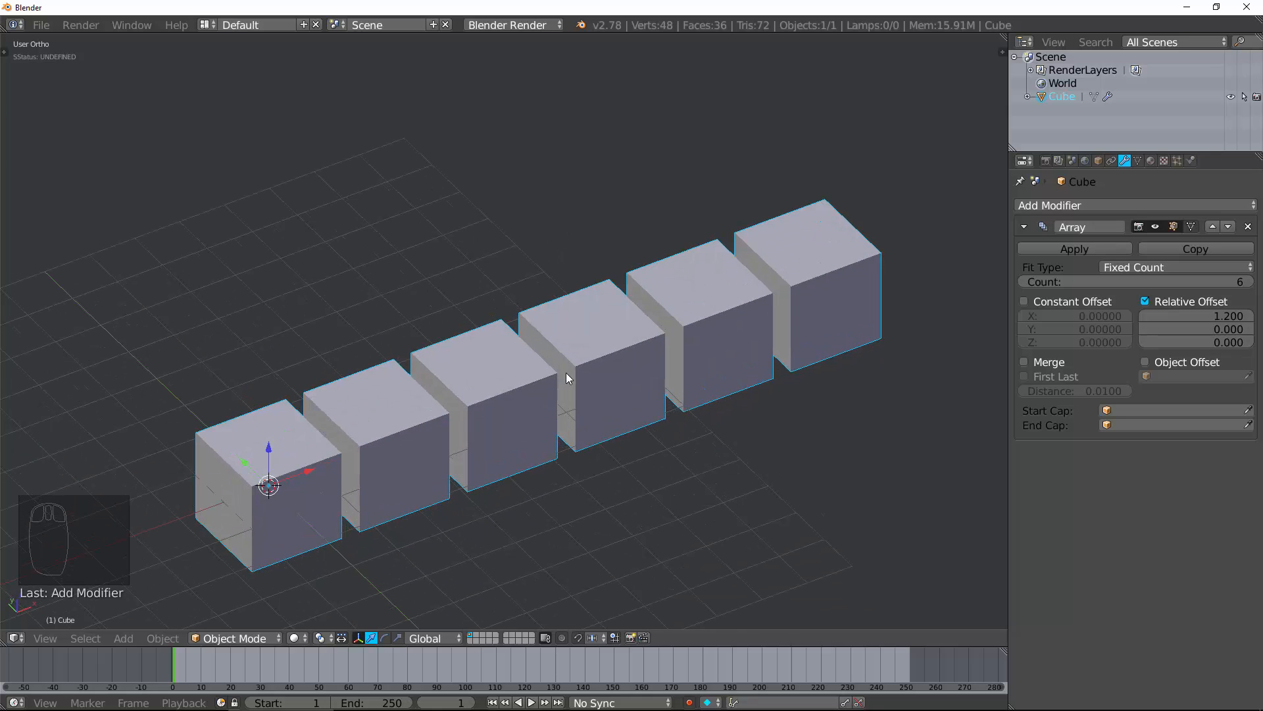
mouse_move(697, 342)
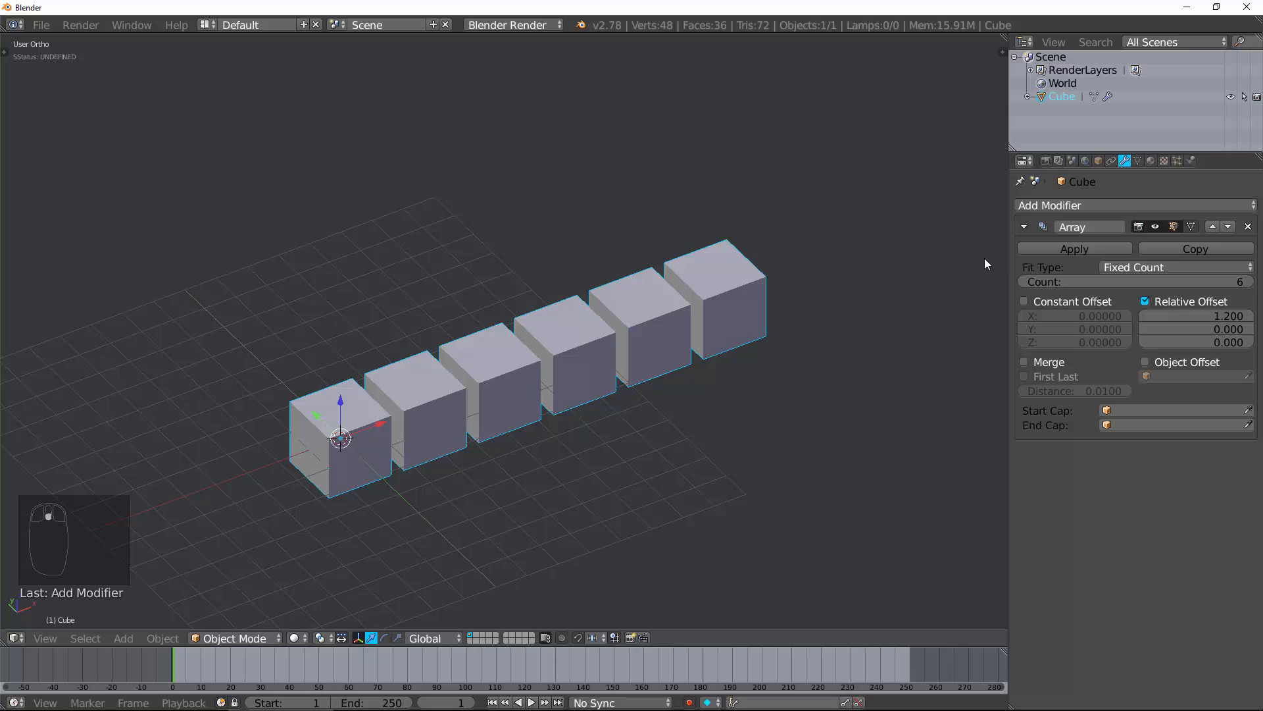
mouse_move(1095, 384)
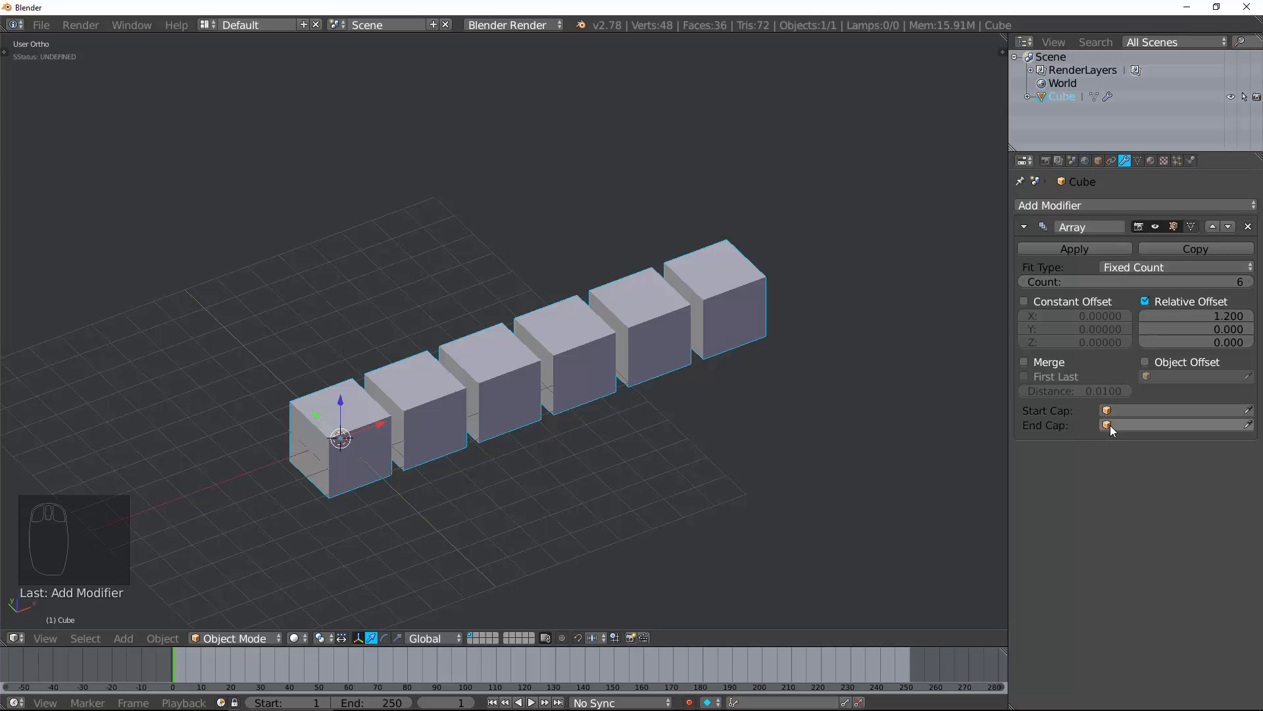
mouse_move(1135, 281)
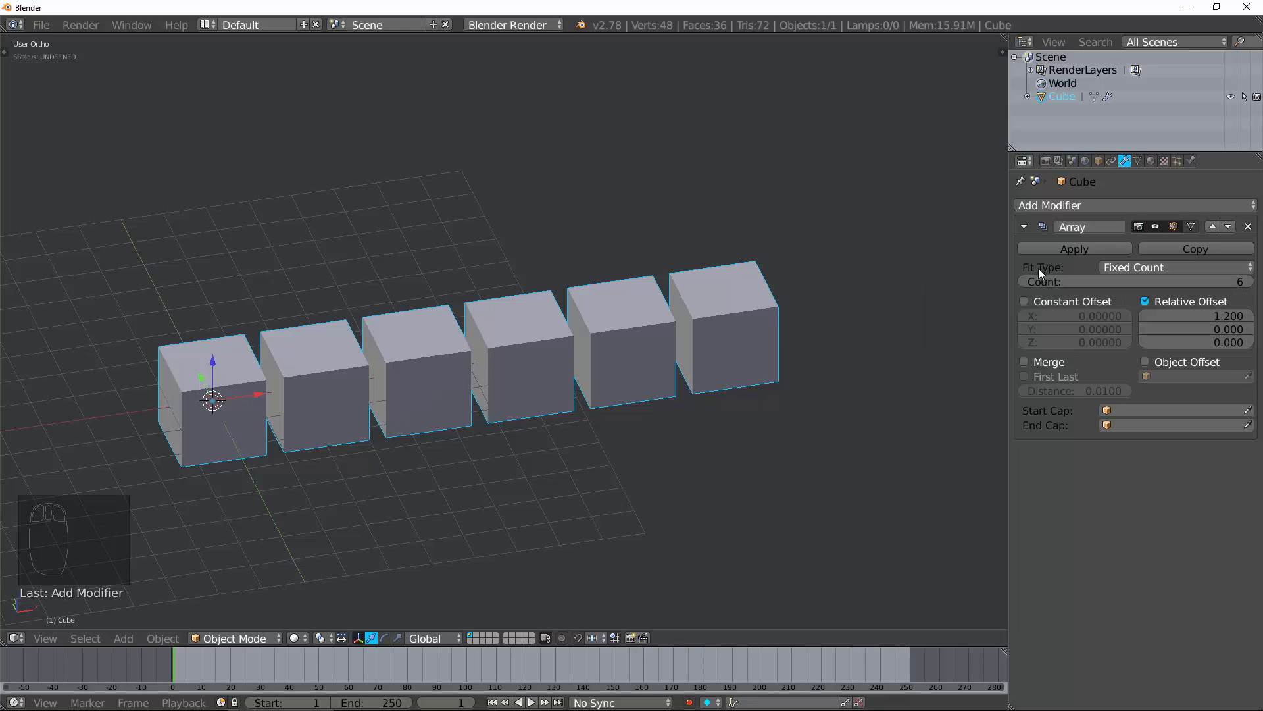
mouse_move(1046, 274)
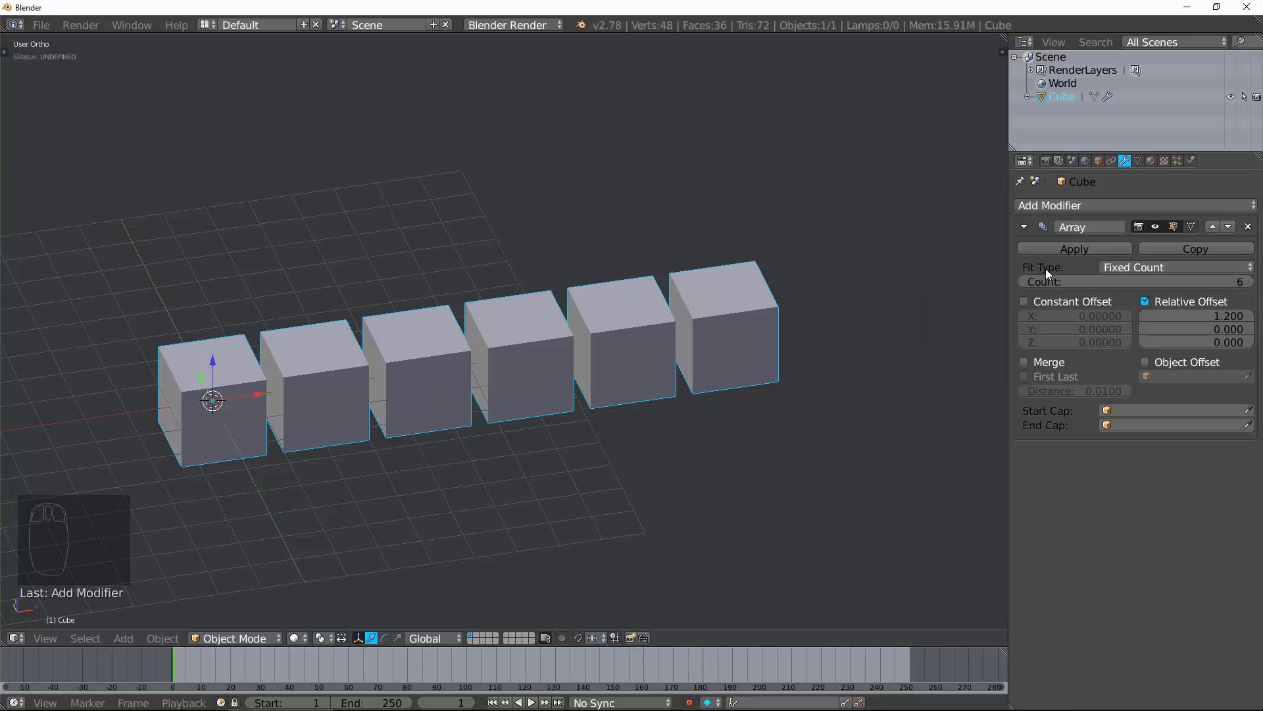
- Keep Fit Type on Fixed Count and bring the array count to 12
click(1173, 267)
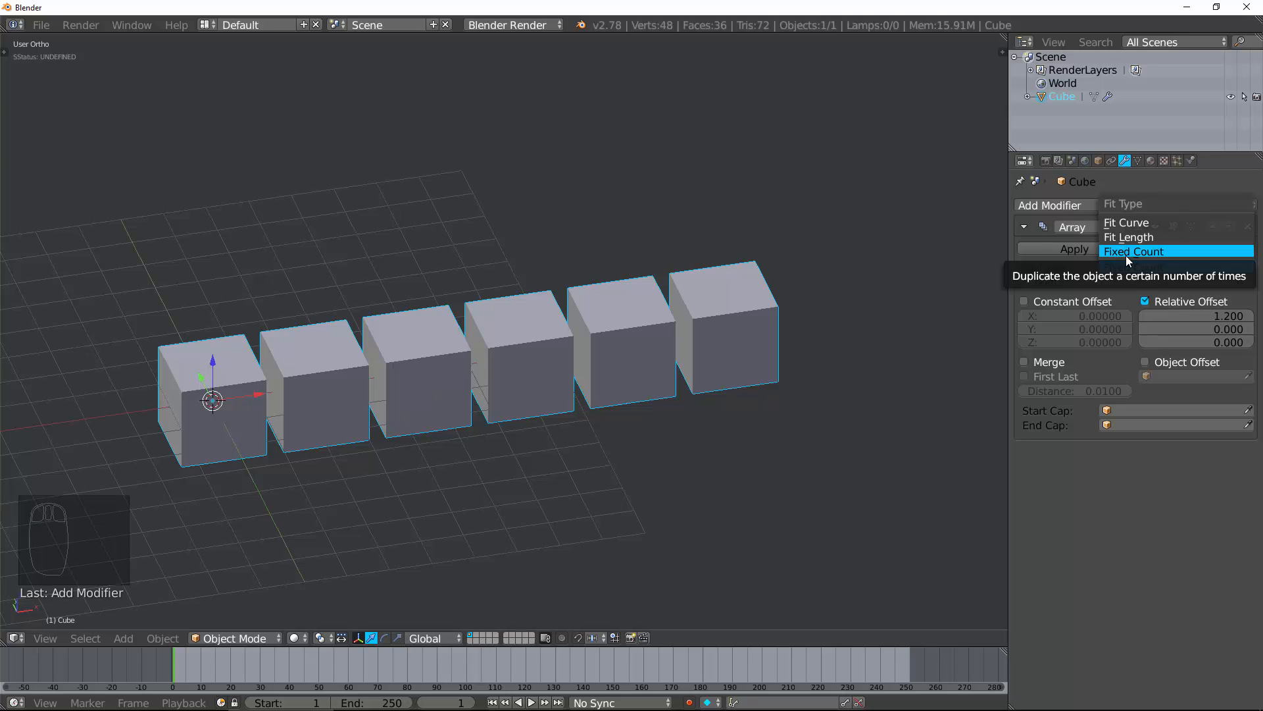
click(1133, 251)
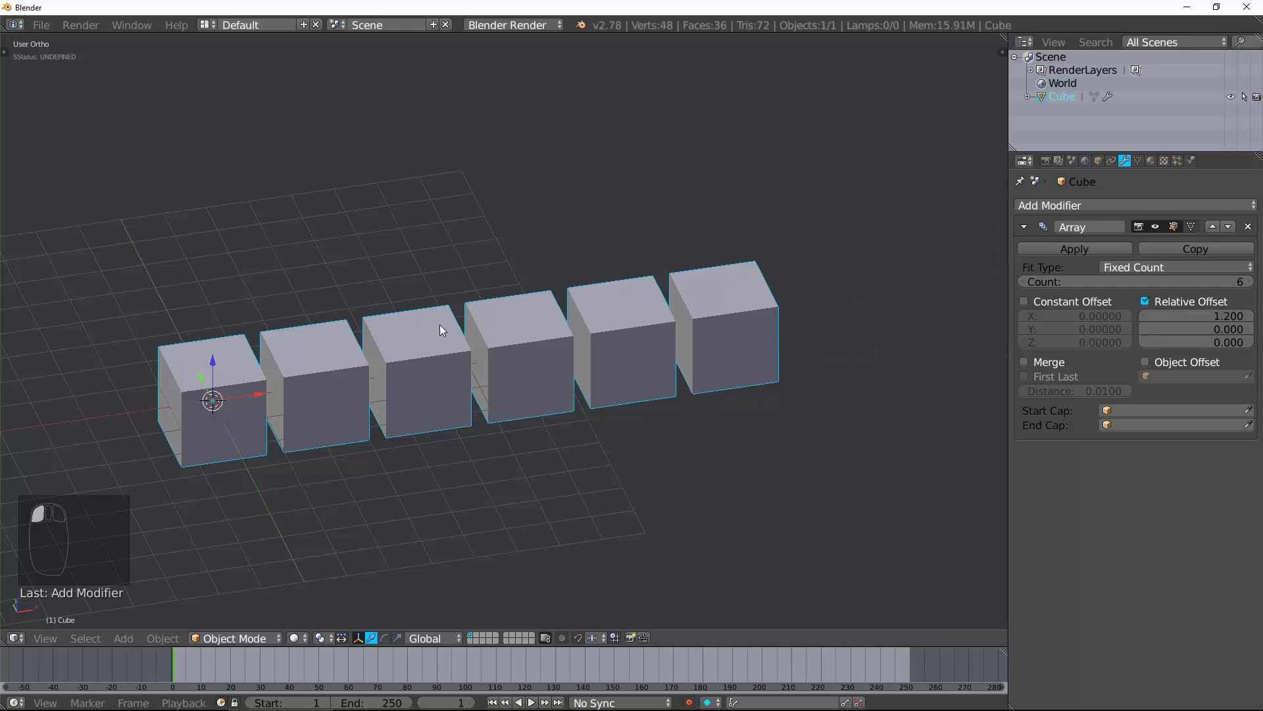
mouse_move(419, 255)
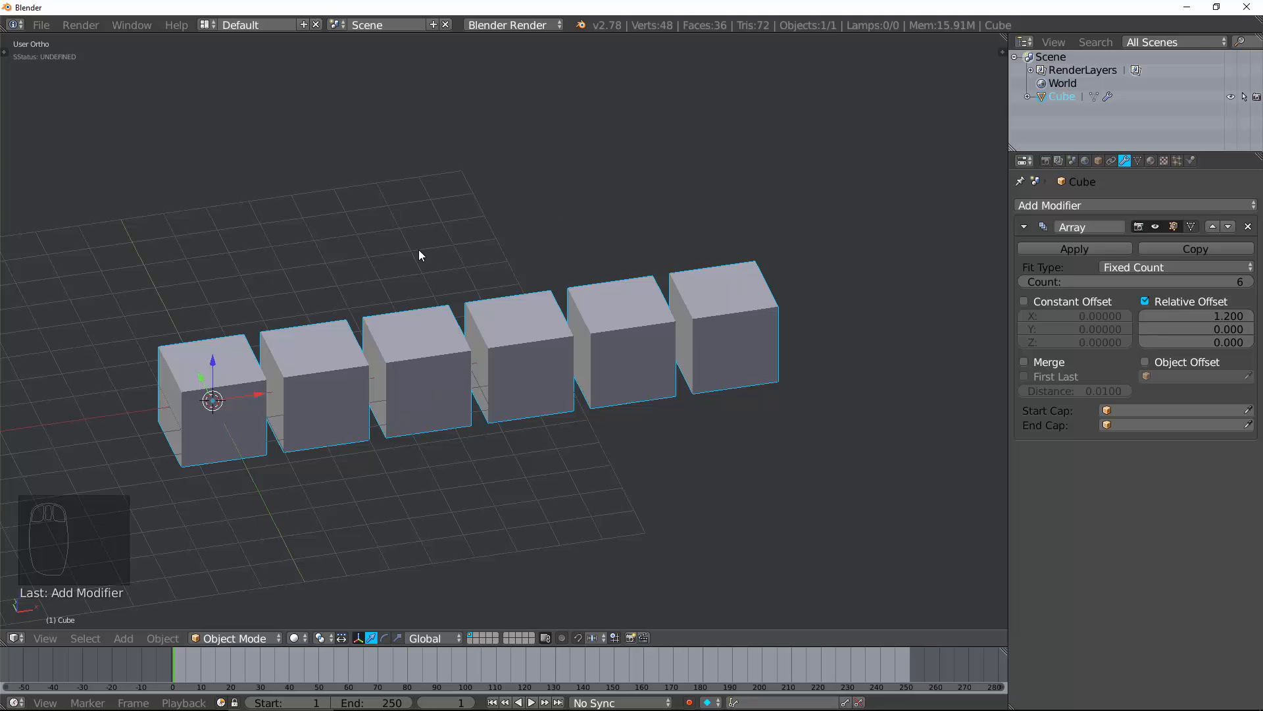
mouse_move(649, 270)
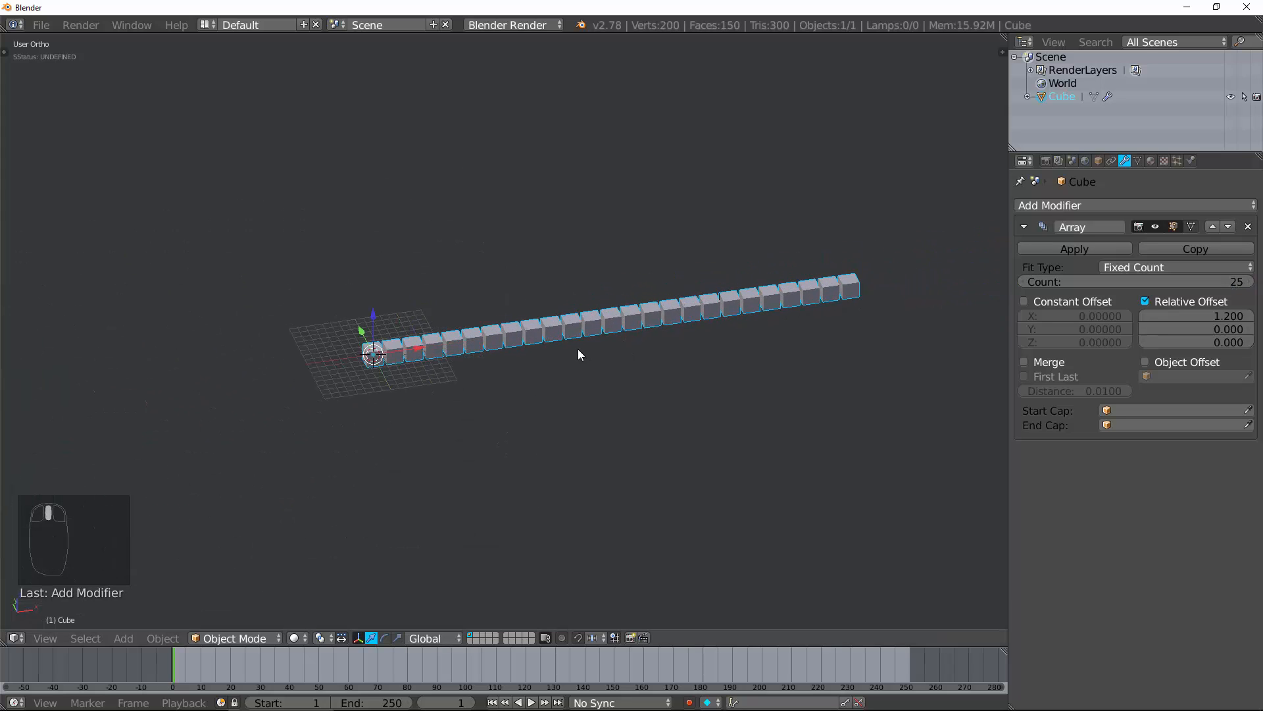
click(1173, 267)
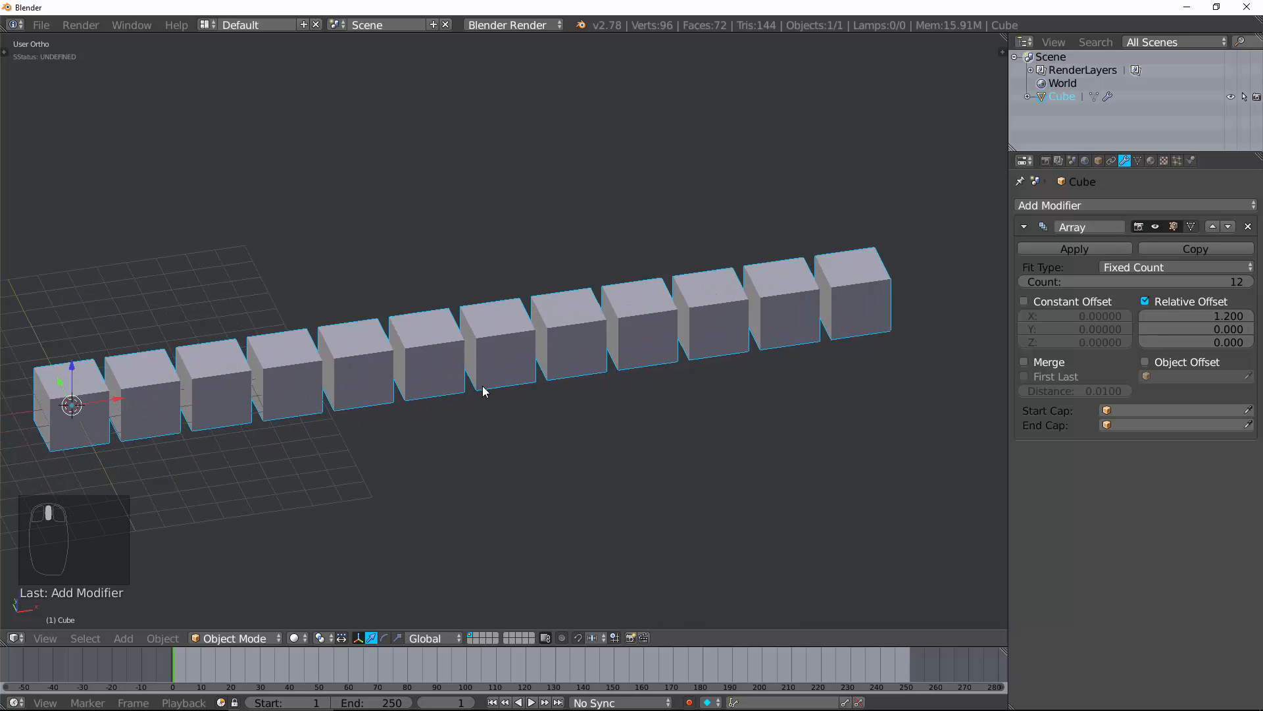
- Switch Fit Type to Fit Length and set the length to 21.70
click(1173, 266)
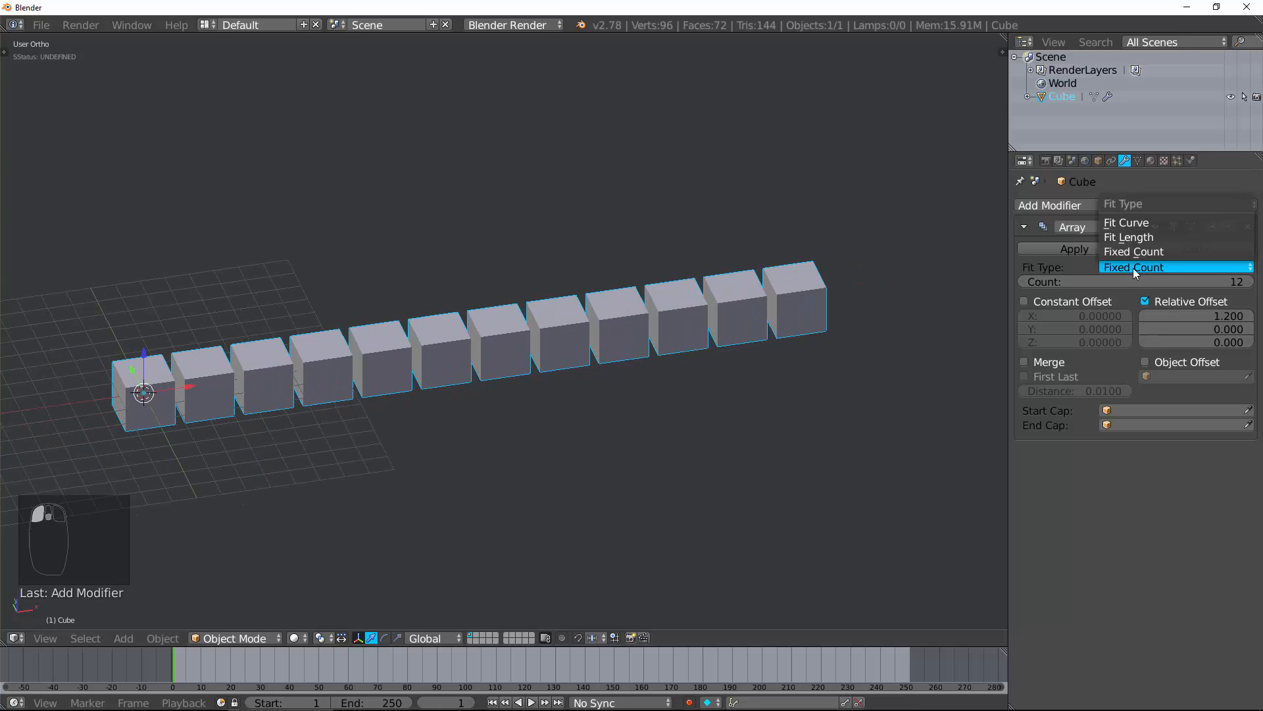
click(1129, 237)
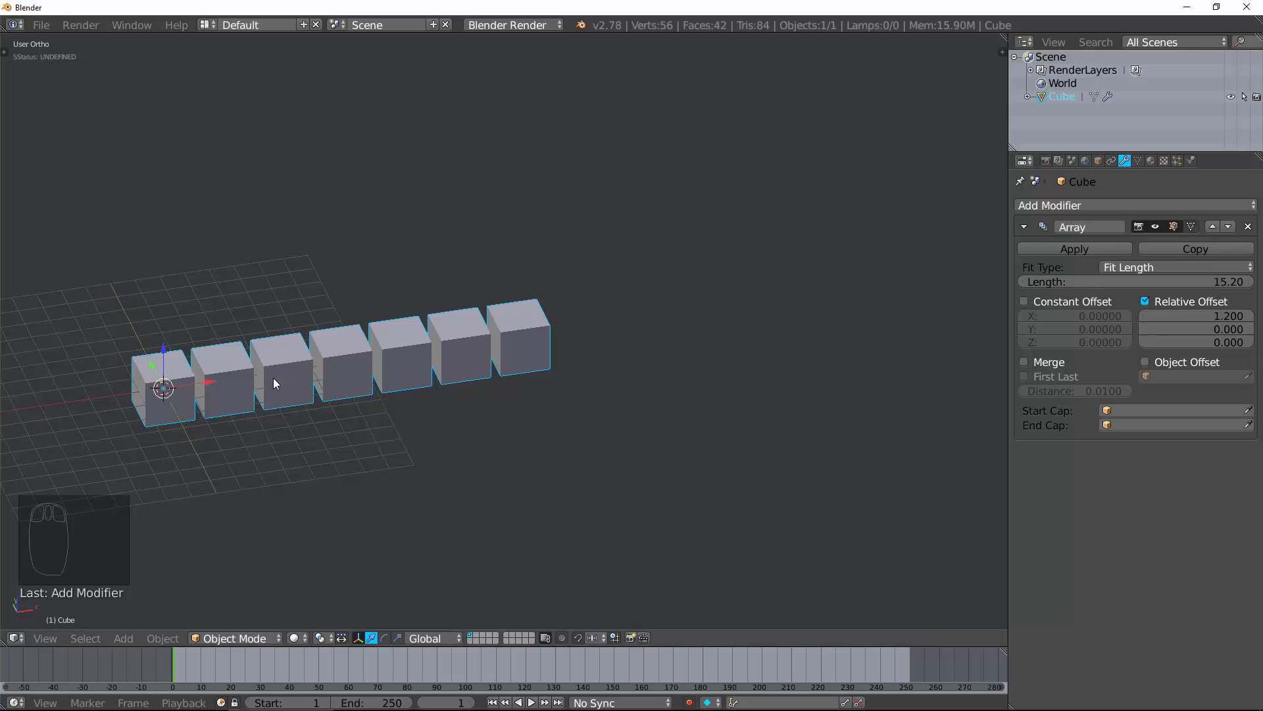
click(1136, 281)
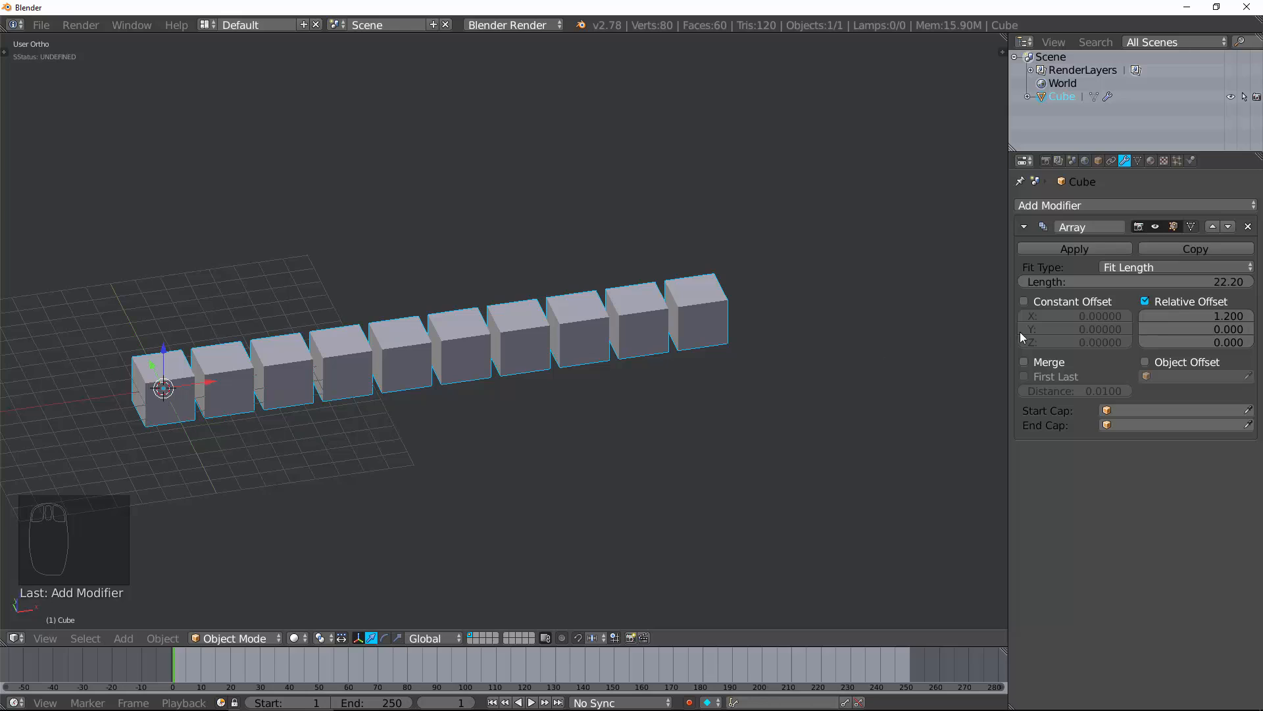
click(1136, 281)
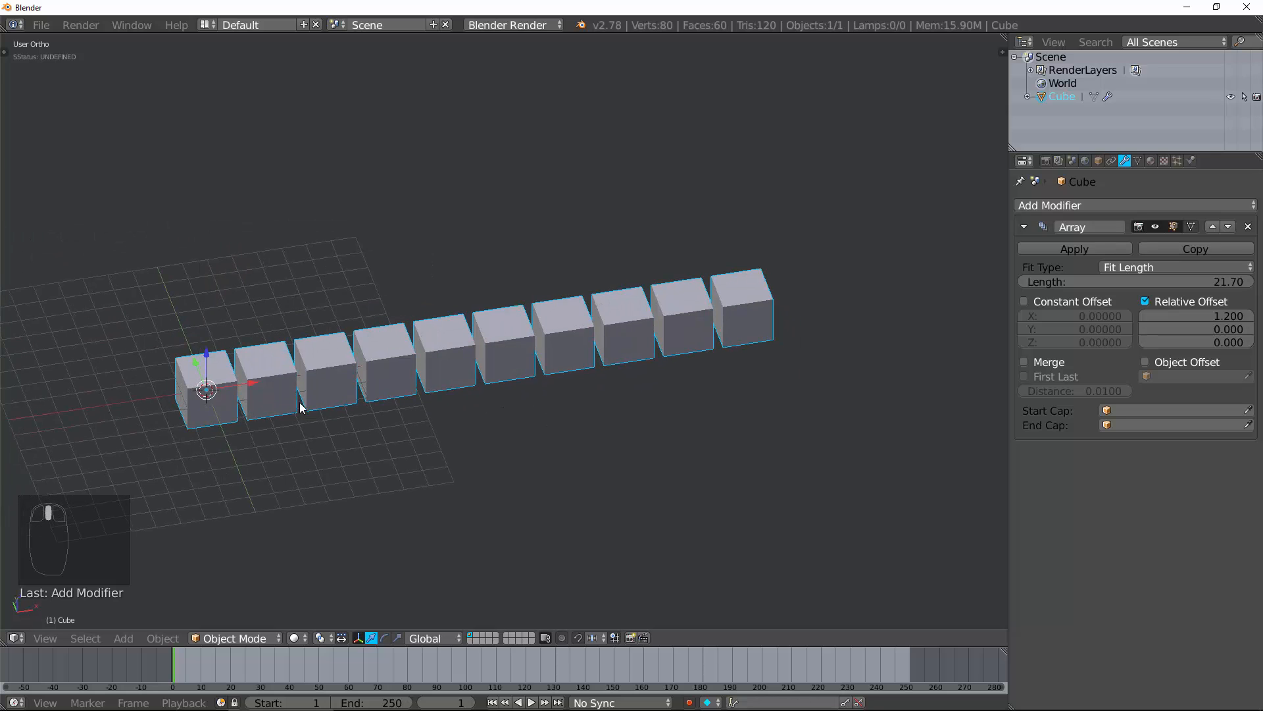
- Scale the cube mesh in Edit Mode, then change the array fit from Fit Length to Fit Curve
key(Tab)
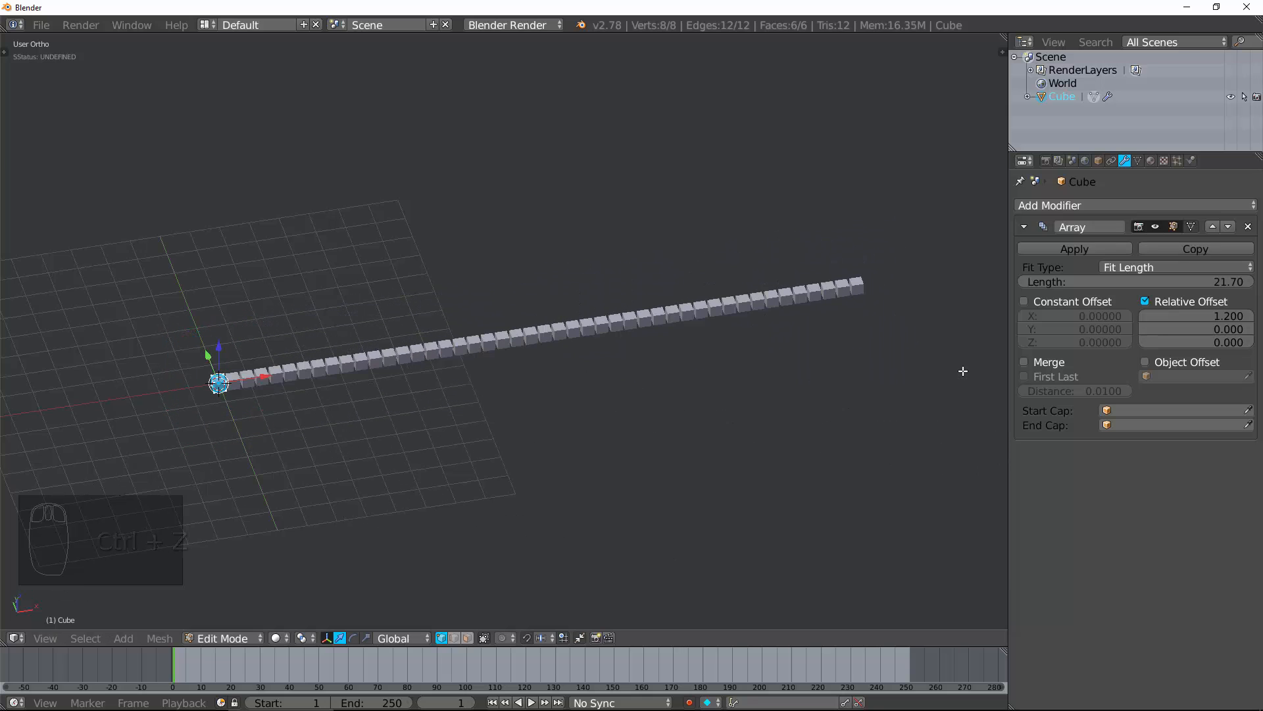
click(1173, 267)
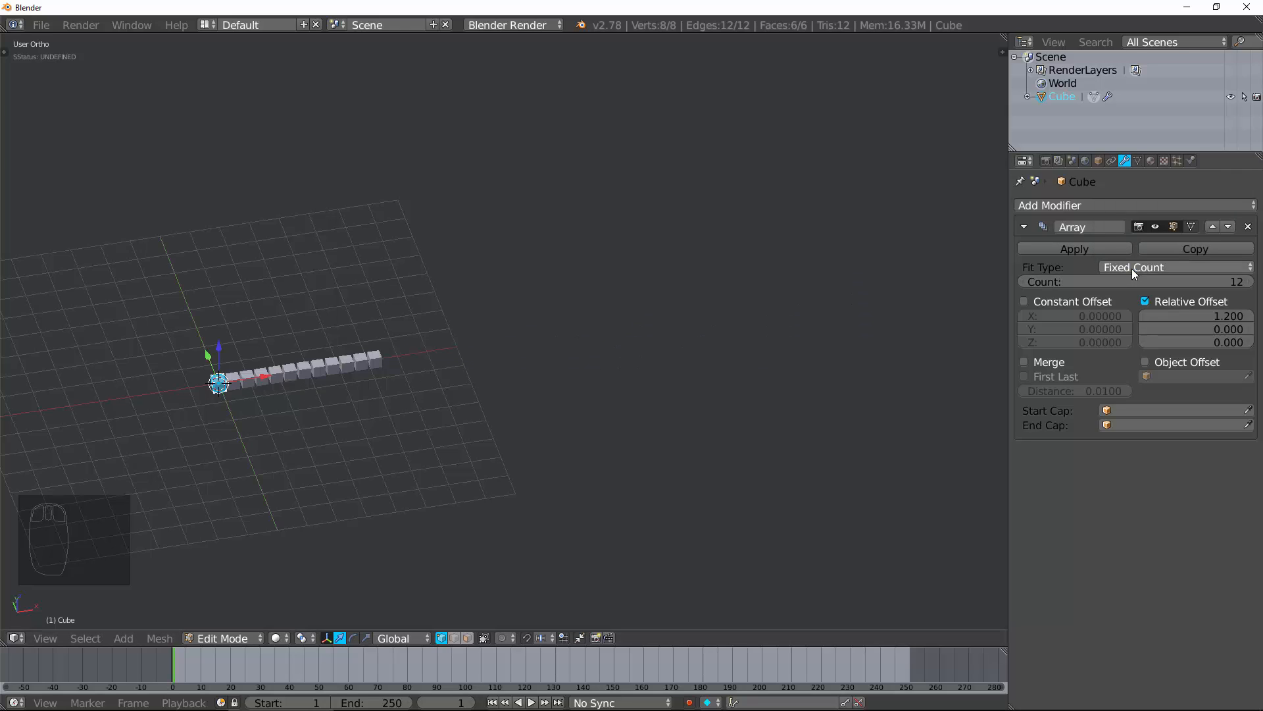
click(1173, 266)
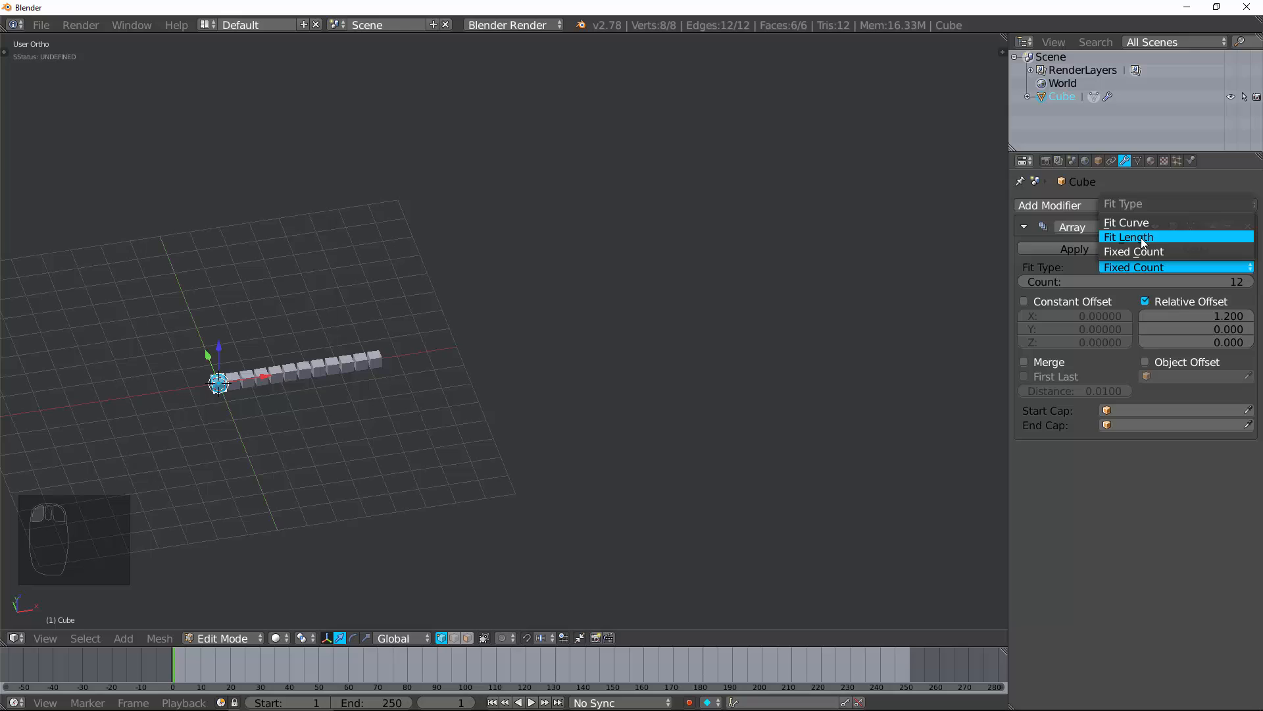
click(1128, 236)
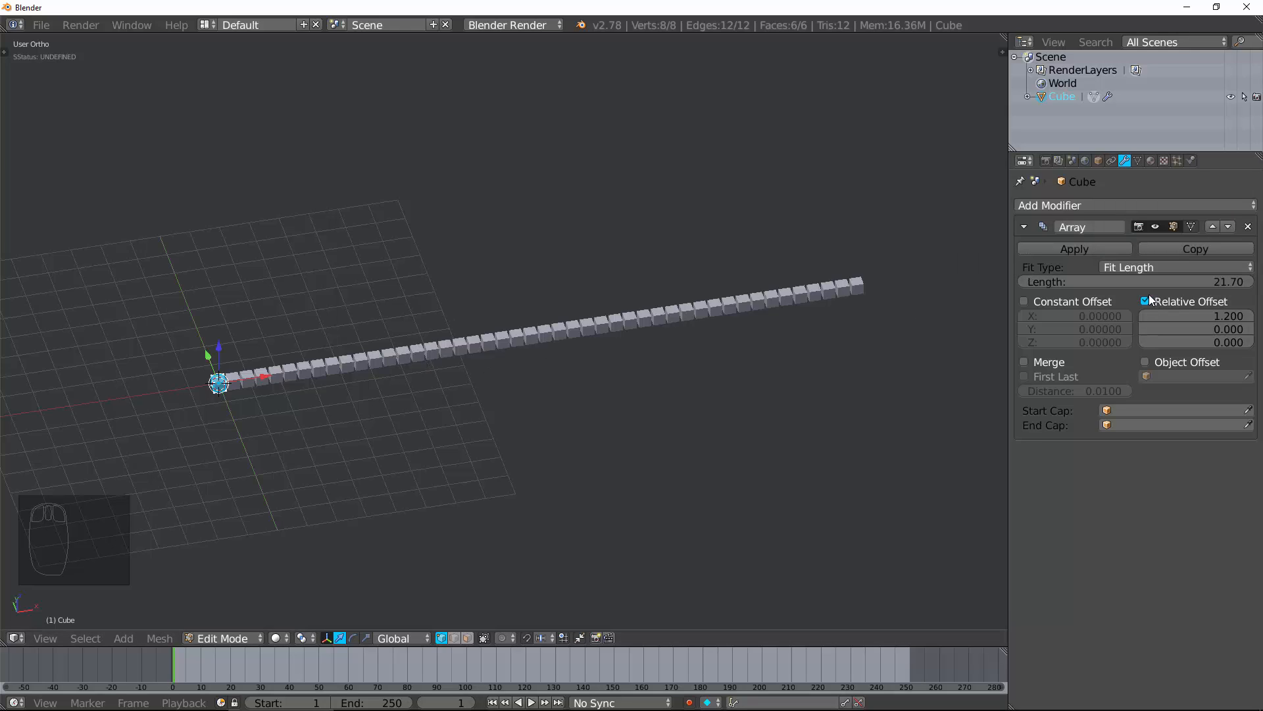
click(1173, 267)
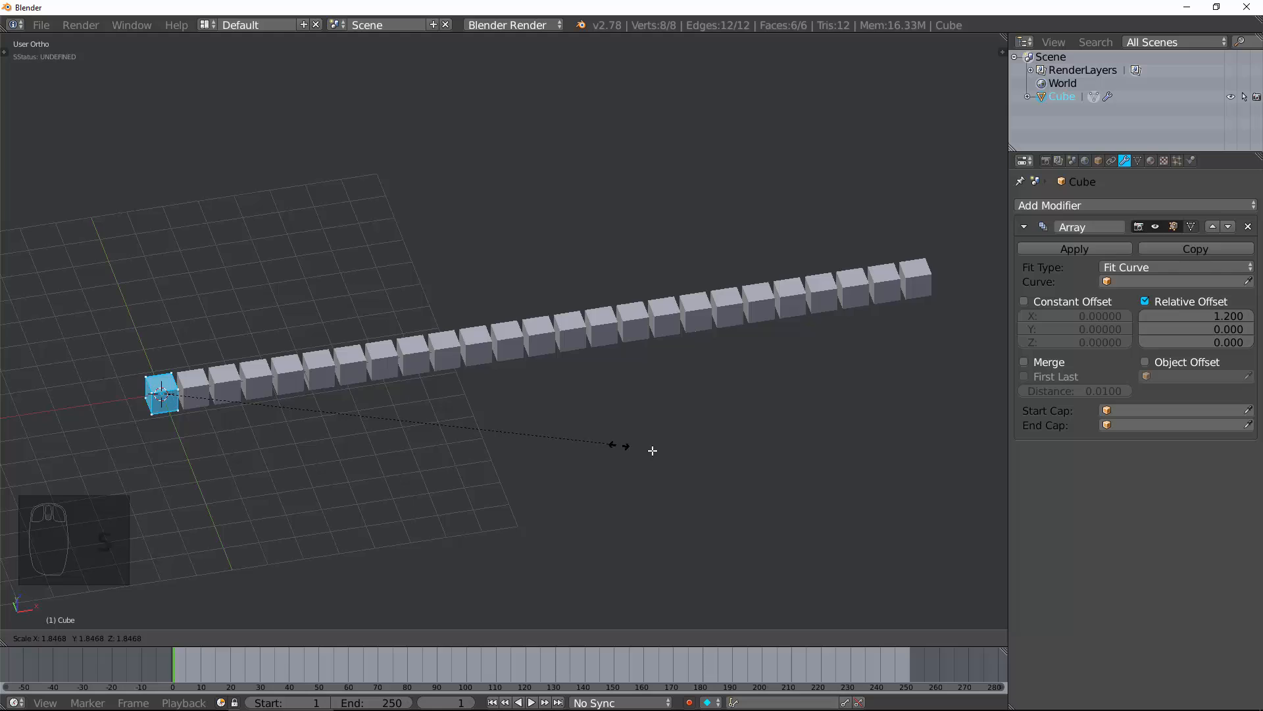
- Return the cube to Object Mode and add a Bezier curve to the scene
key(Tab)
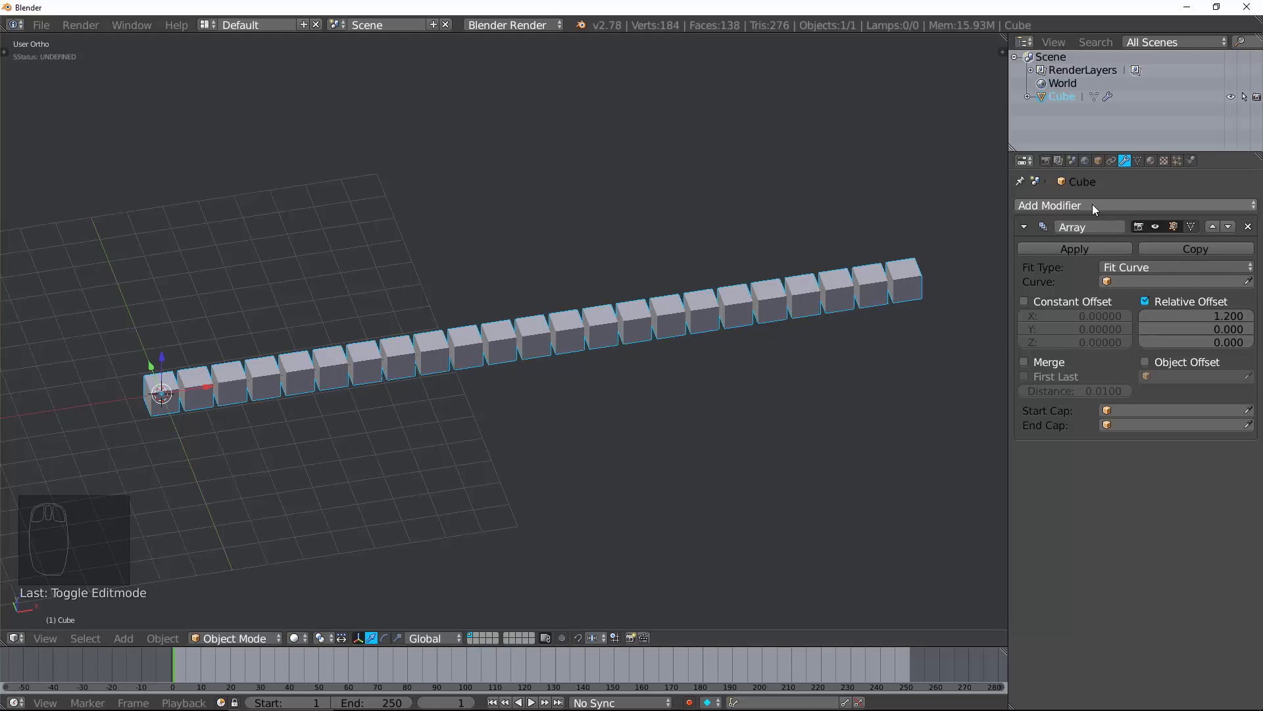
click(1050, 204)
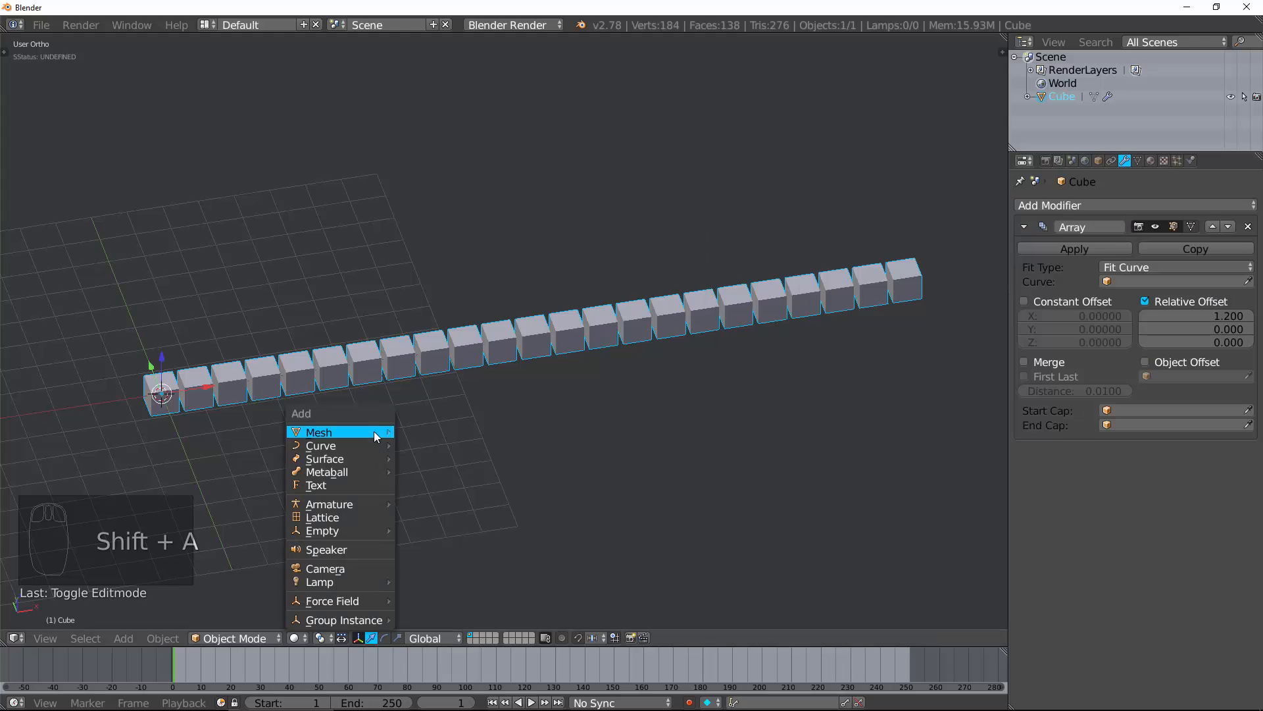
mouse_move(320, 445)
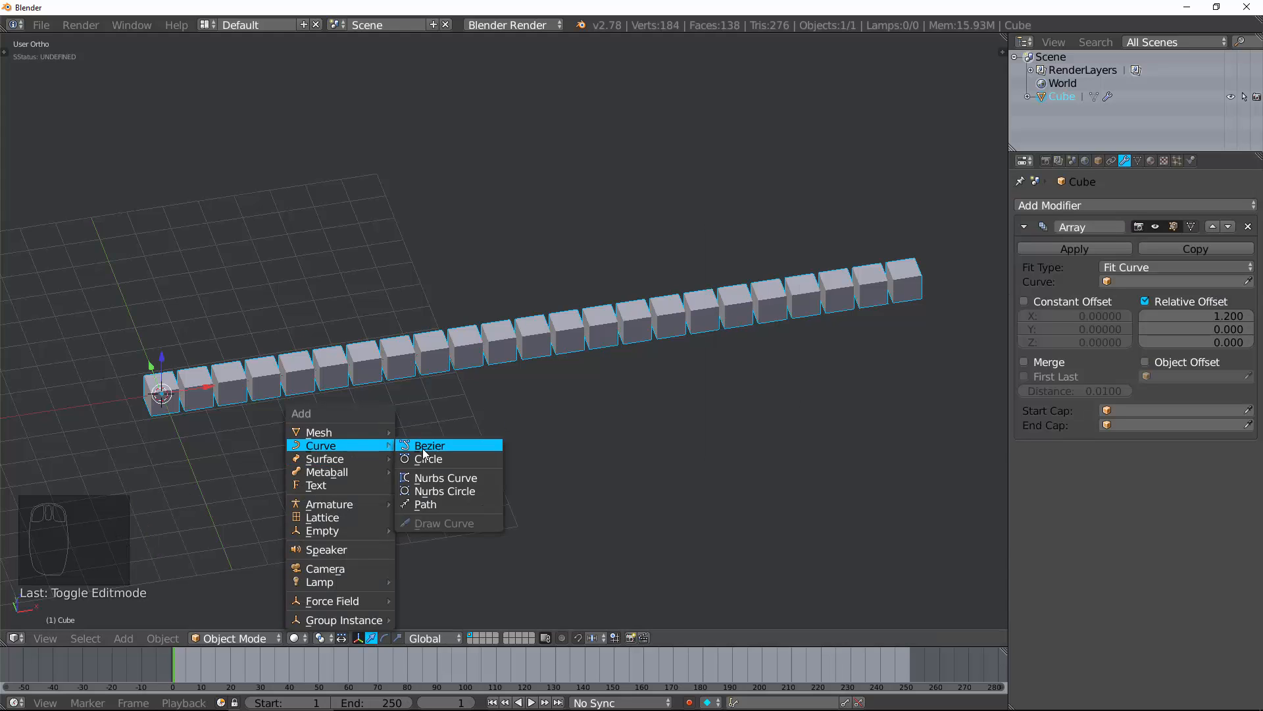
click(428, 446)
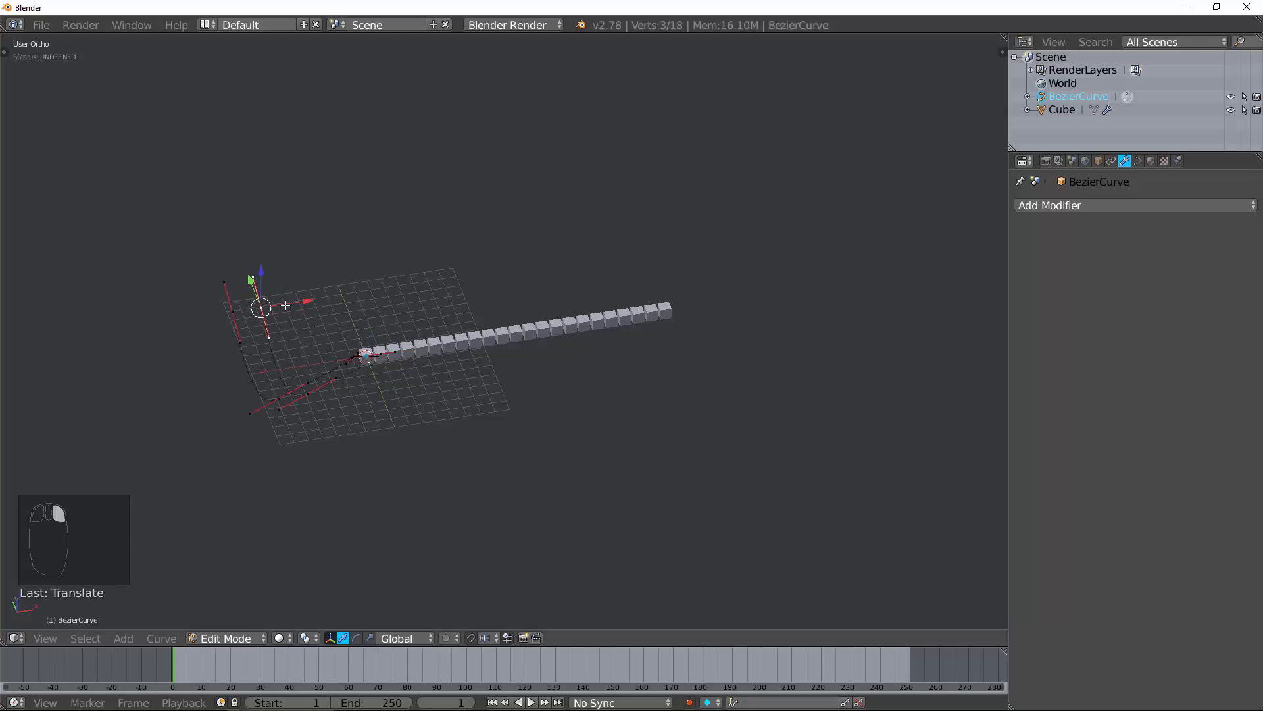
- Move the curve's control points and set BezierCurve as the Array's fit curve
key(g)
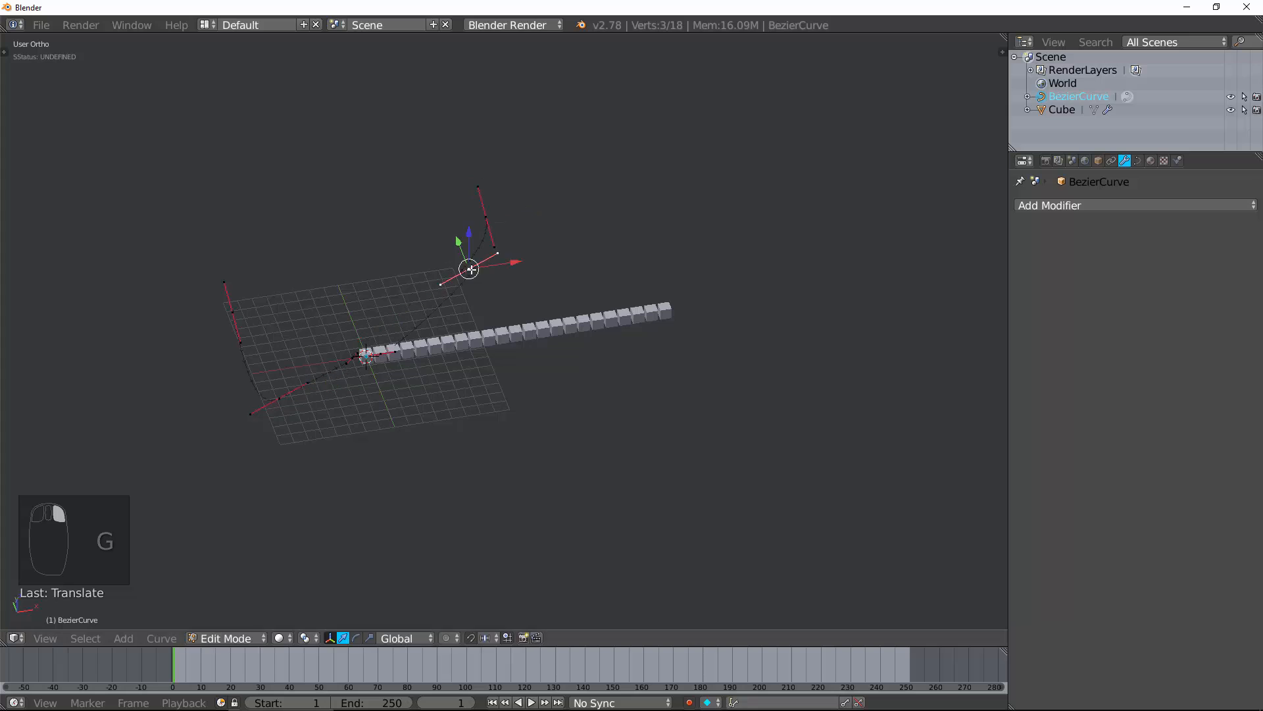
click(1175, 281)
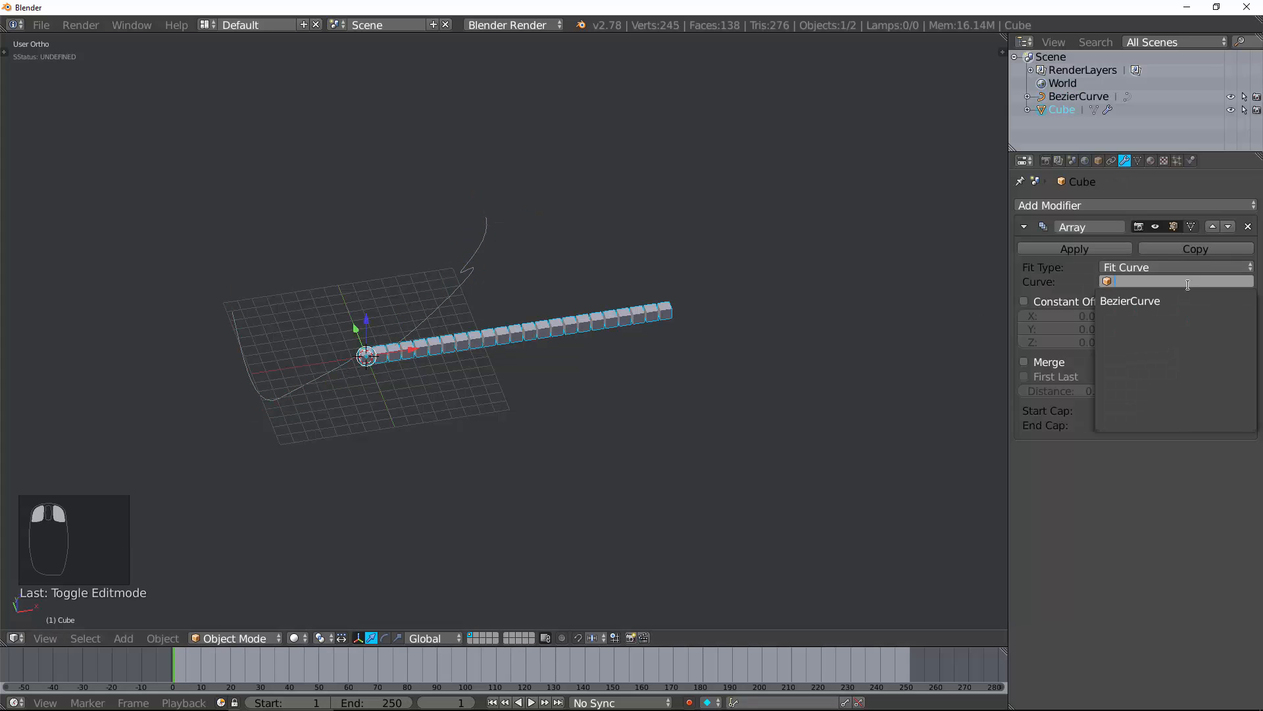
click(1131, 301)
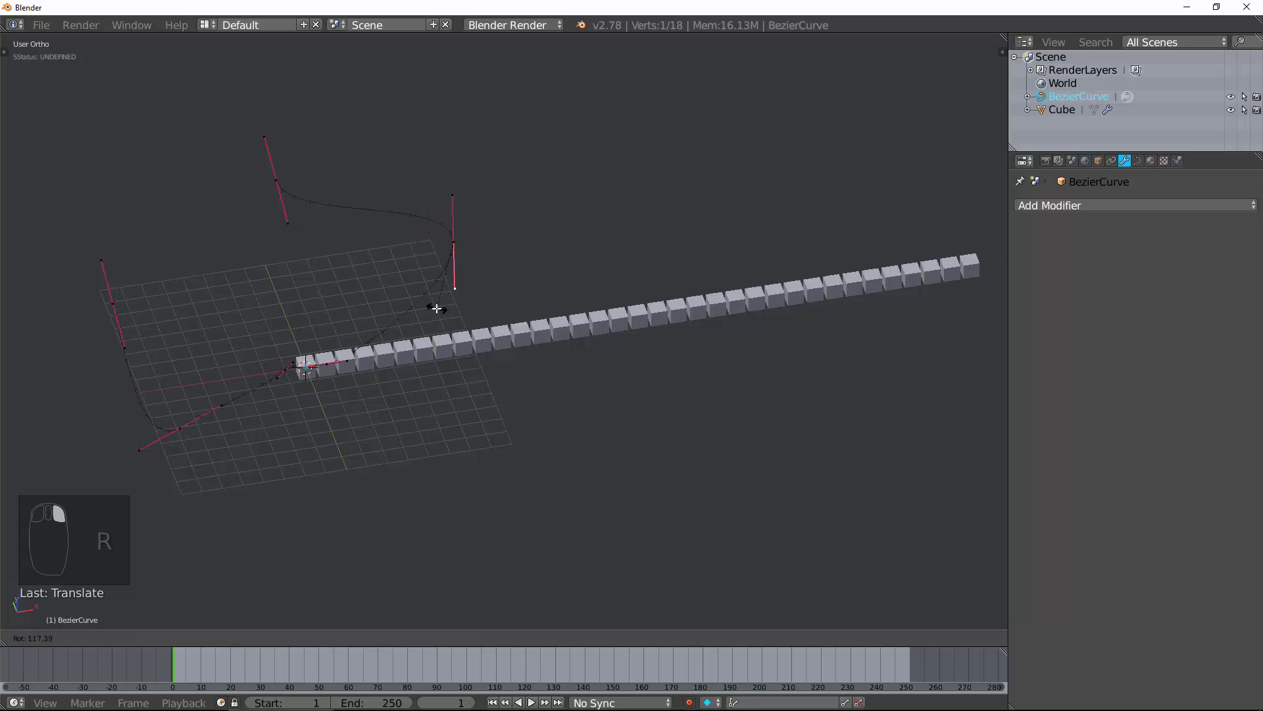
- Add a Curve modifier to the cube using BezierCurve as its object
click(1050, 204)
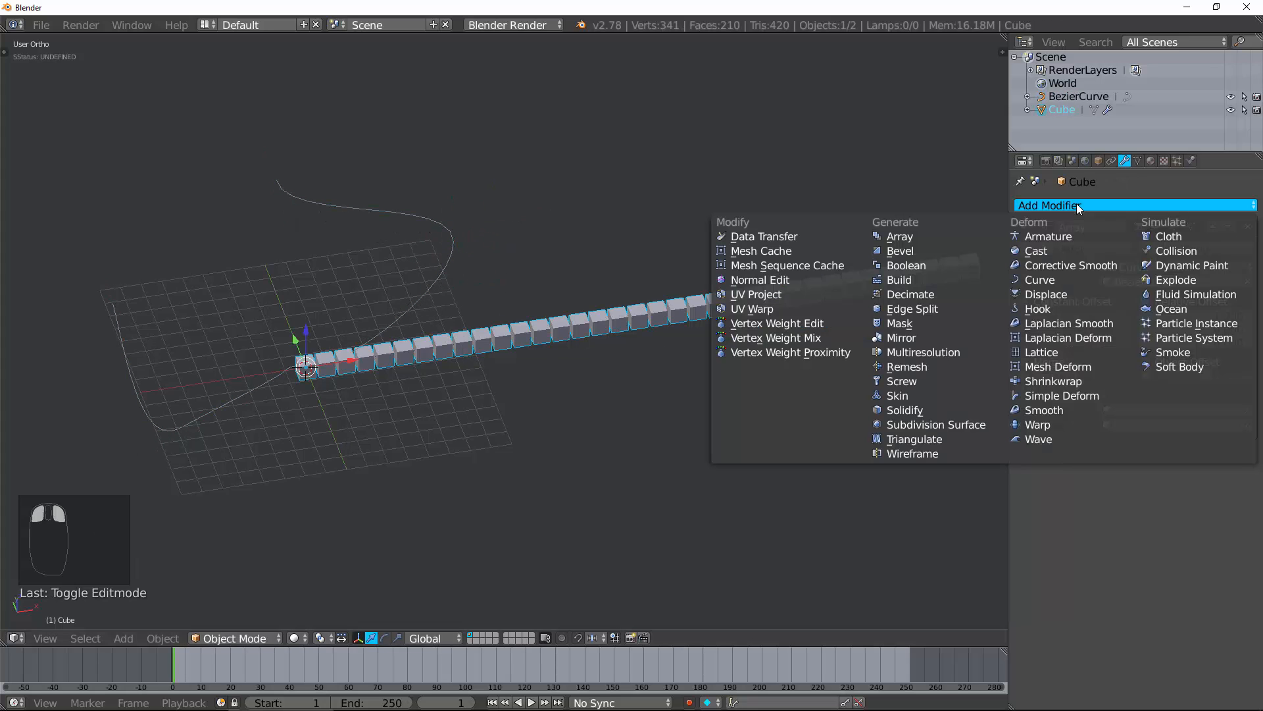
click(899, 236)
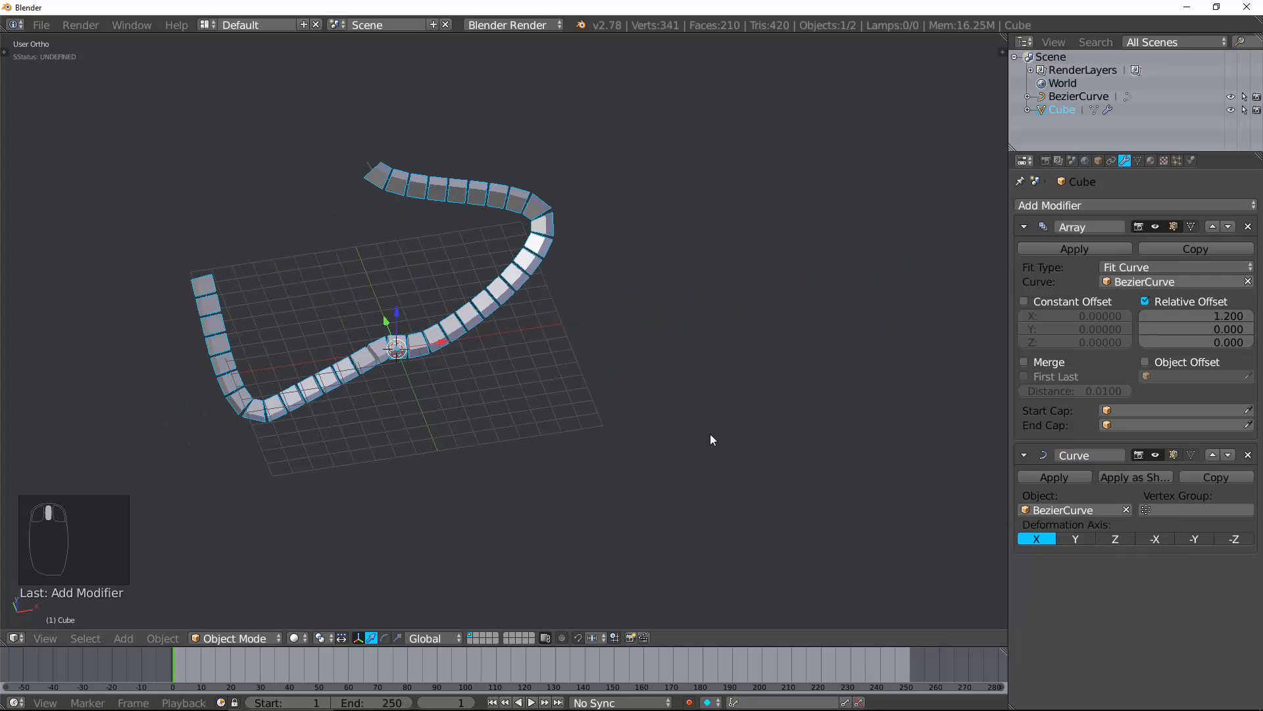
key(Tab)
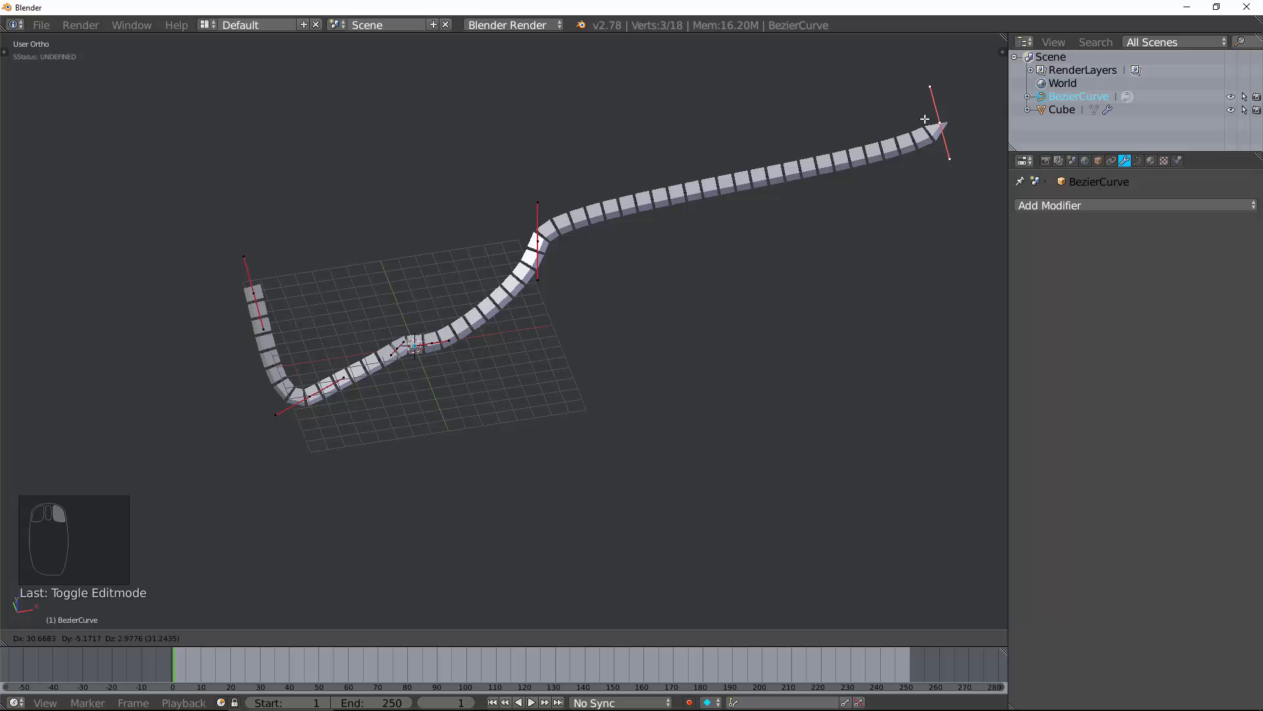
- Pull the Bezier curve's end point outward and add a looping extra point
drag(925, 118, 742, 206)
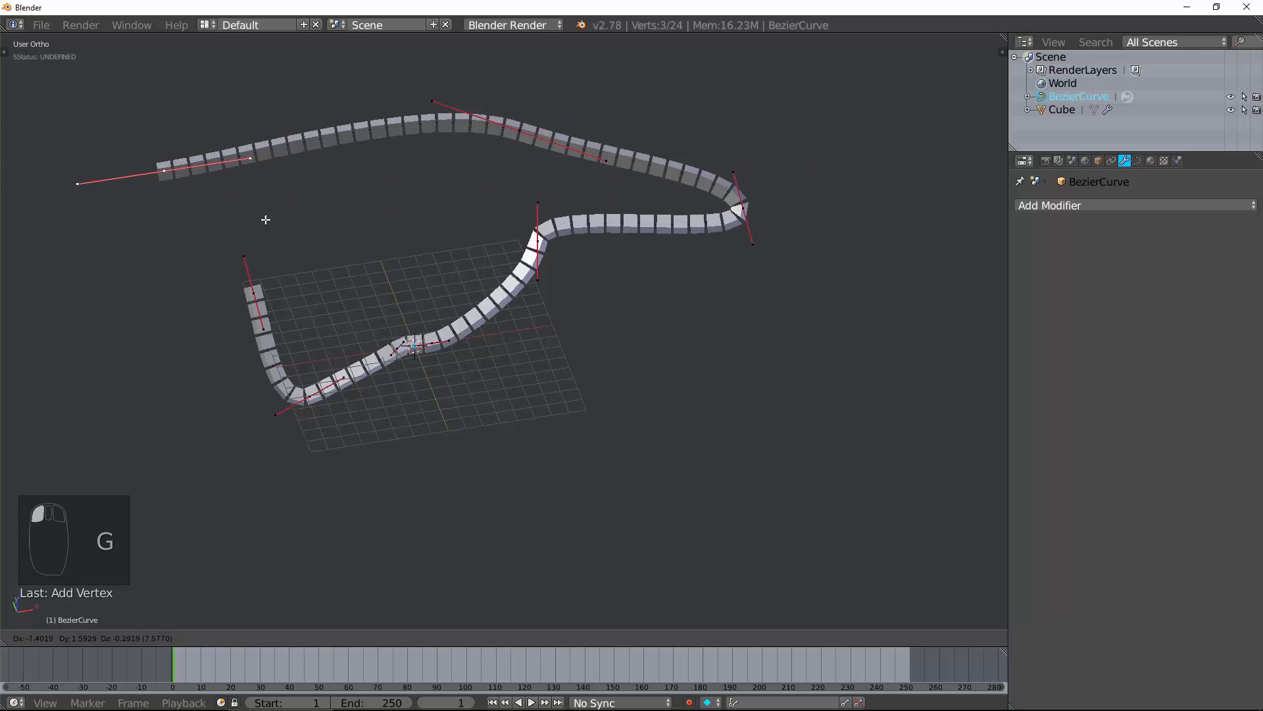
key(r)
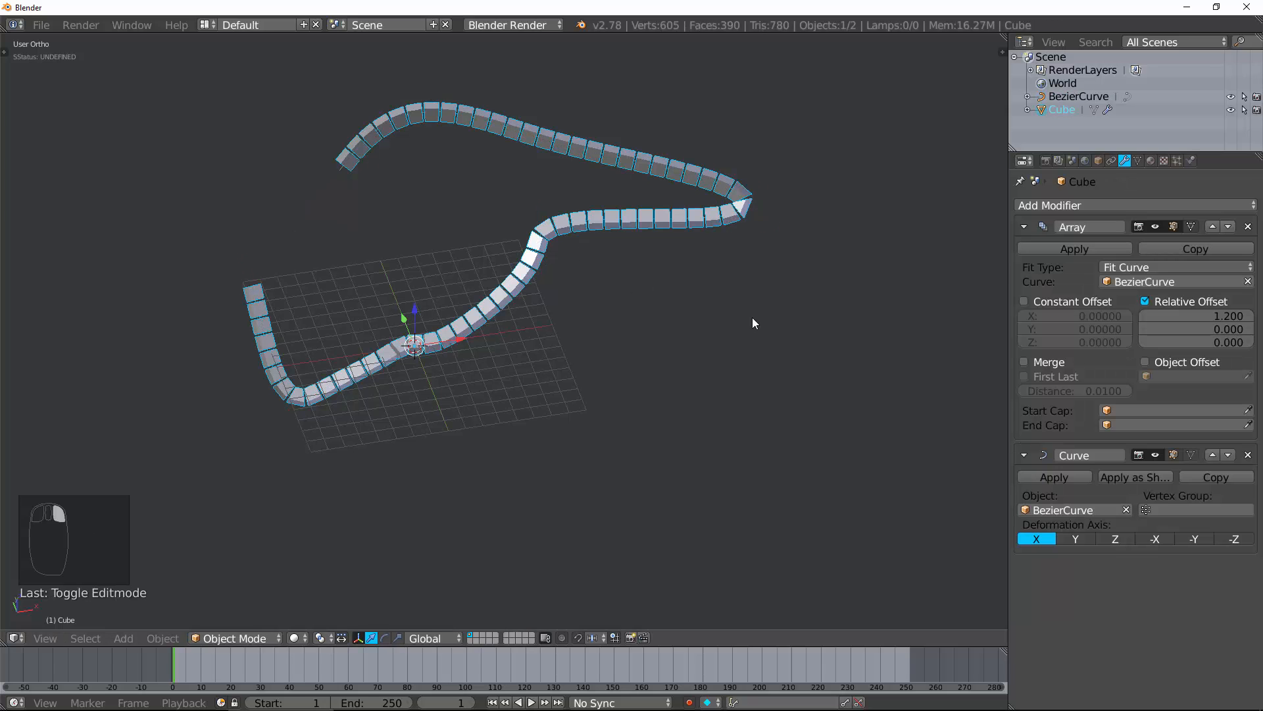
- Remove the Curve modifier, move the curve to another layer, and space twelve copies two apart
click(1248, 455)
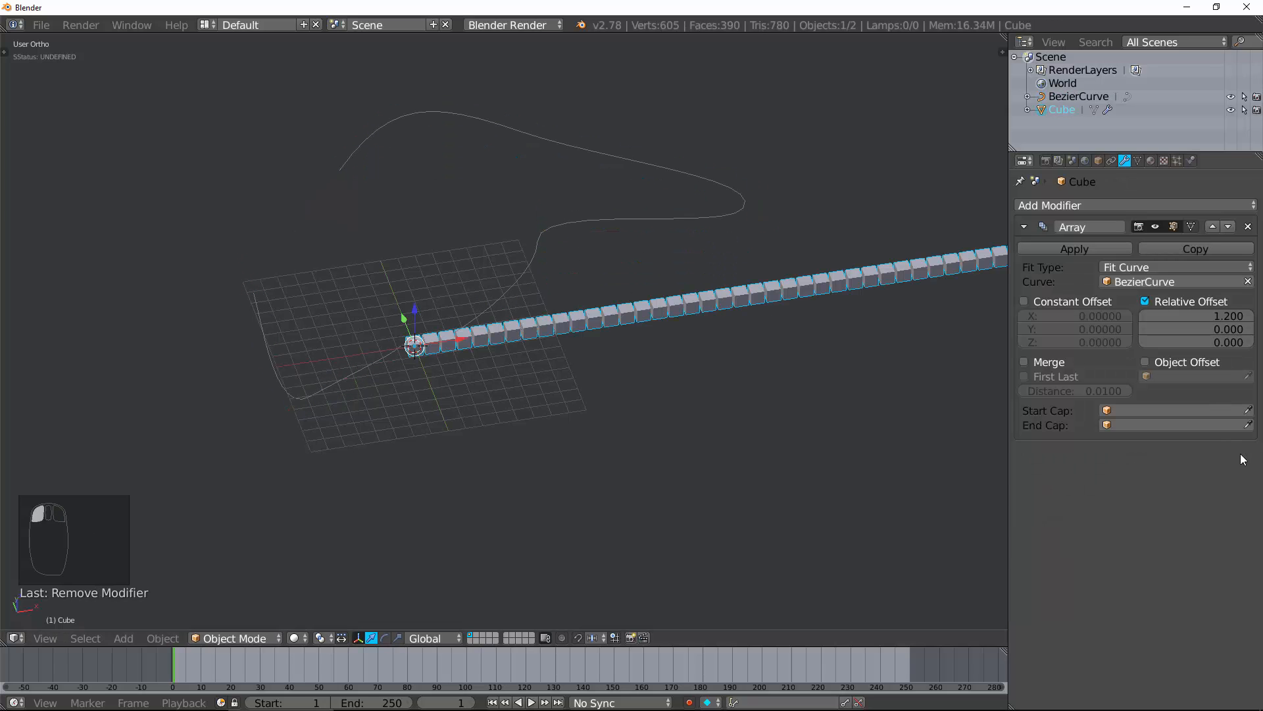
click(1175, 266)
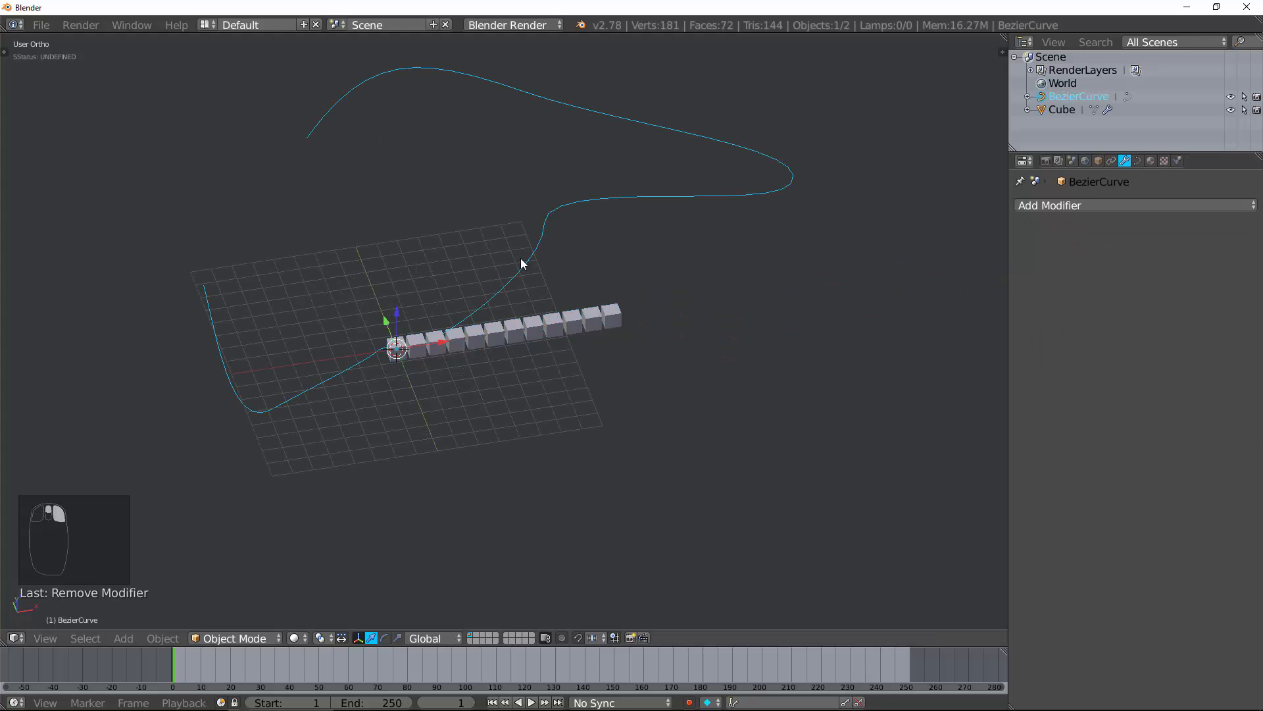
click(1062, 109)
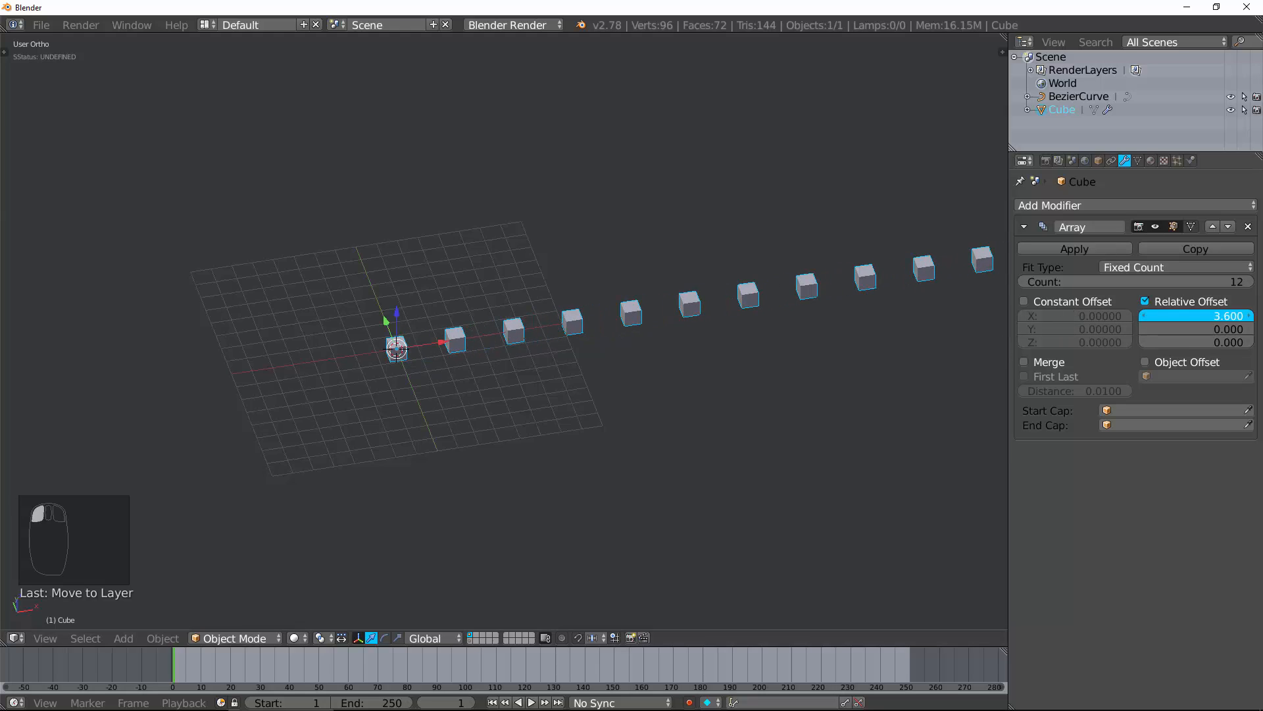
drag(1195, 329, 1195, 329)
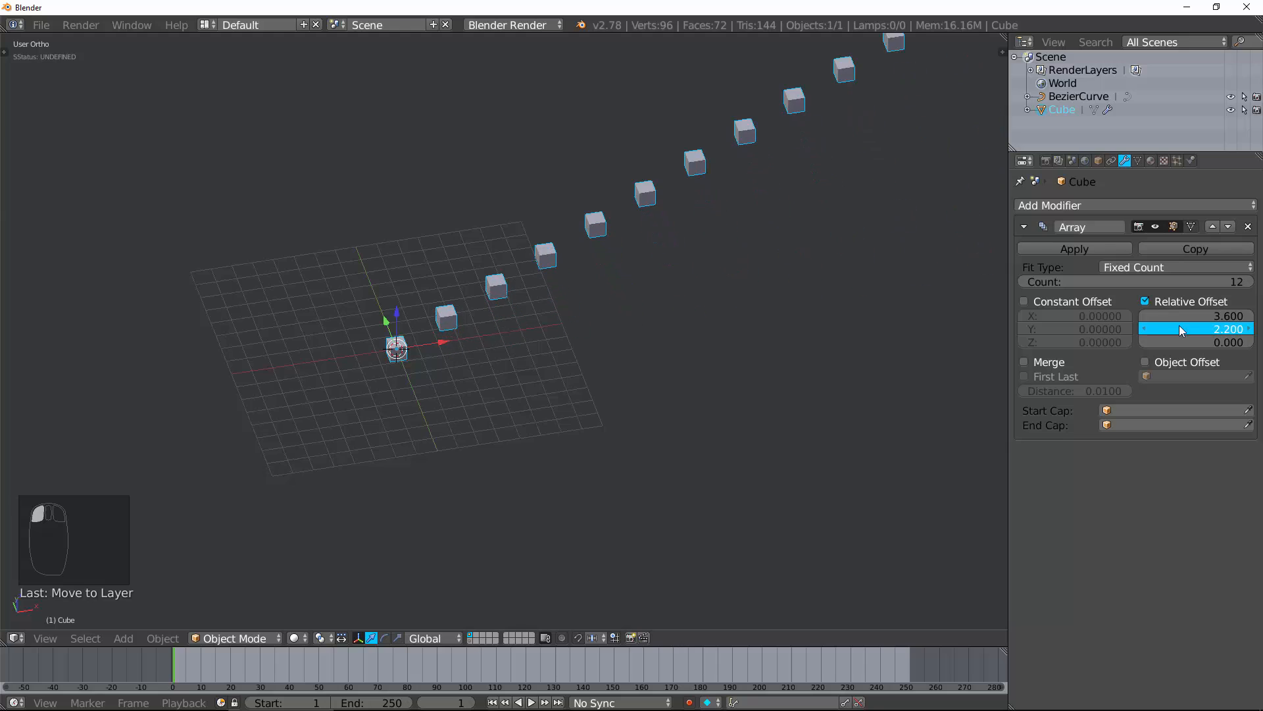
click(1195, 341)
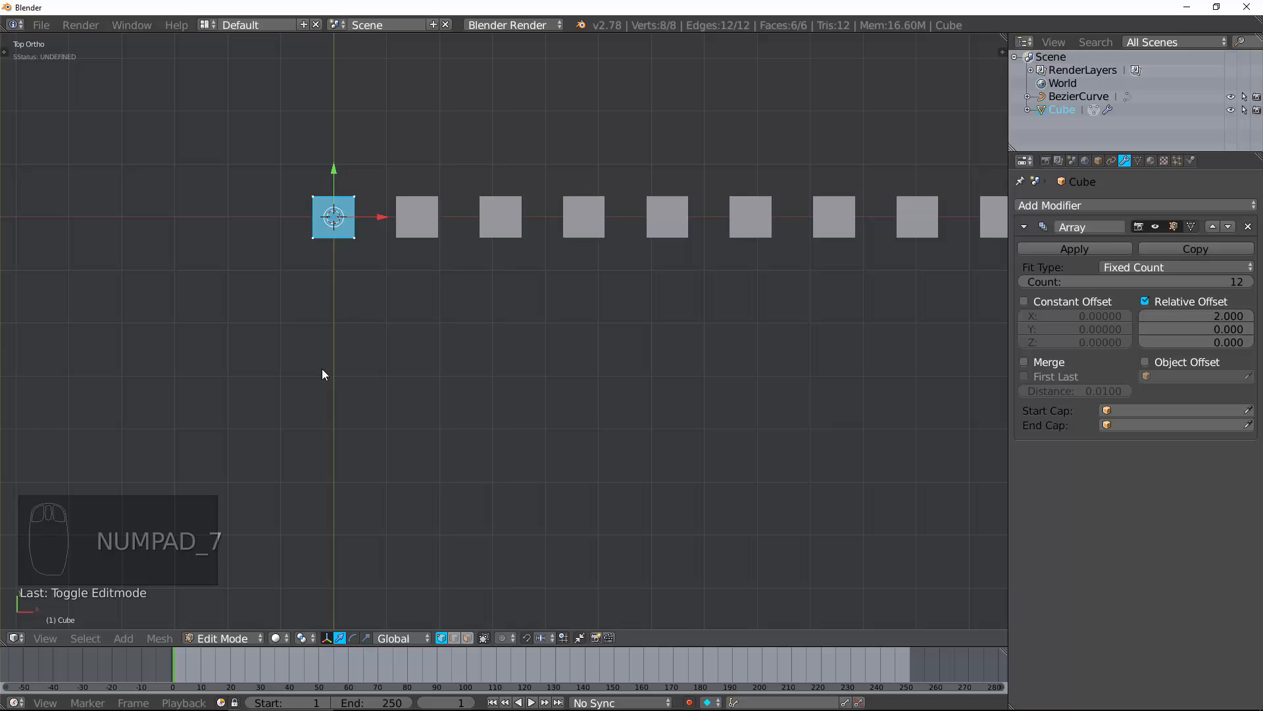
- Pull the cube's corner vertices into a wedge and switch the array to constant offset X 2
key(c)
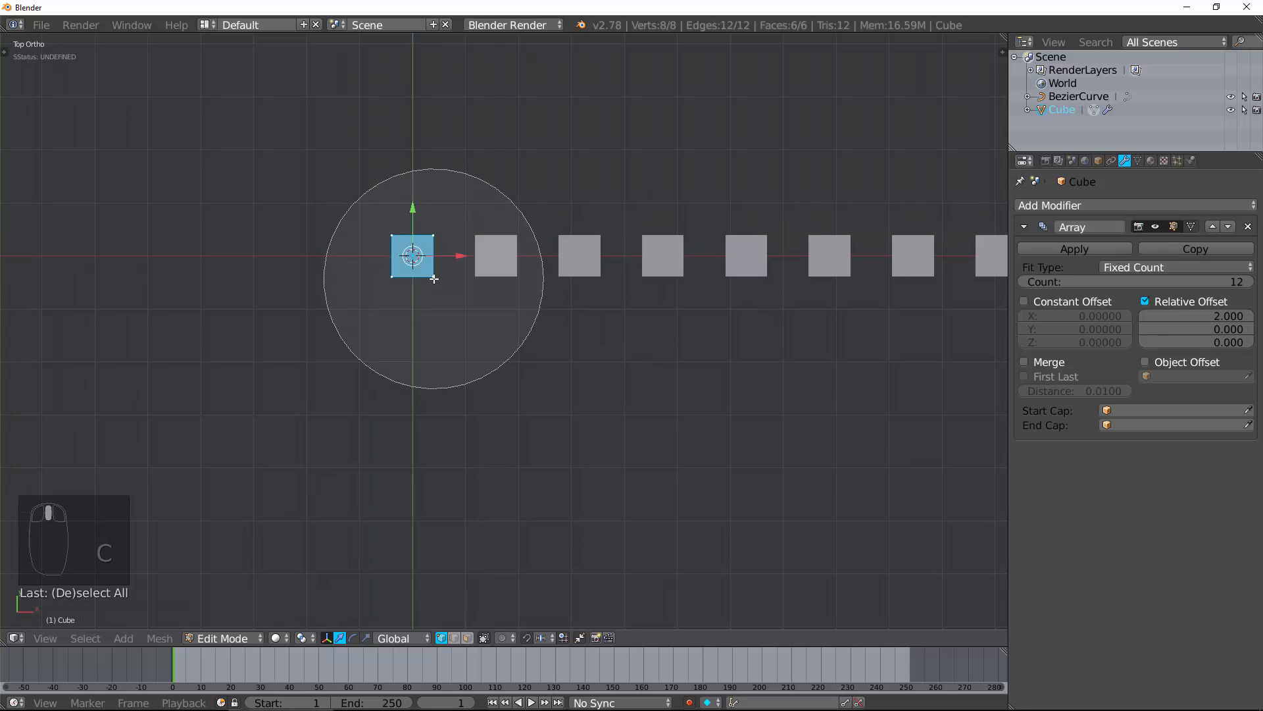
key(g)
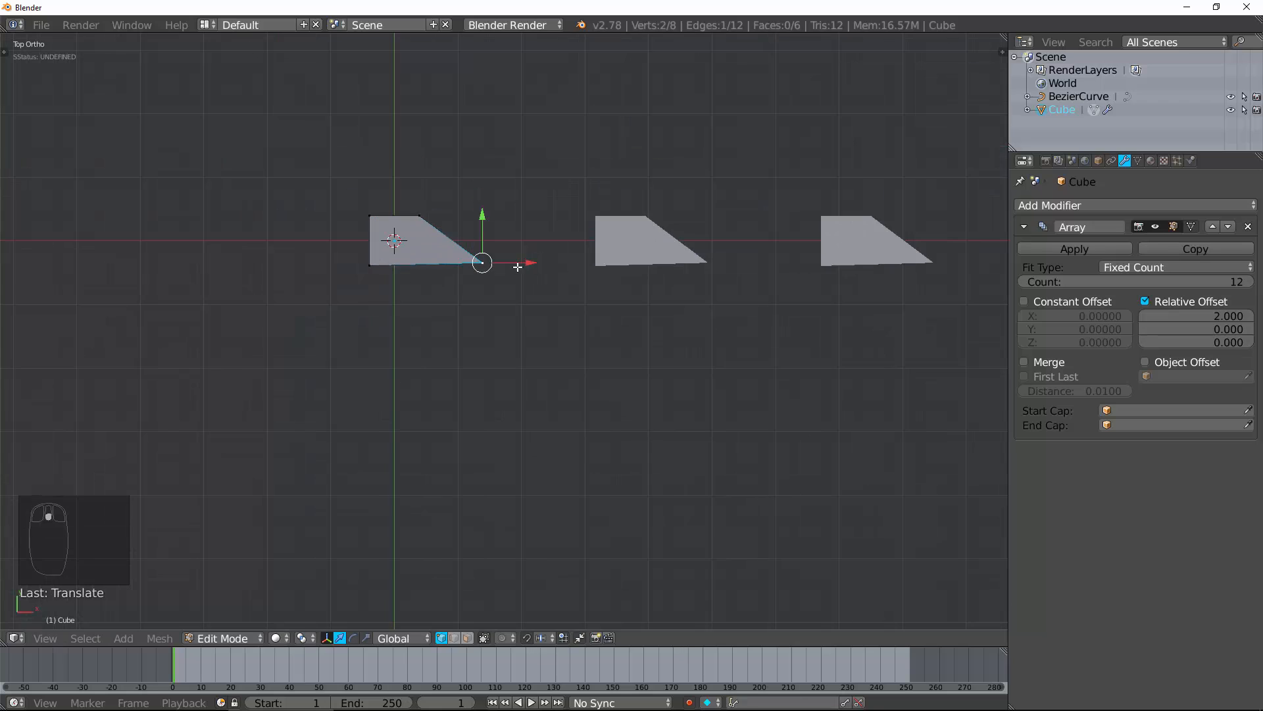
drag(480, 262, 492, 294)
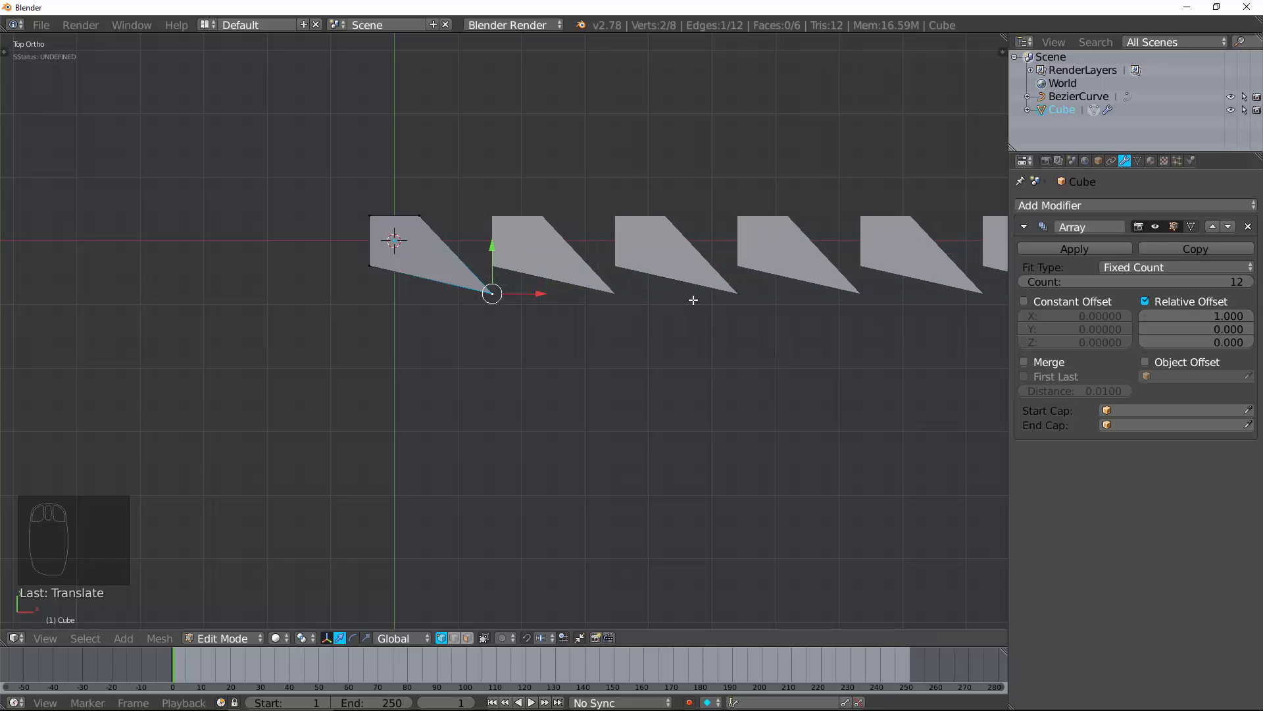
drag(491, 292, 528, 326)
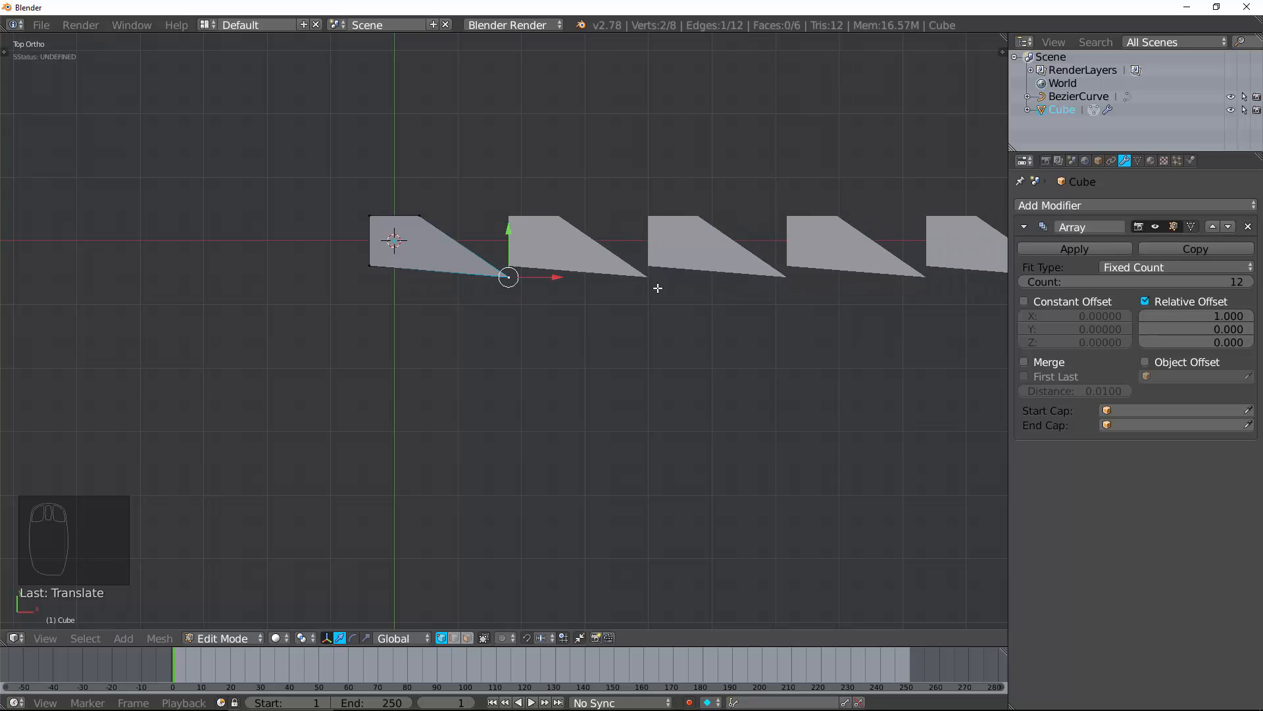
click(1025, 301)
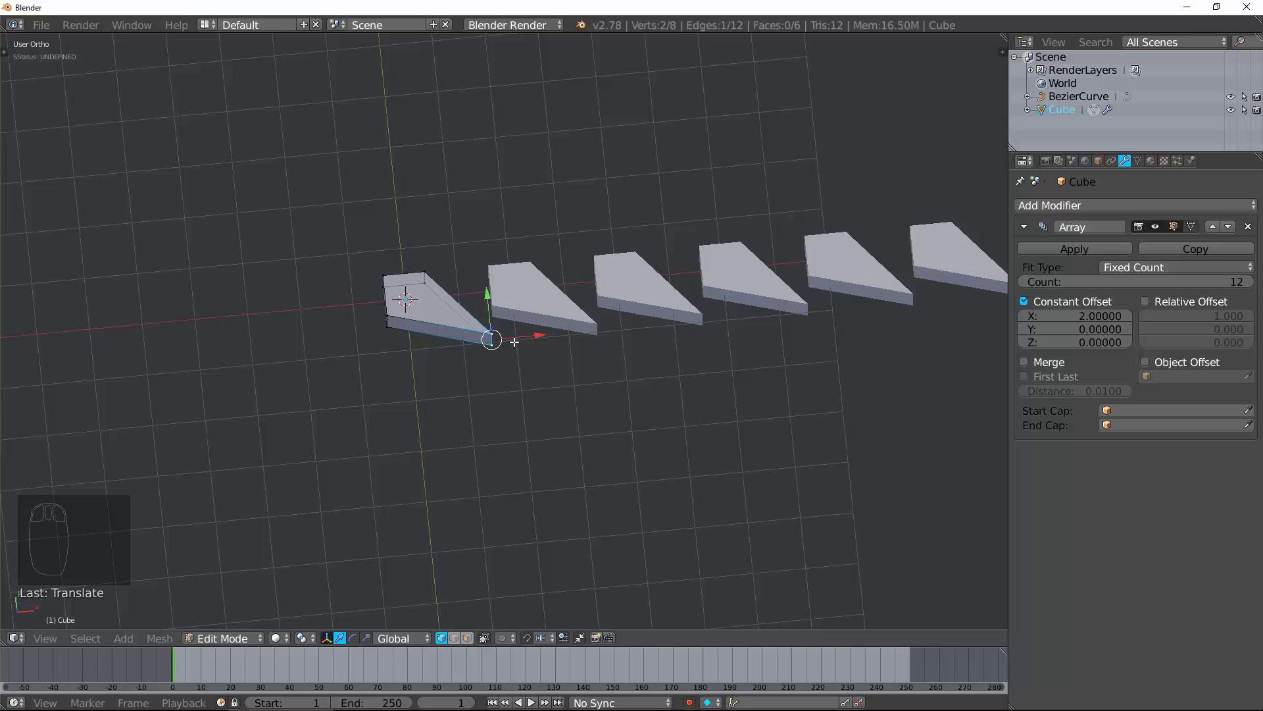
- Restore the plain cube and space the twelve copies at 1.1 relative offset, merge off
key(Tab)
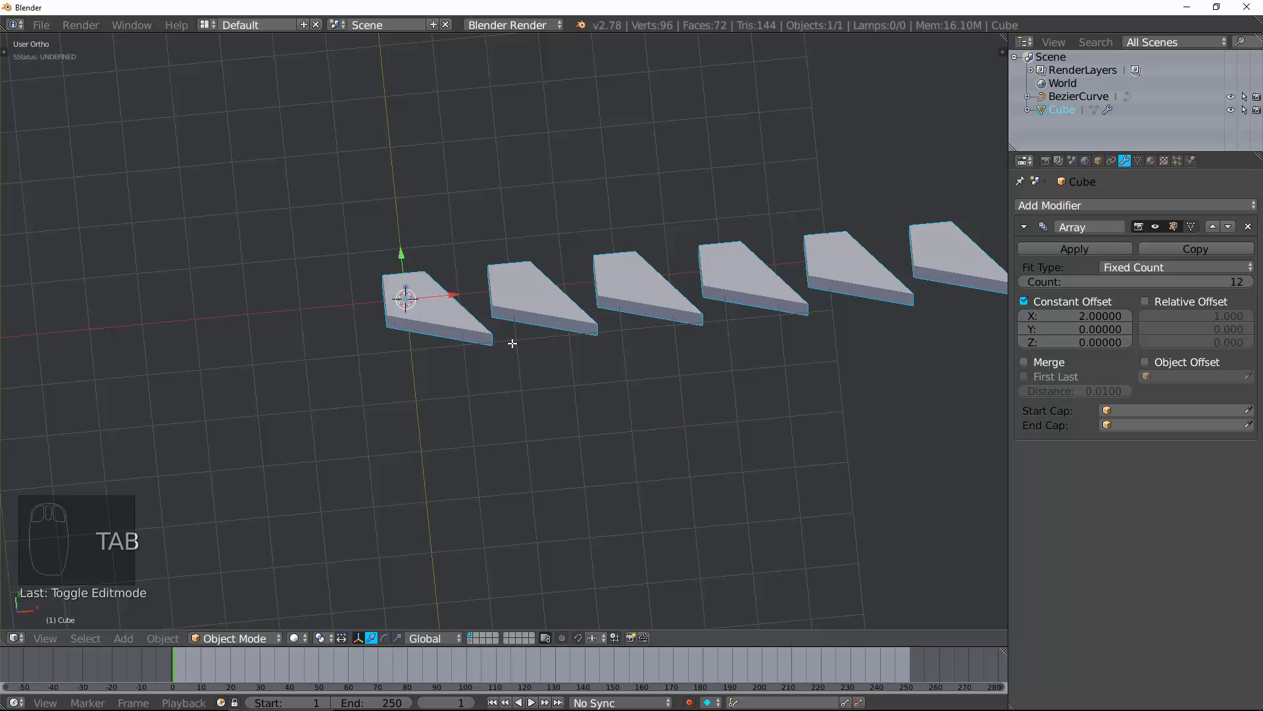
click(1144, 301)
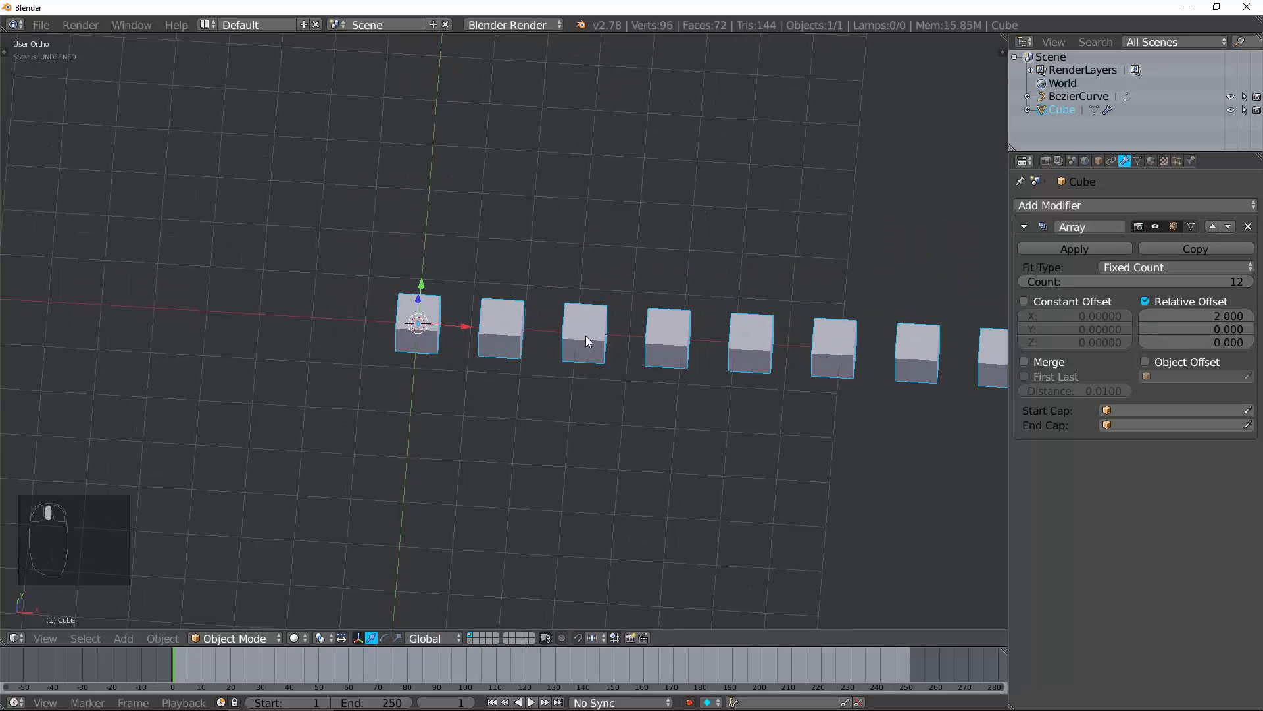
click(1025, 362)
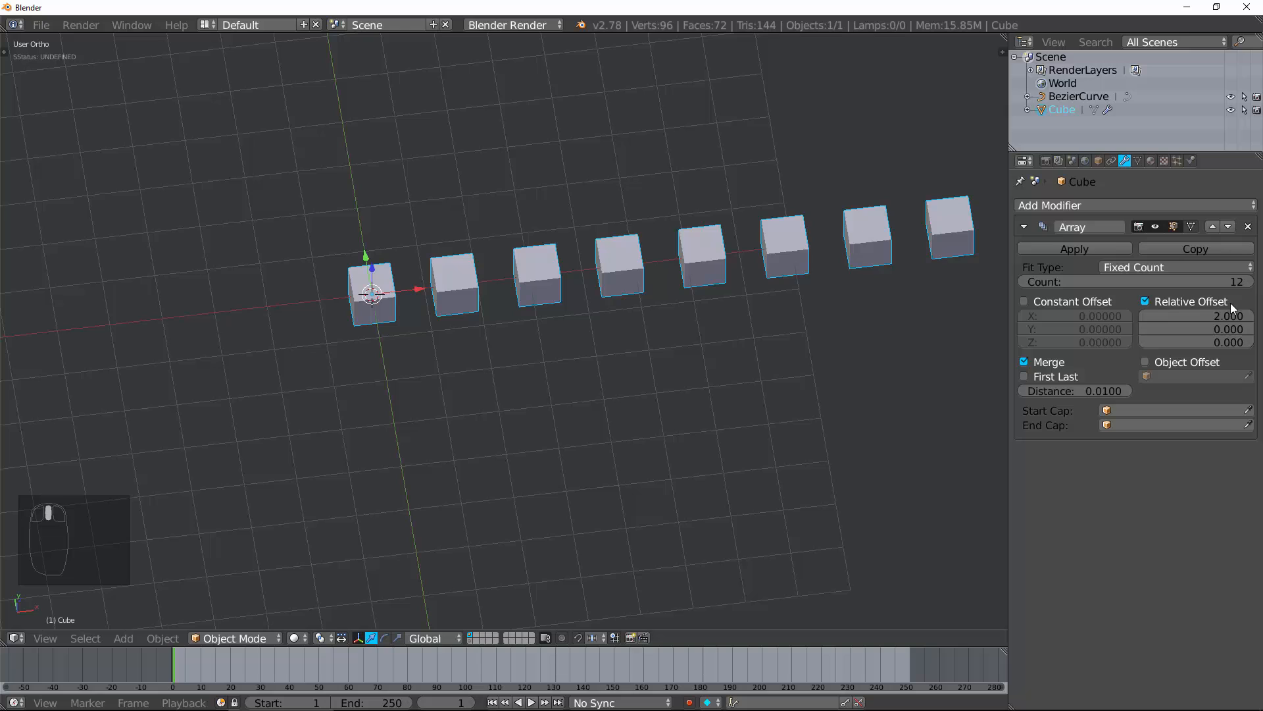
click(1195, 316)
text(1.100)
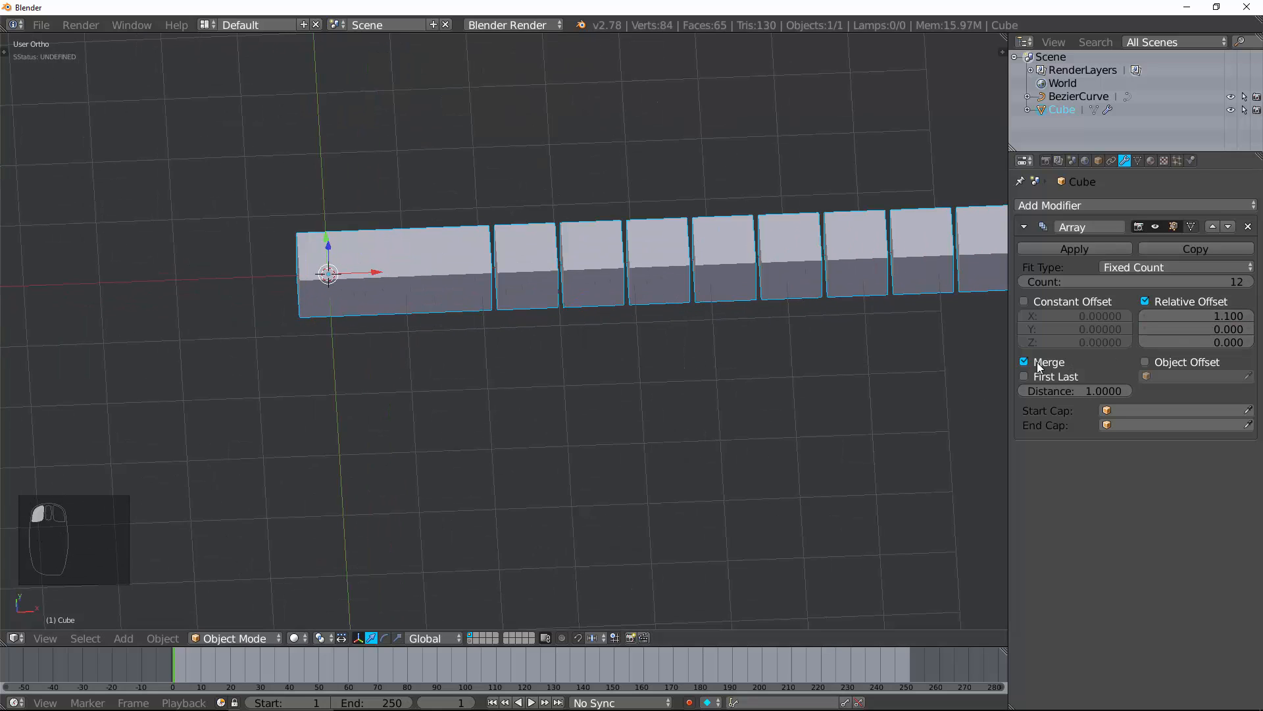
click(1025, 362)
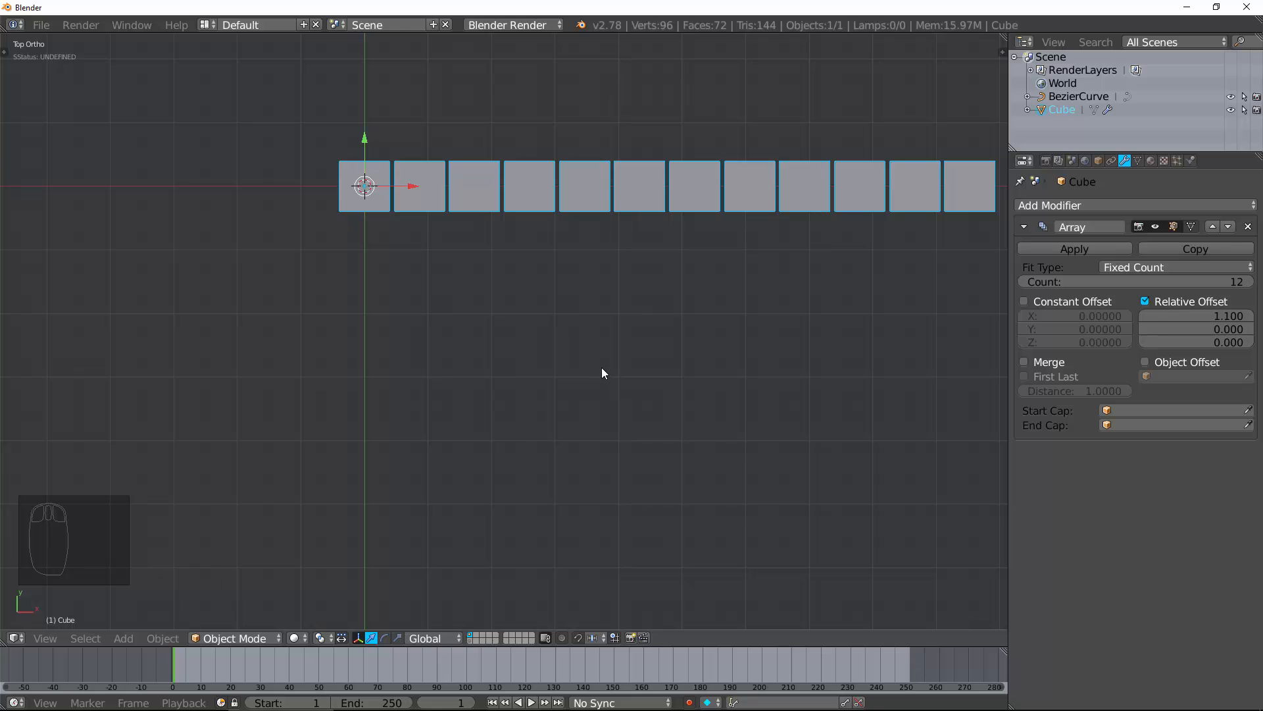
- Add a sphere Empty and set it as the array's Object Offset
click(122, 638)
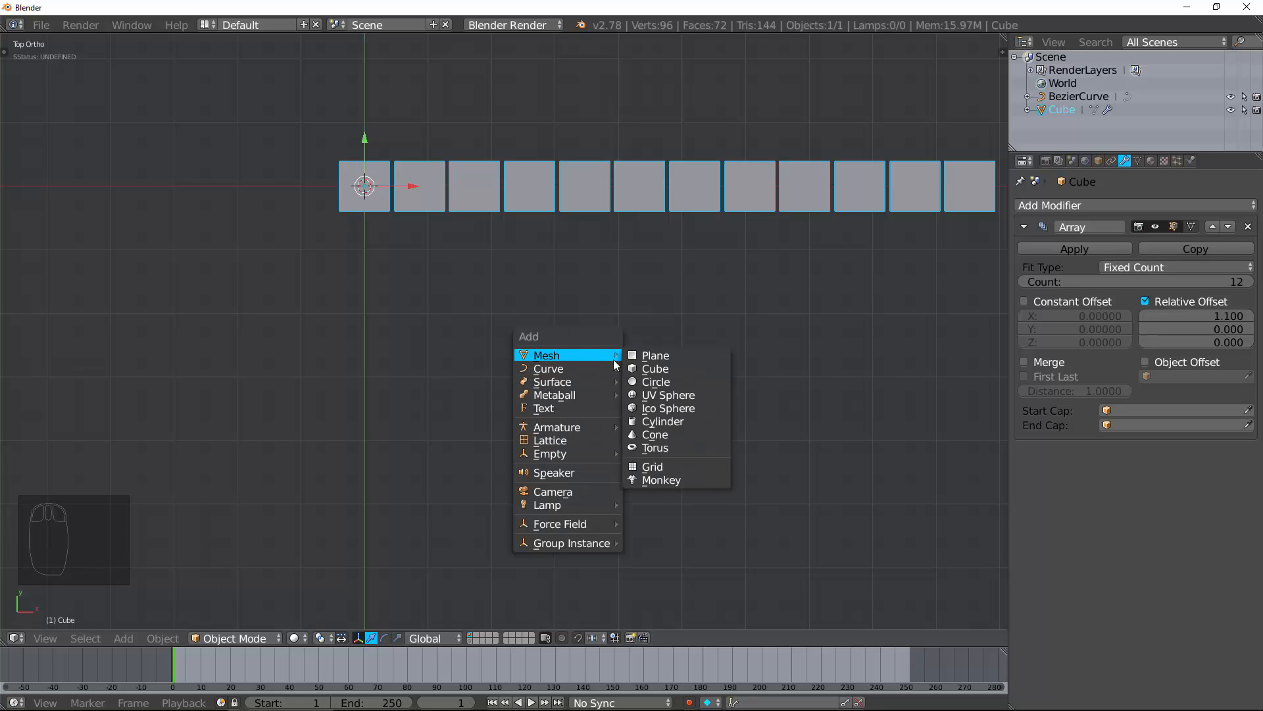
mouse_move(550, 453)
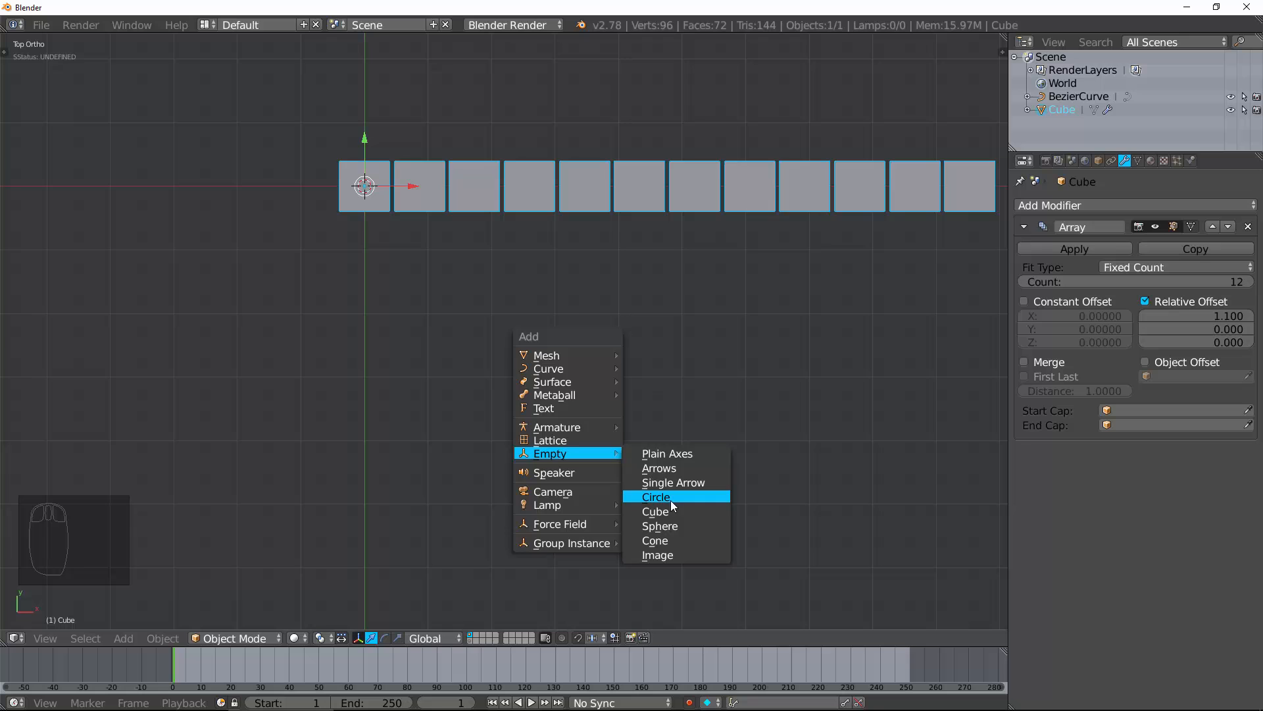
mouse_move(659, 525)
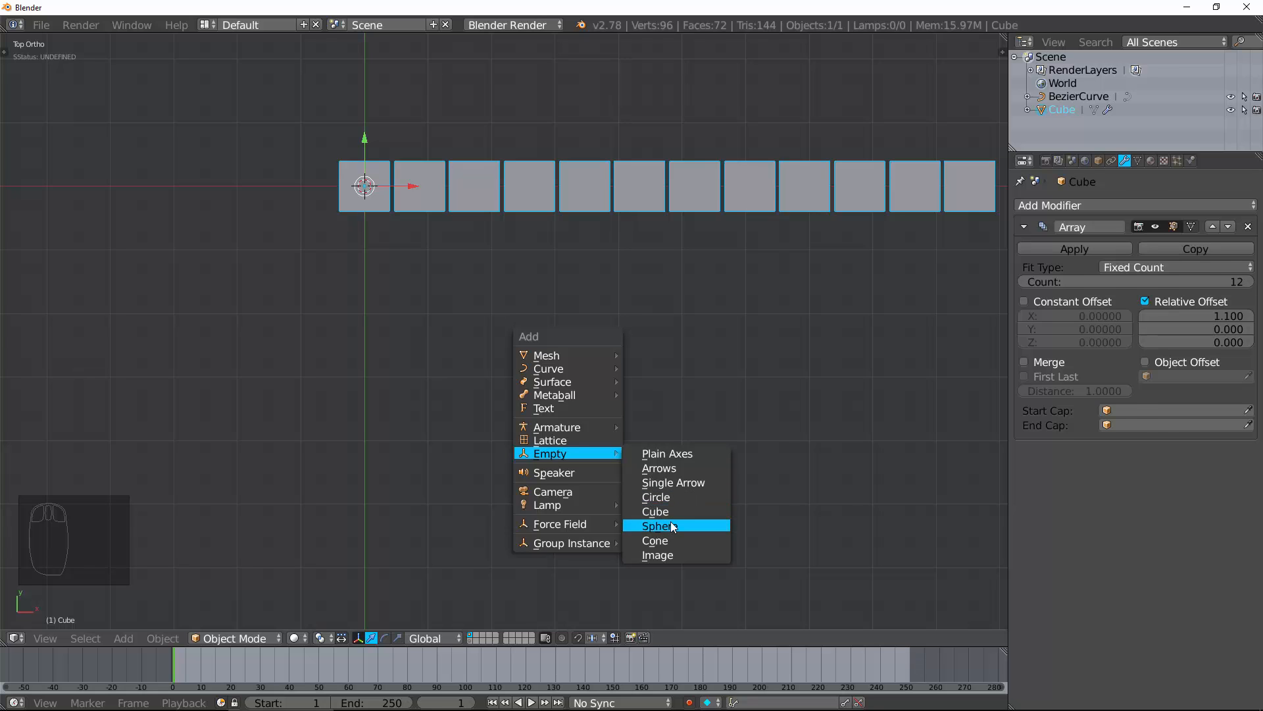
click(658, 524)
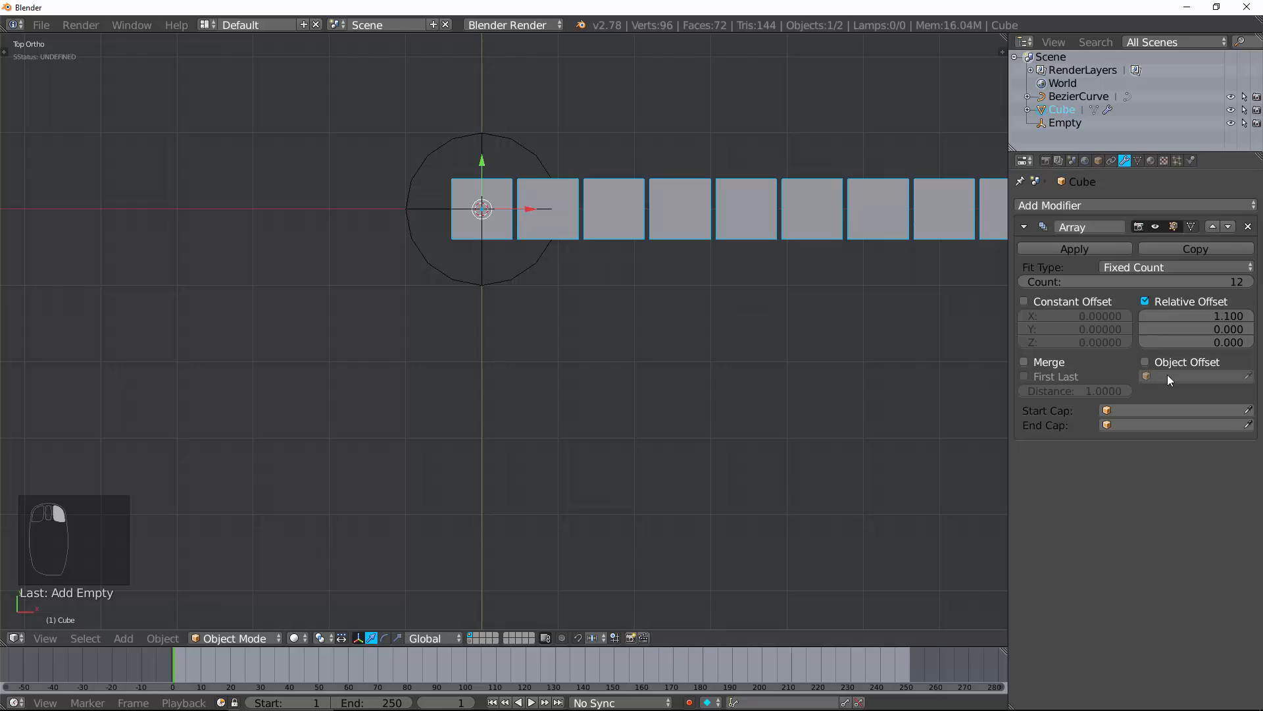
click(1144, 362)
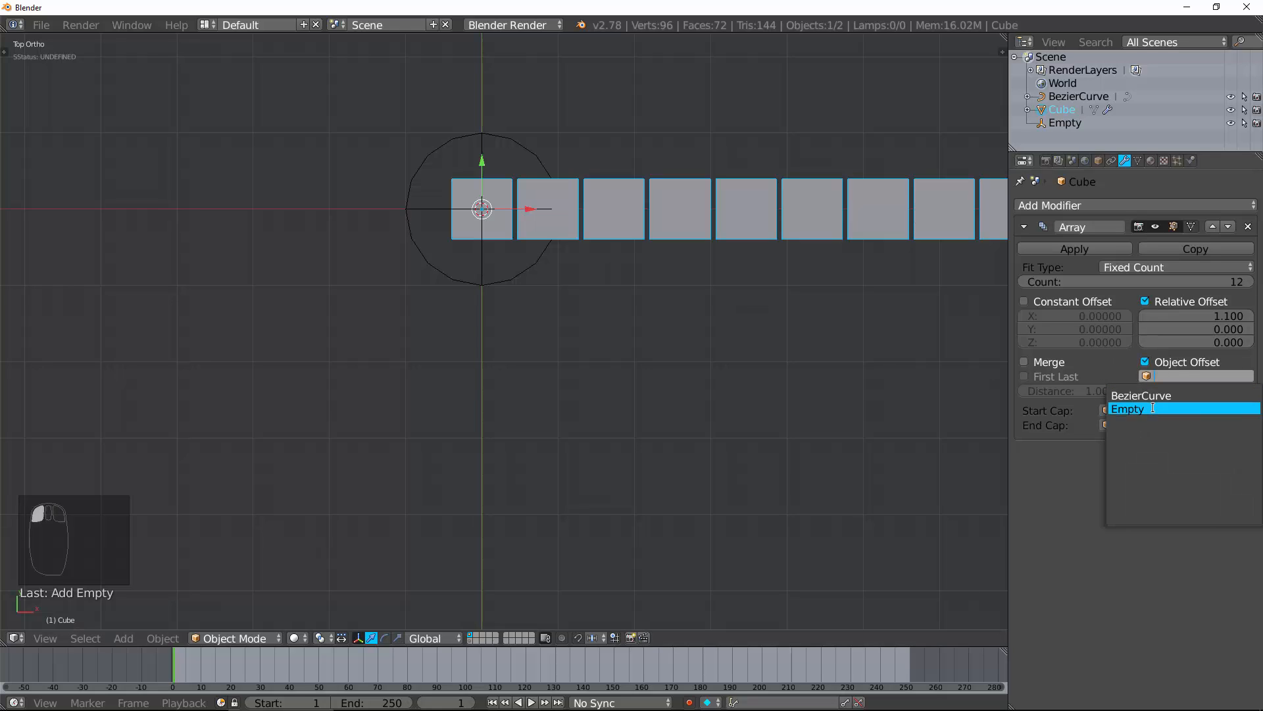
click(1127, 409)
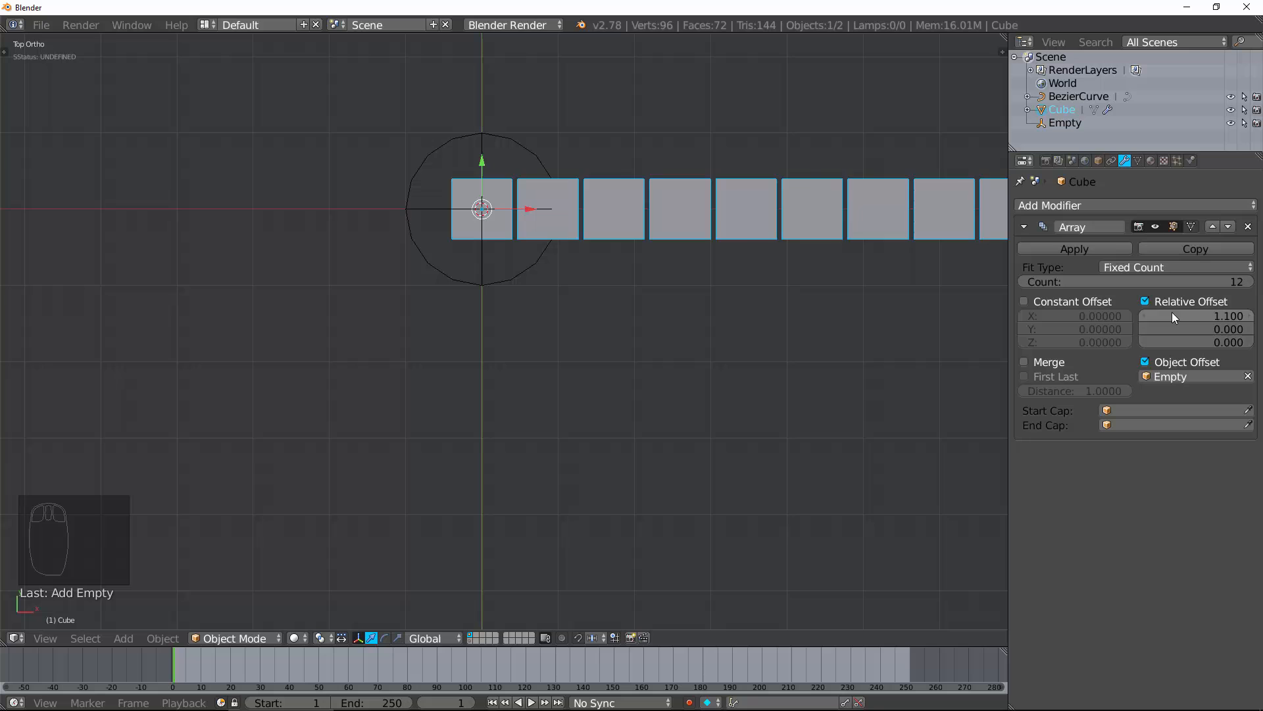
drag(1196, 315, 1213, 316)
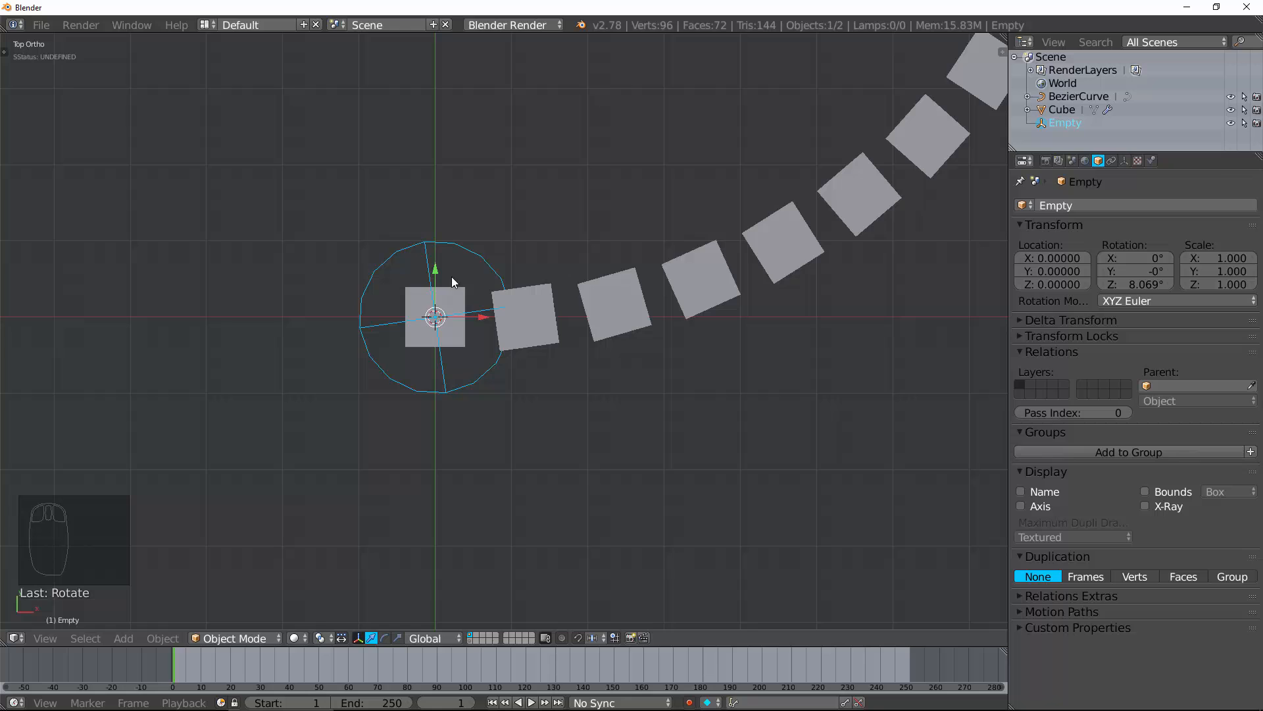
- Rotate and scale the Empty to bend and shrink the cubes, then clear its rotation
key(ctrl+z)
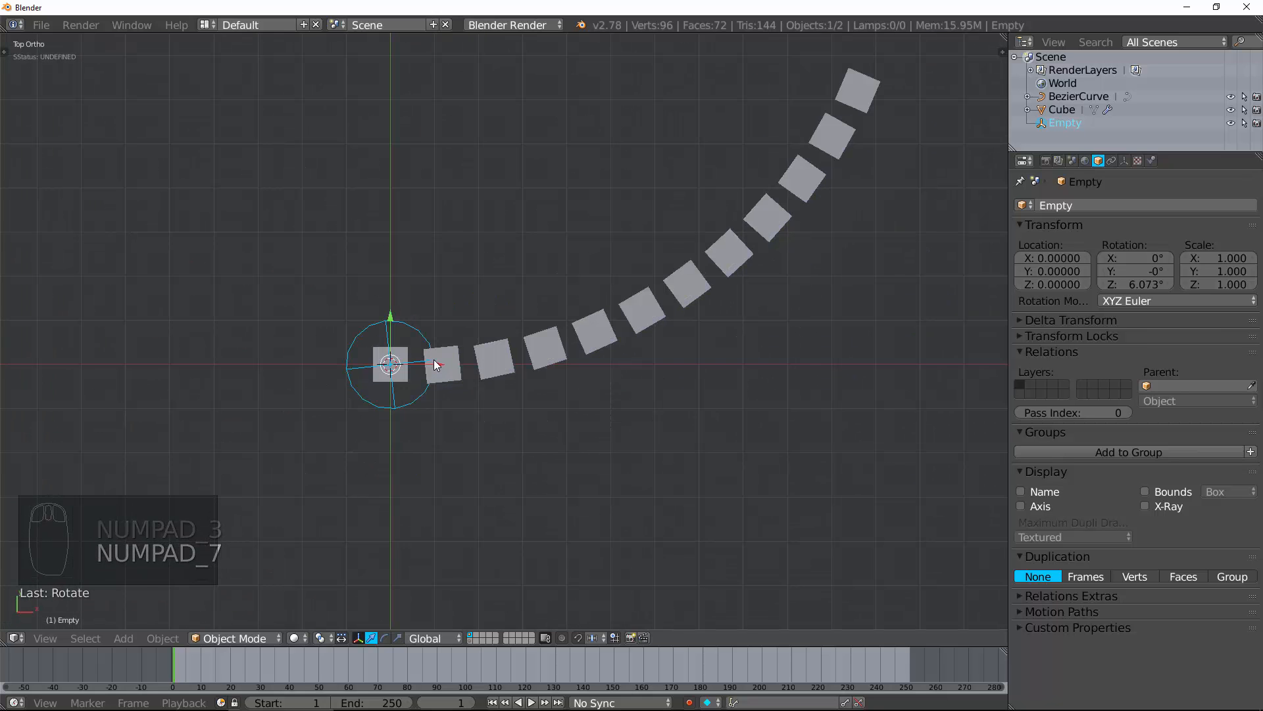
key(s)
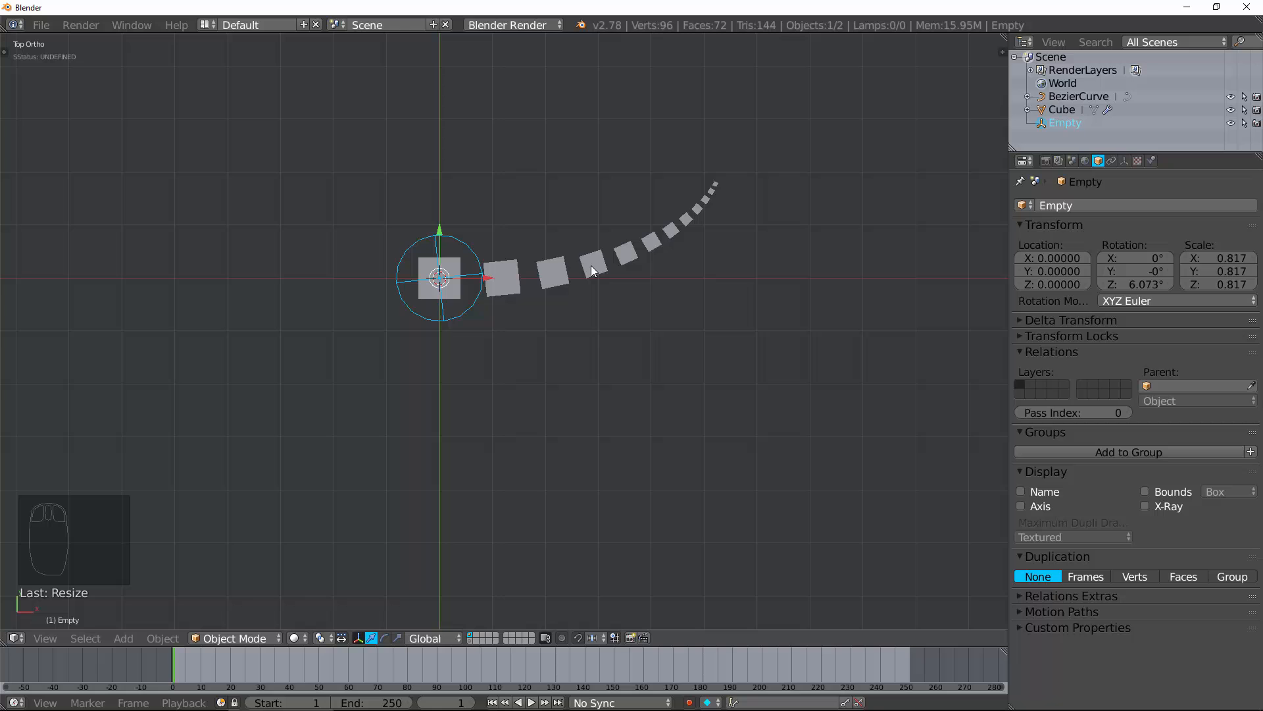
key(ctrl+z)
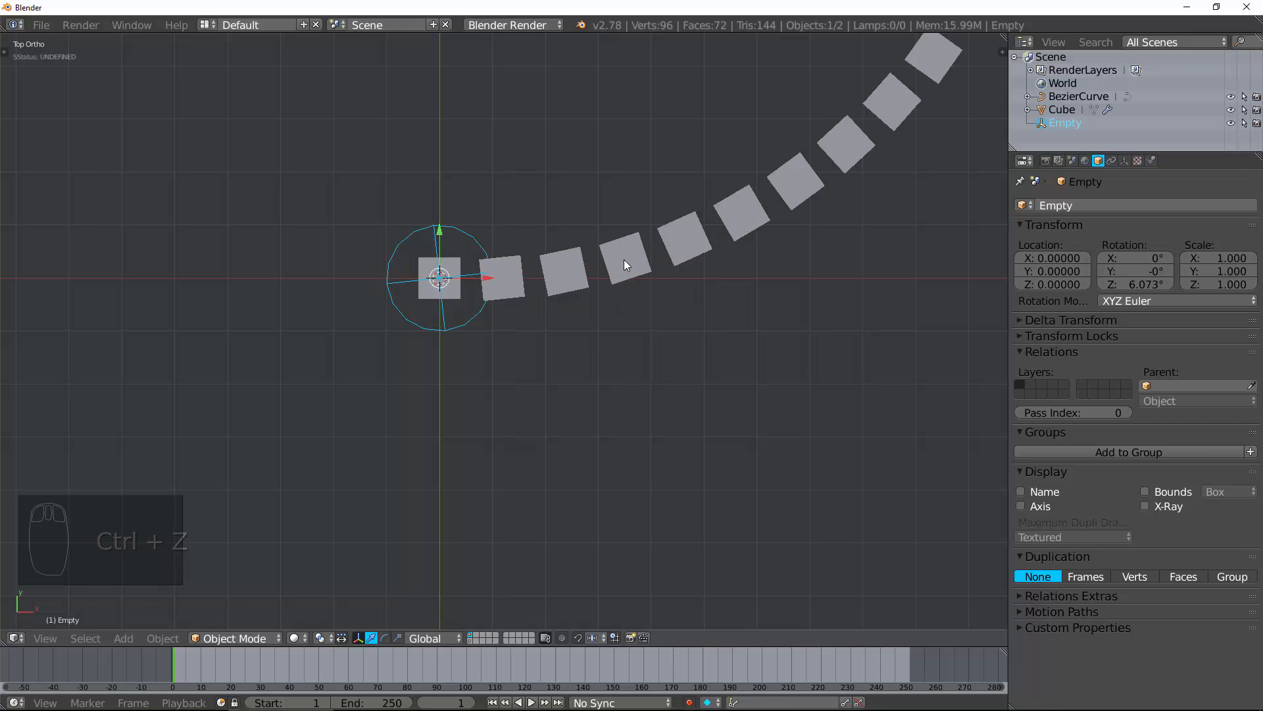
key(ctrl+z)
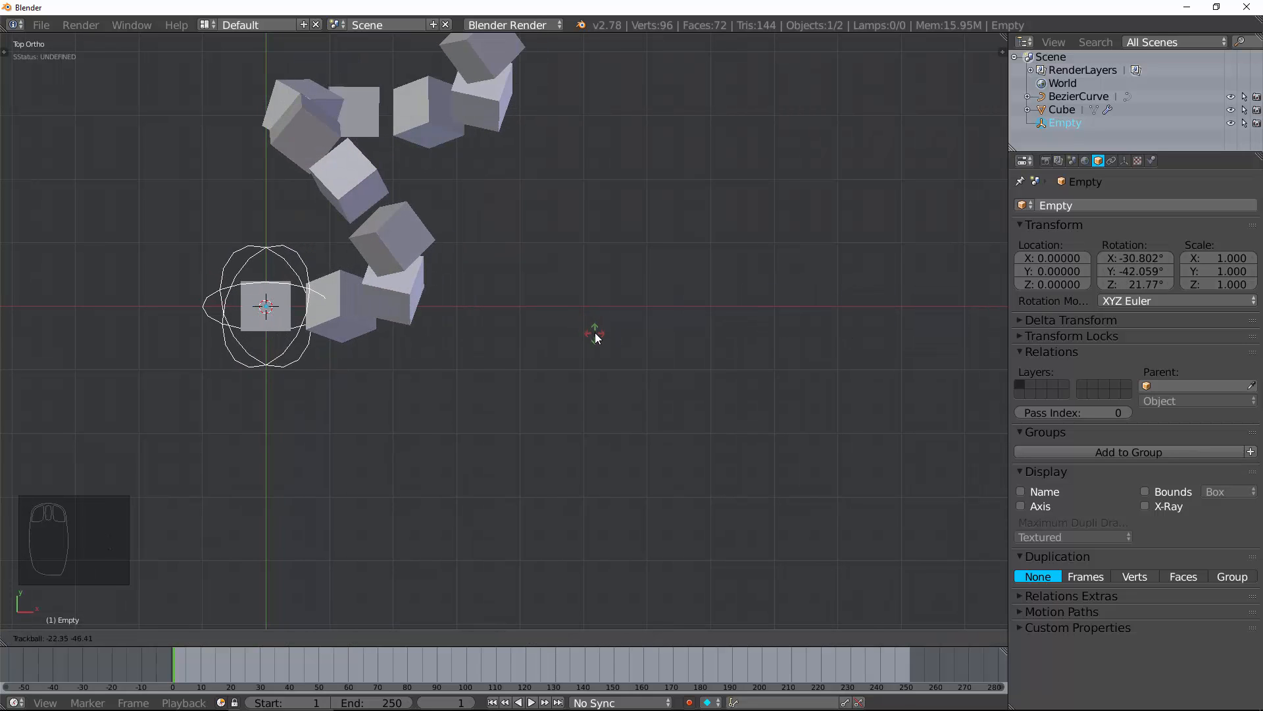
key(ctrl+z)
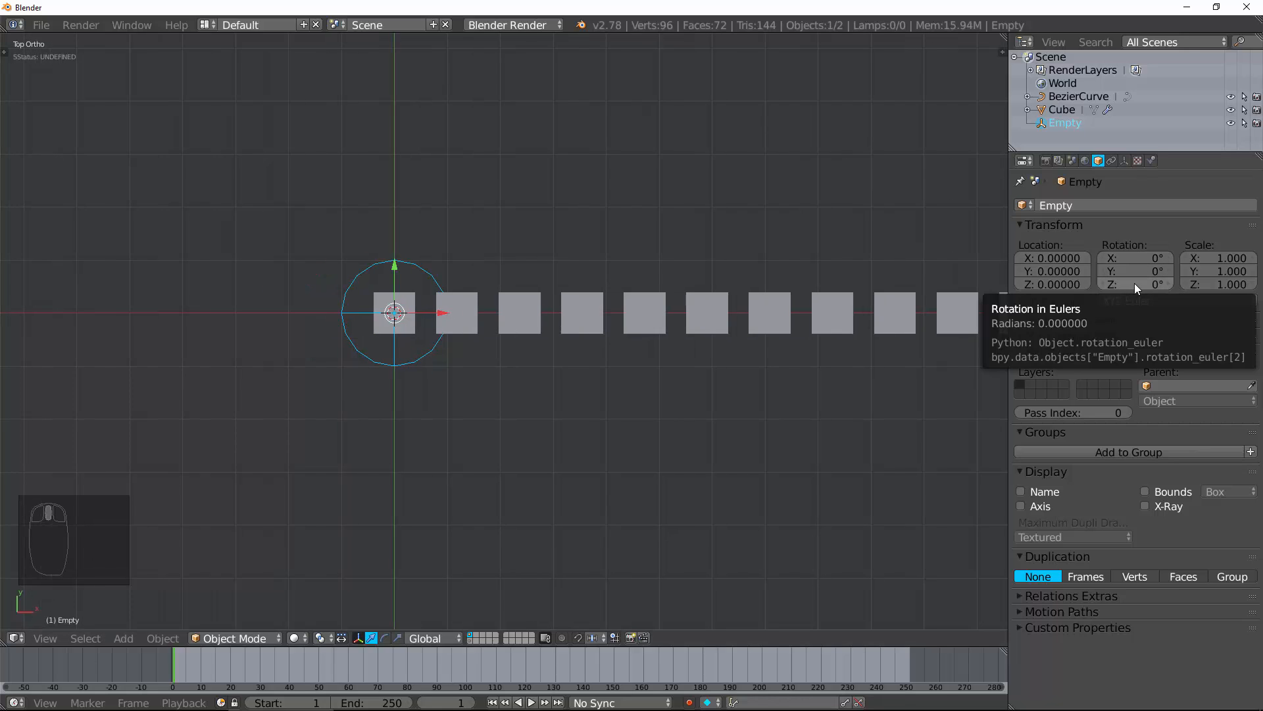
- Set the Empty's Z rotation to 360/10 (36°) so ten cubes form a ring
click(1064, 109)
text(36+)
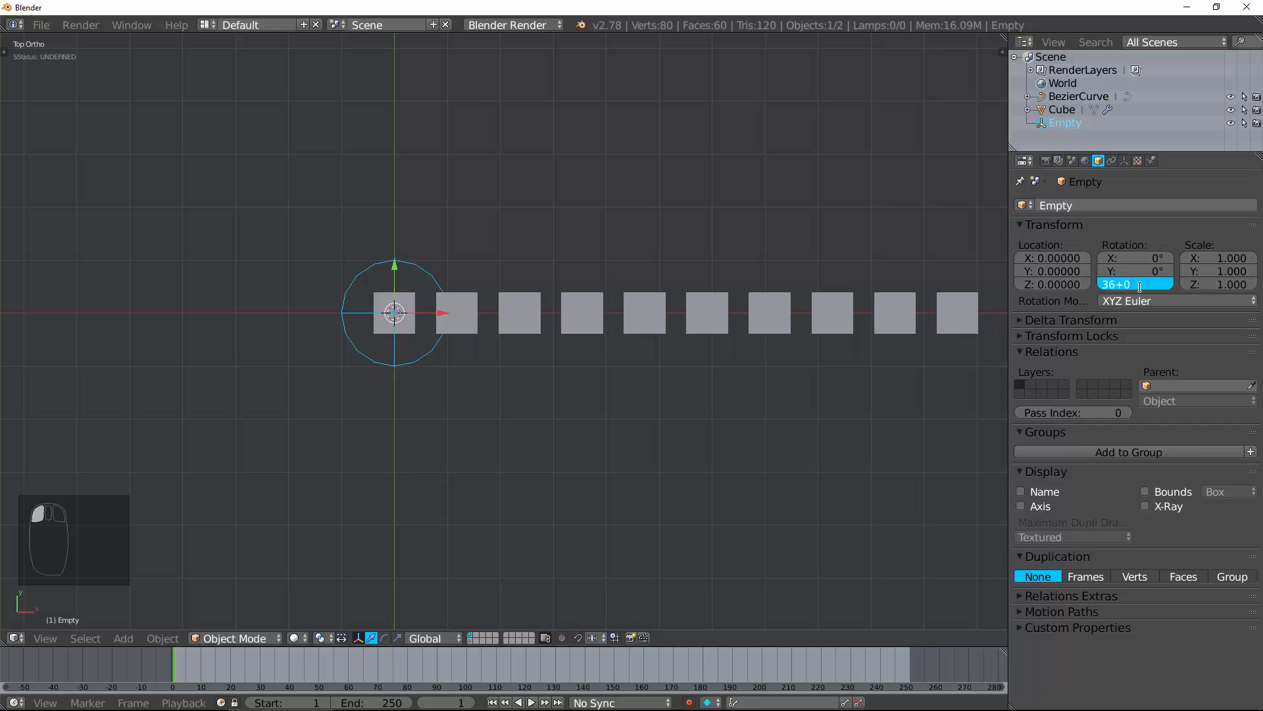
text(360)
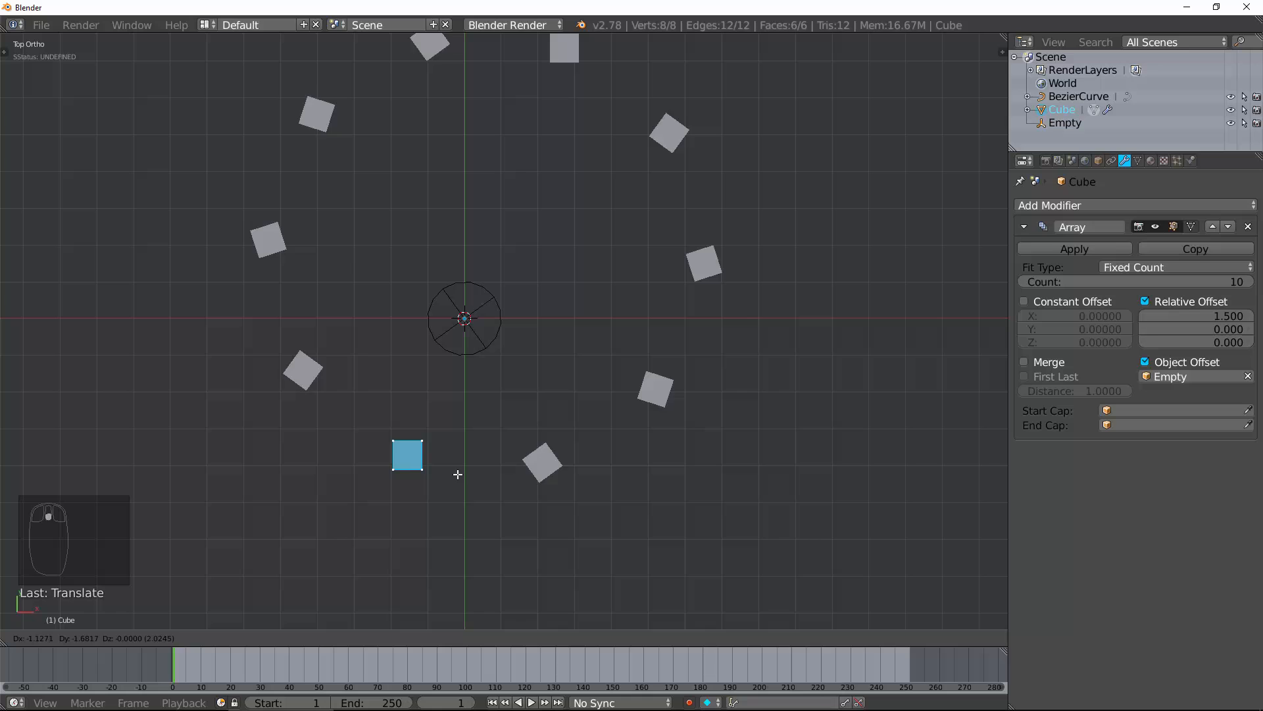
- Try moving the cube mesh off-centre in Edit Mode, undo, and return to Object Mode
drag(406, 455, 435, 402)
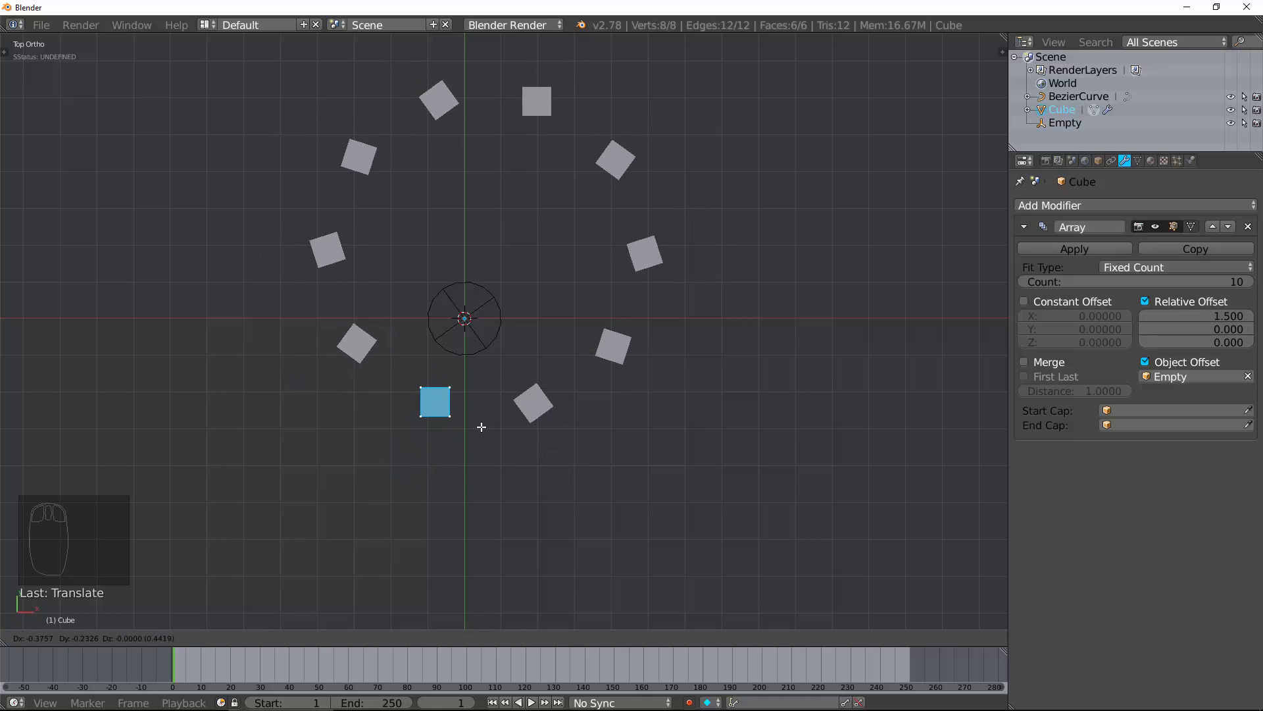
key(ctrl+z)
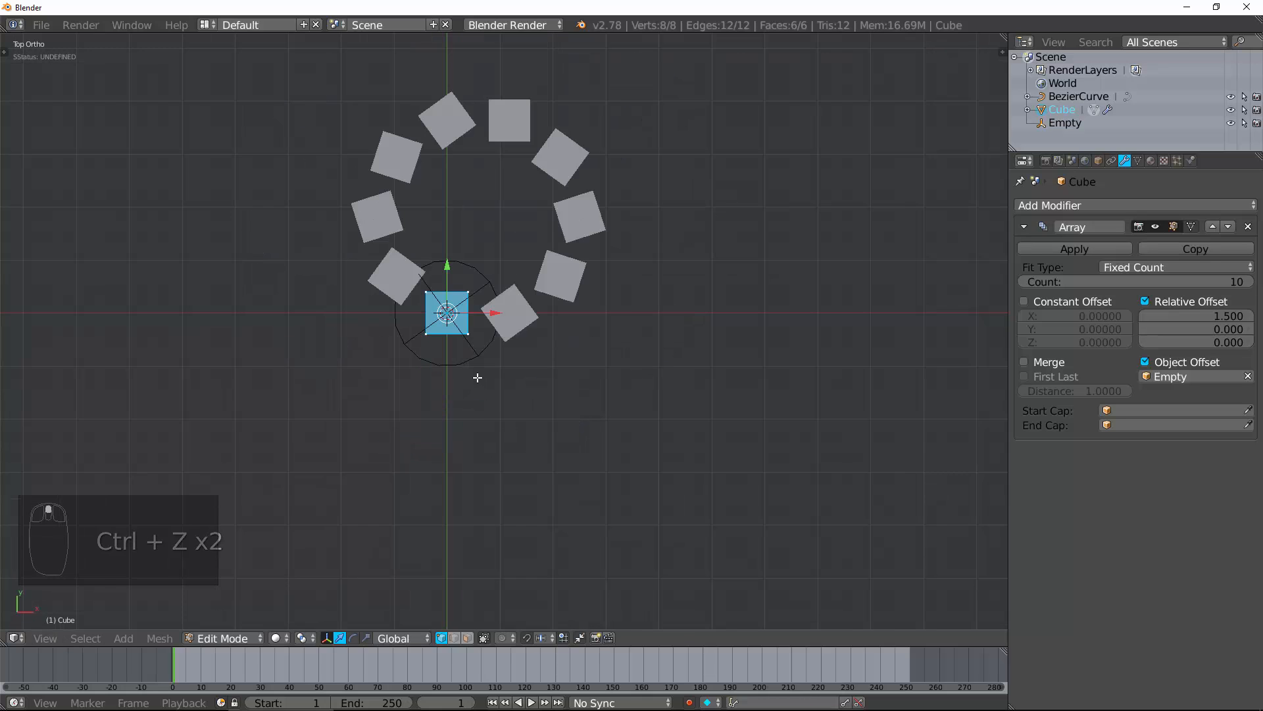
key(Tab)
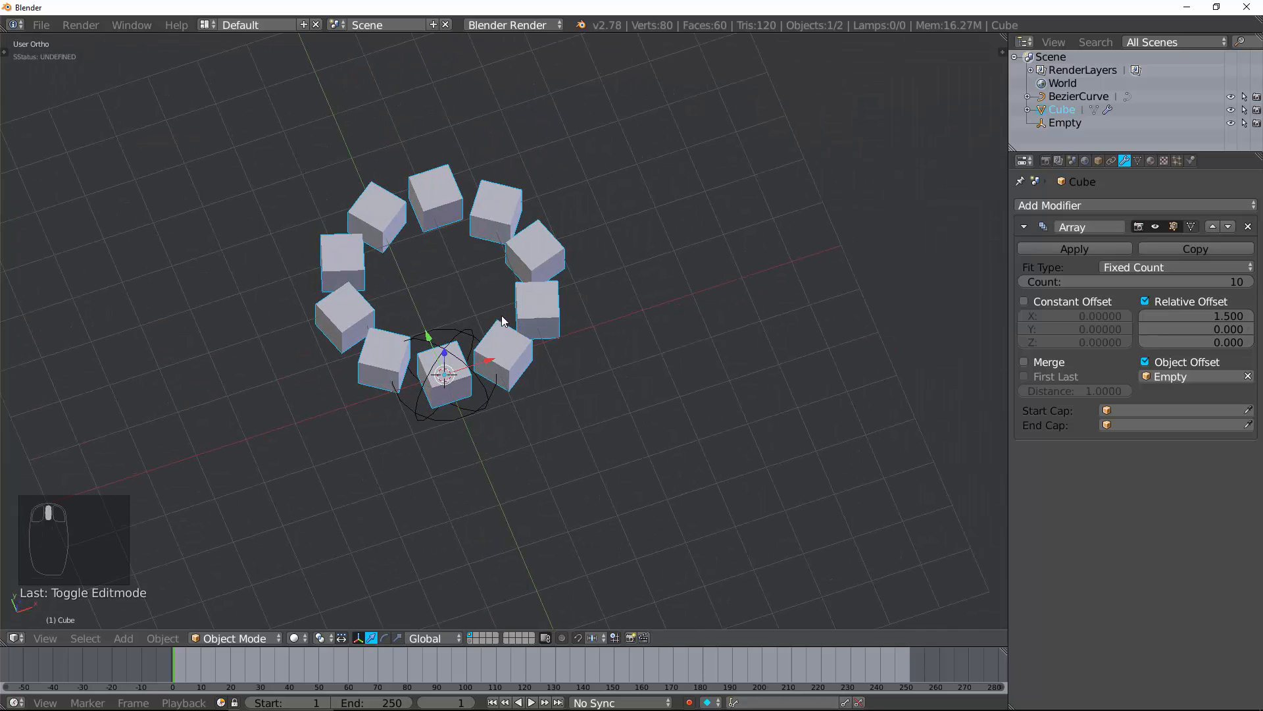
- Build a 100-copy spiral tower with Relative Offset Z, then clear the Empty offset
click(1192, 329)
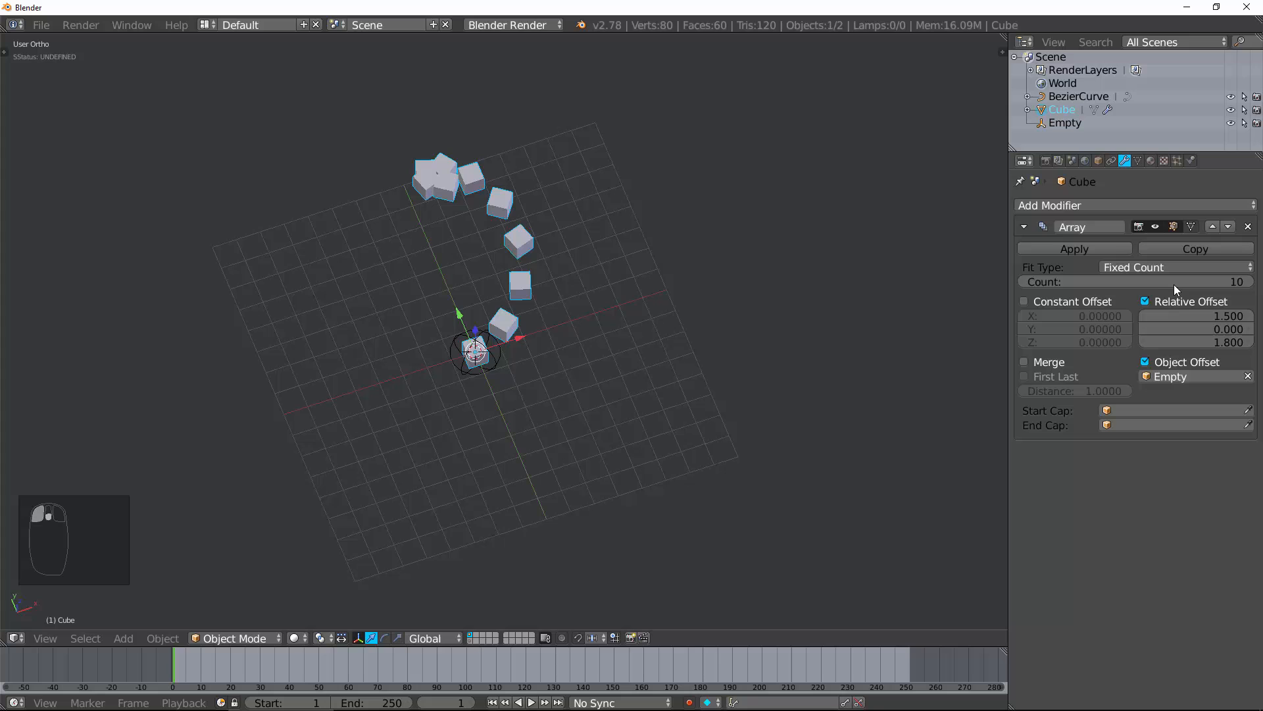
text(100)
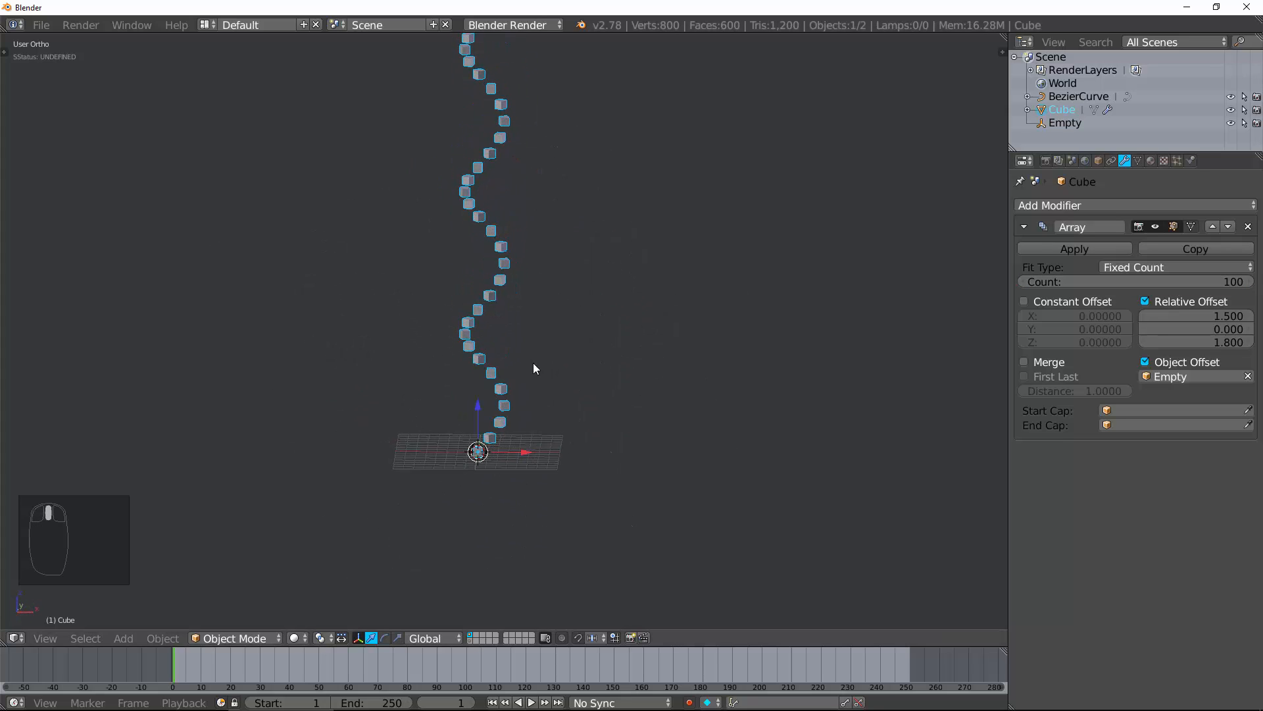
drag(1192, 342, 1168, 342)
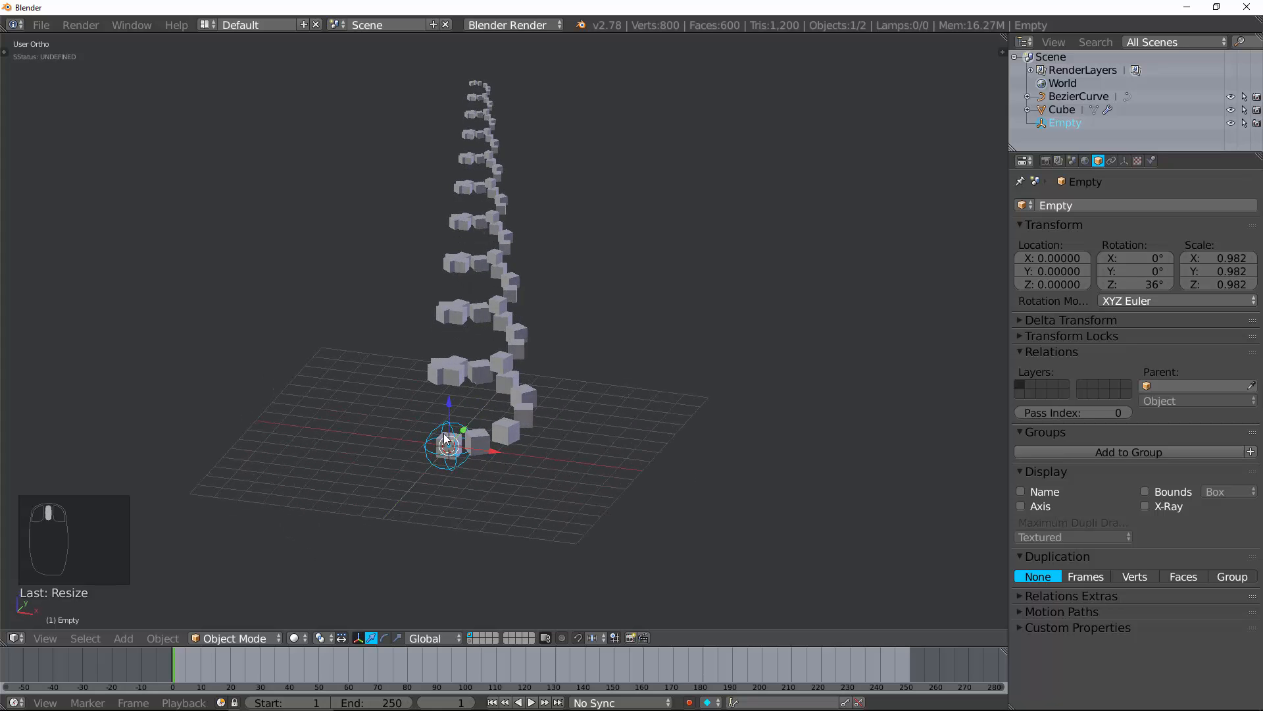
click(1063, 109)
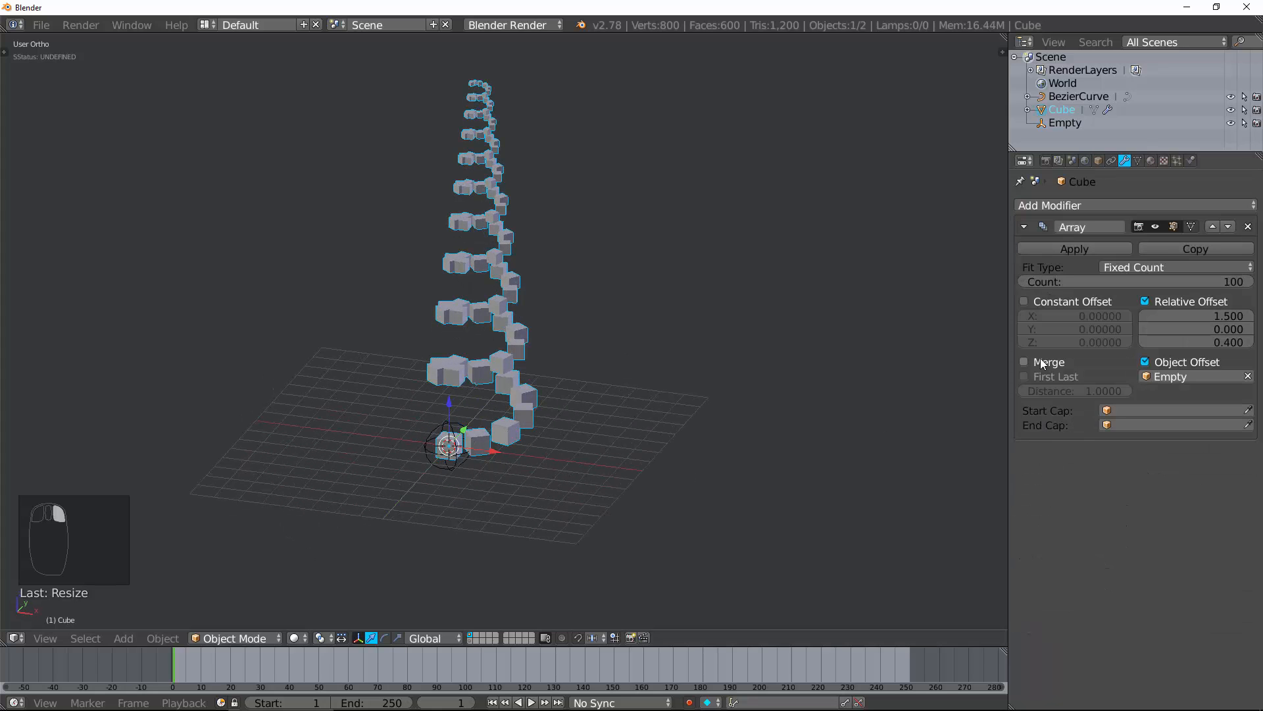
mouse_move(1063, 376)
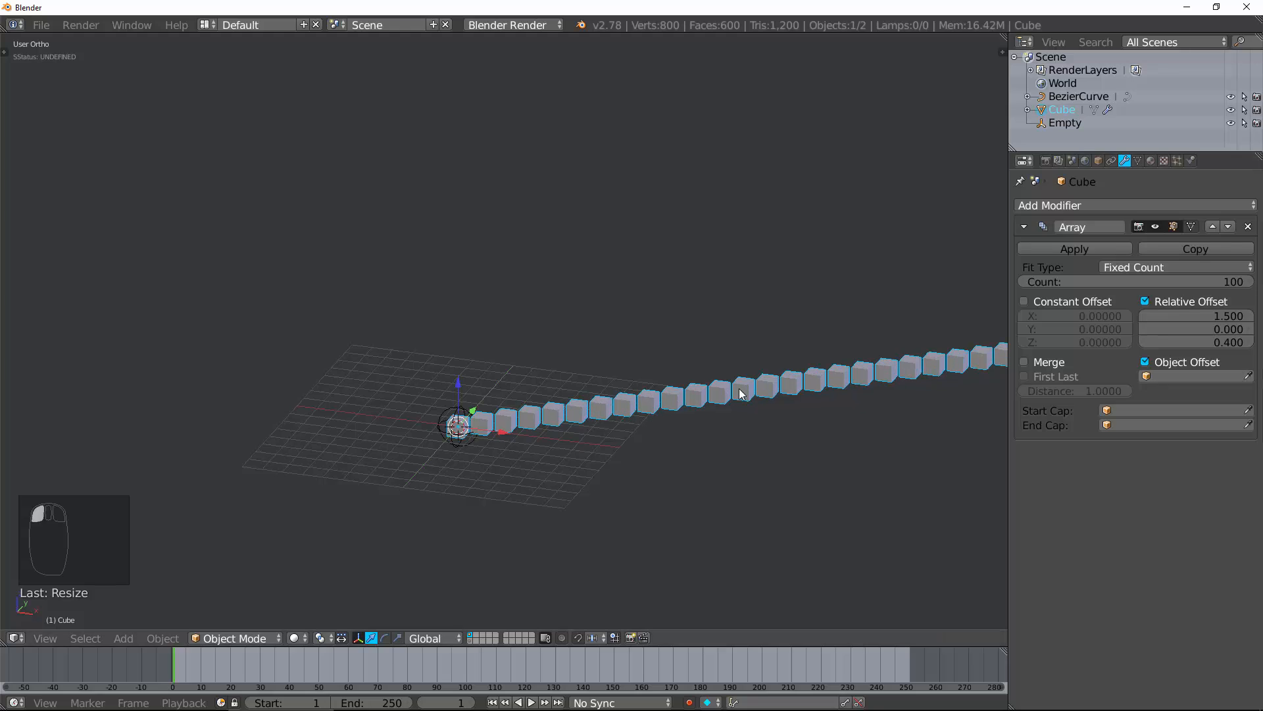
key(shift+a)
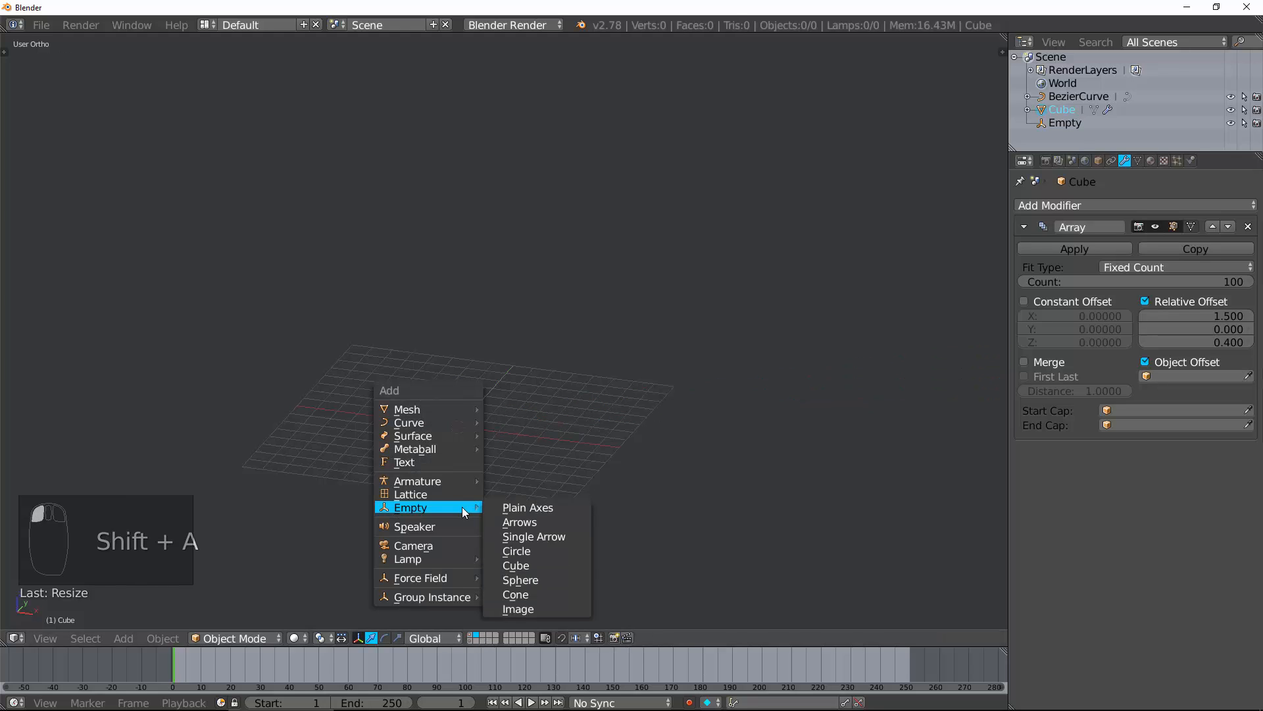
mouse_move(406, 409)
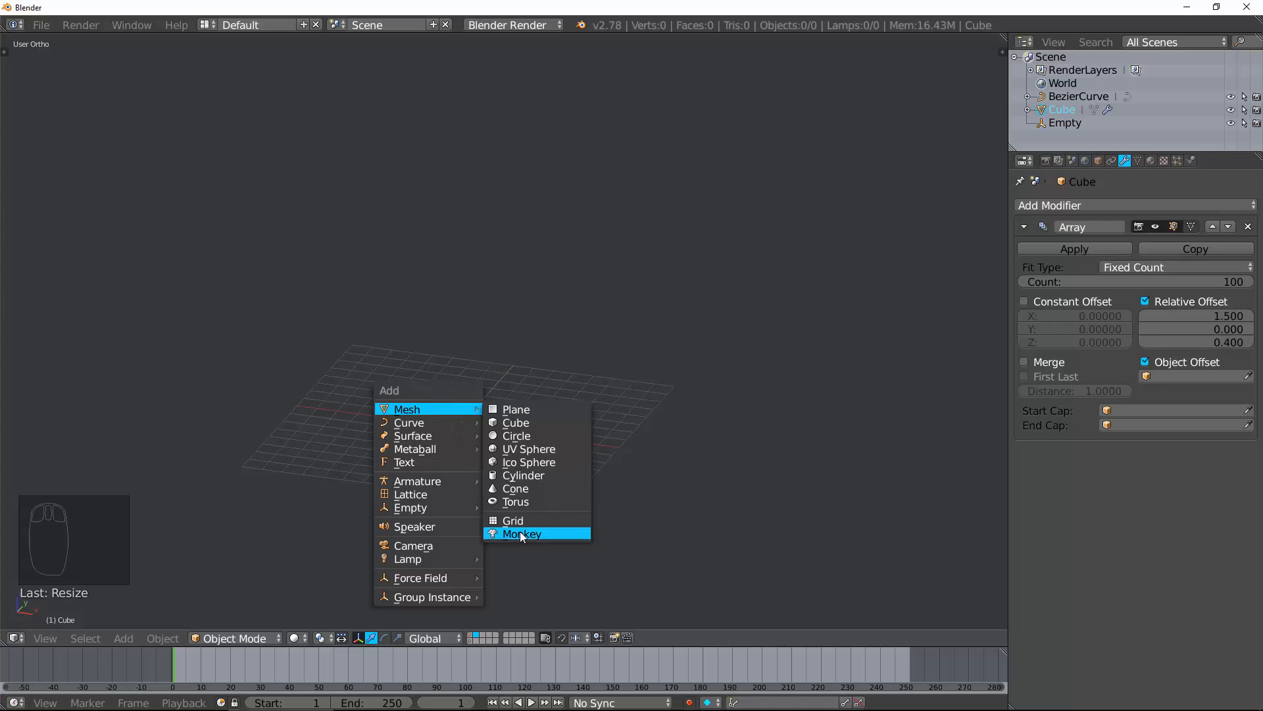
- Add Suzanne and a Cone as the array's start and end caps, then delete the objects
click(521, 533)
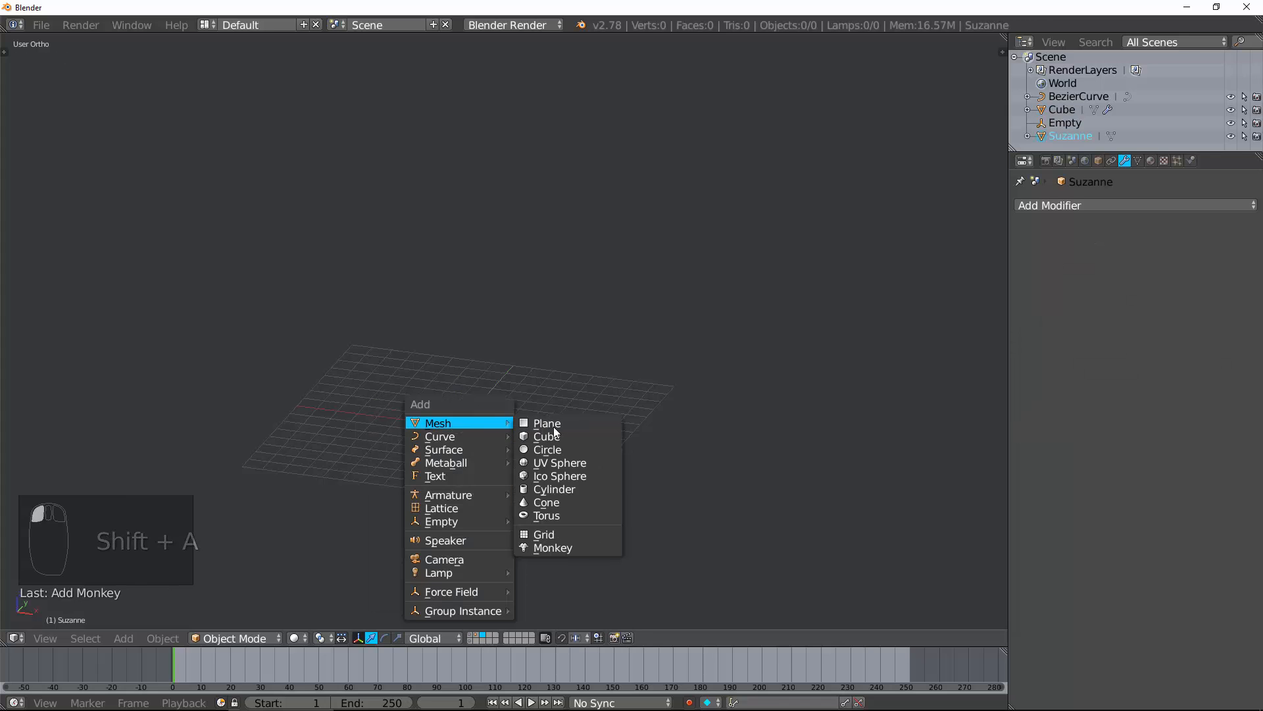
click(545, 502)
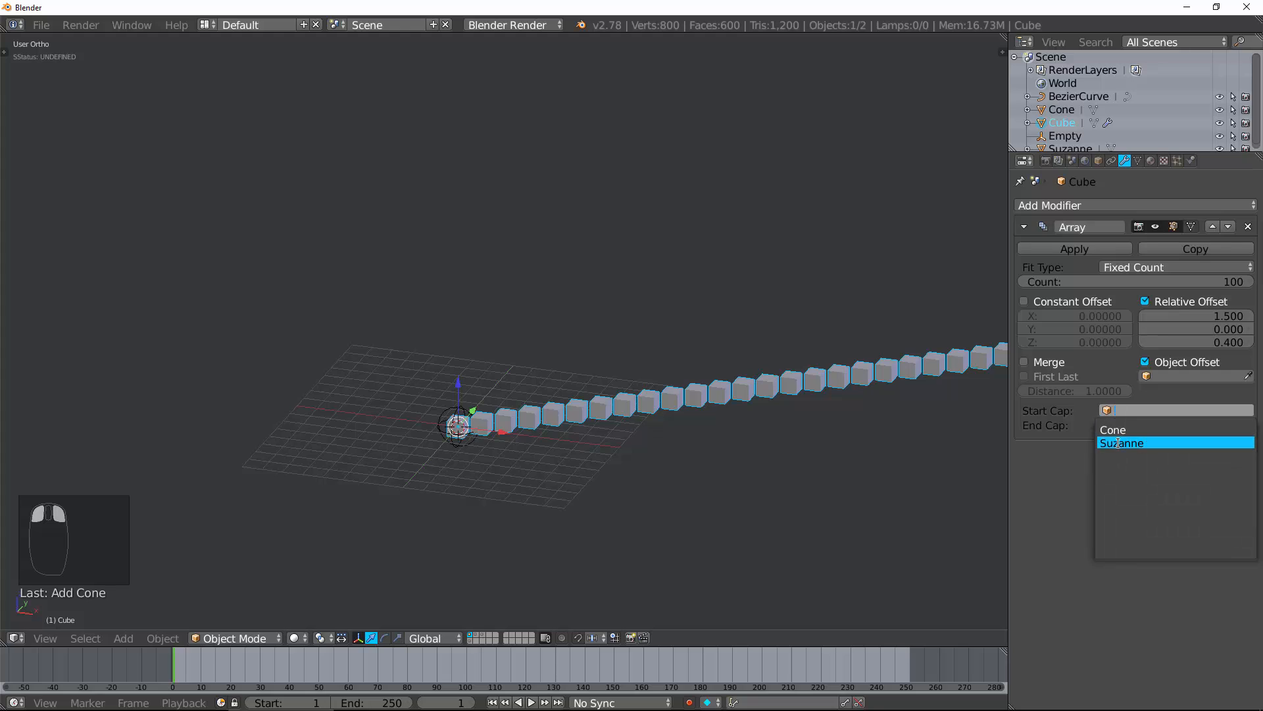
click(1121, 442)
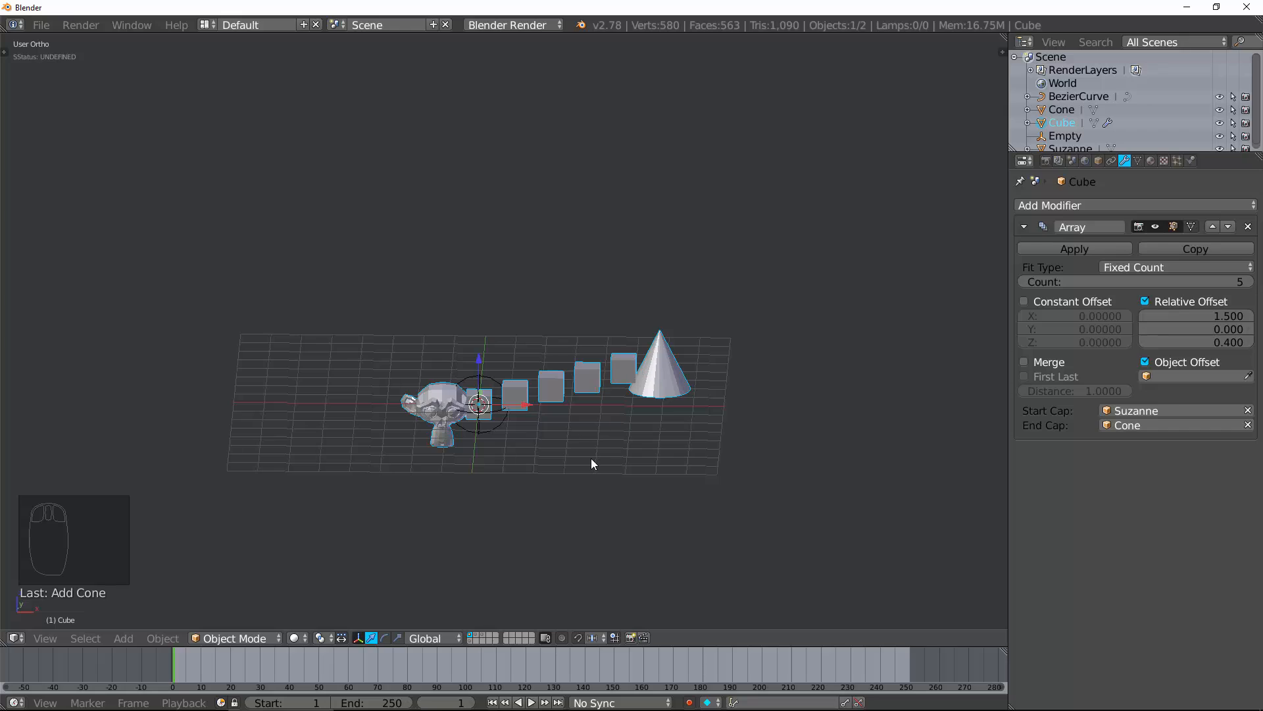
mouse_move(615, 382)
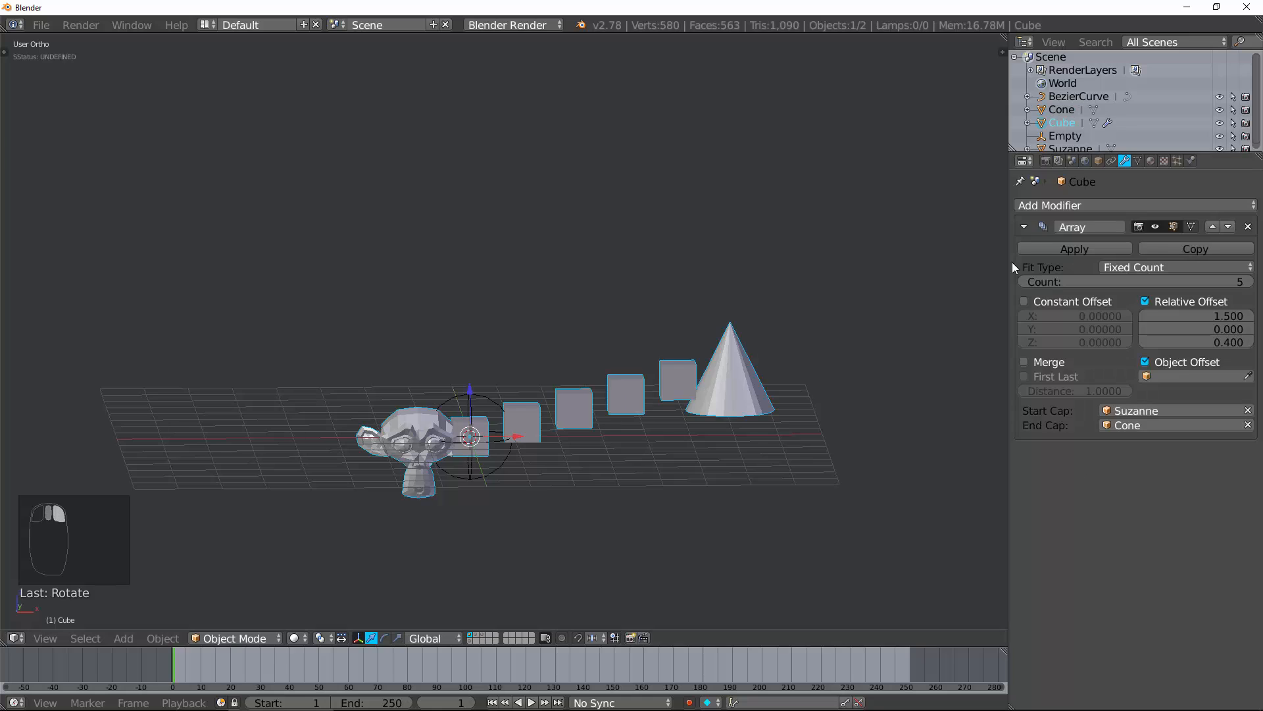
mouse_move(914, 394)
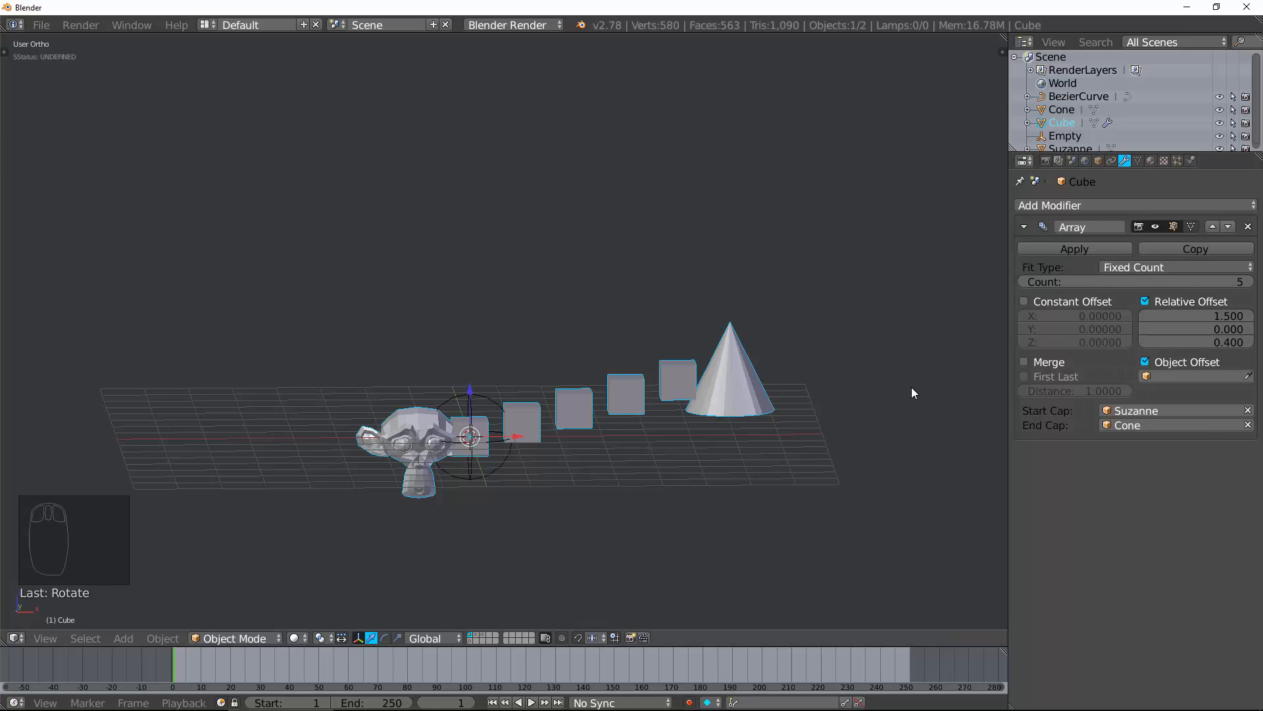
key(Delete)
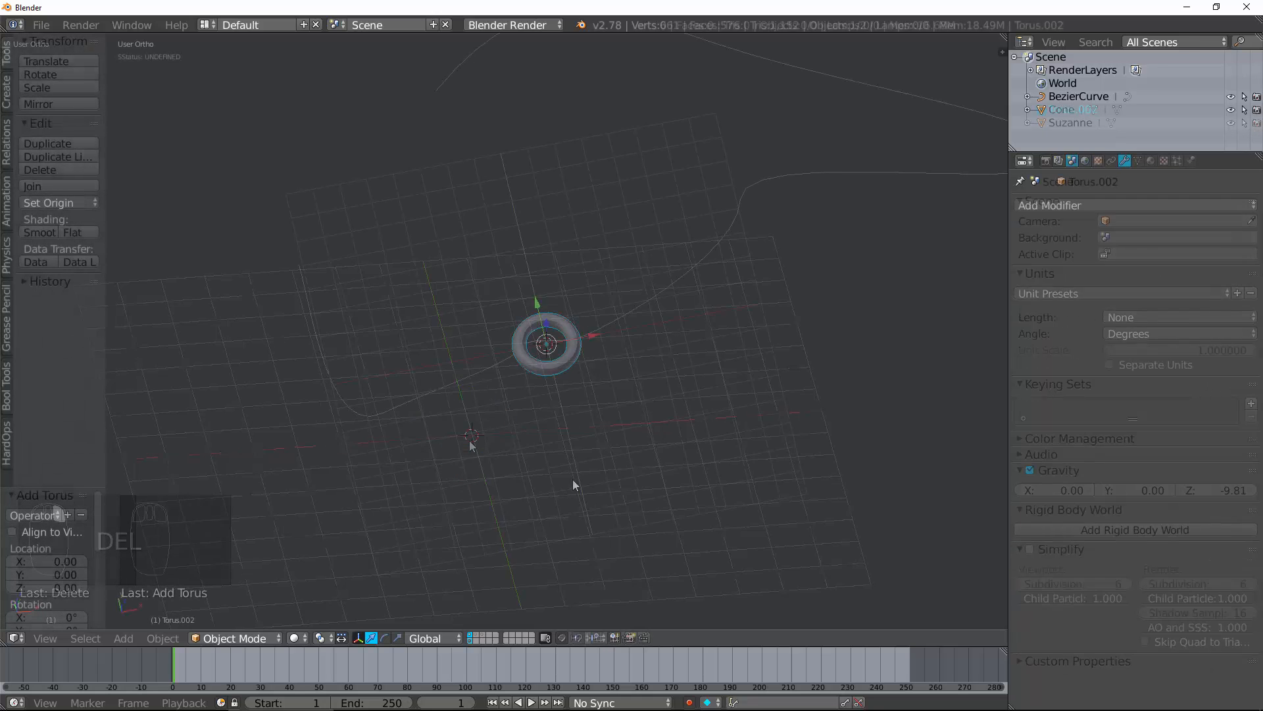
- Stretch half the torus sideways in Edit Mode into an oval link and add an Array modifier
key(Tab)
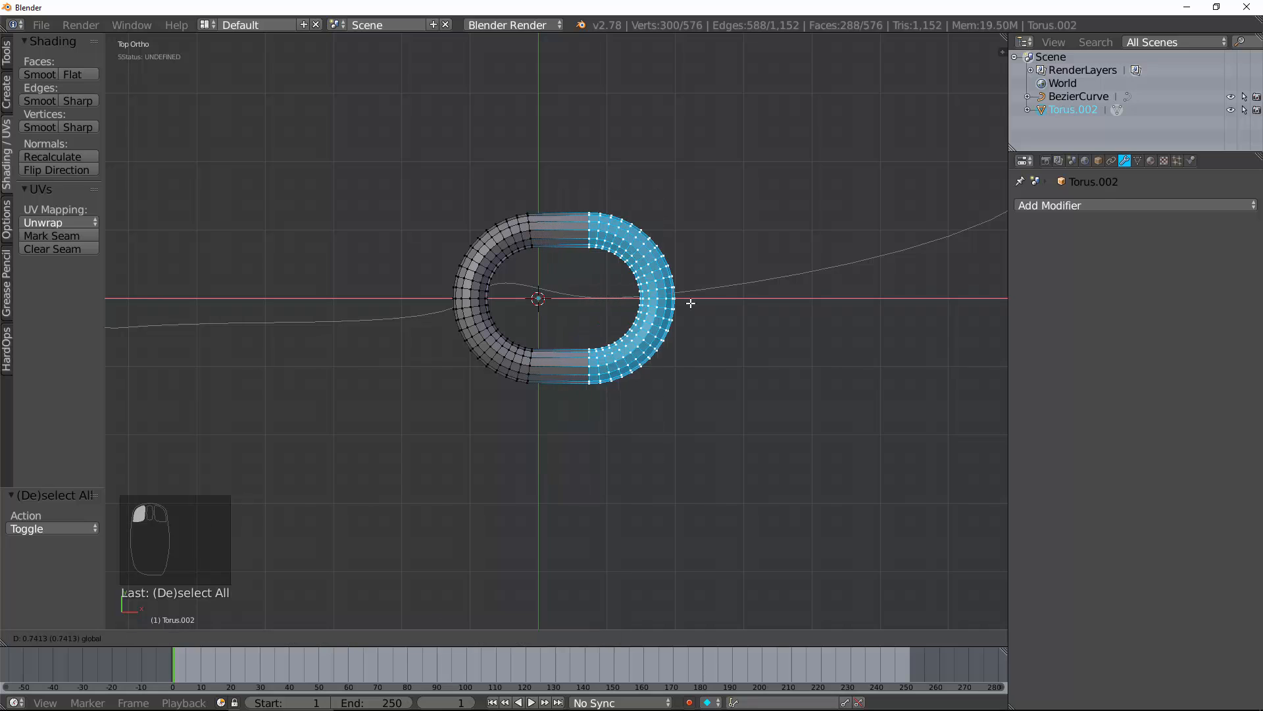
key(a)
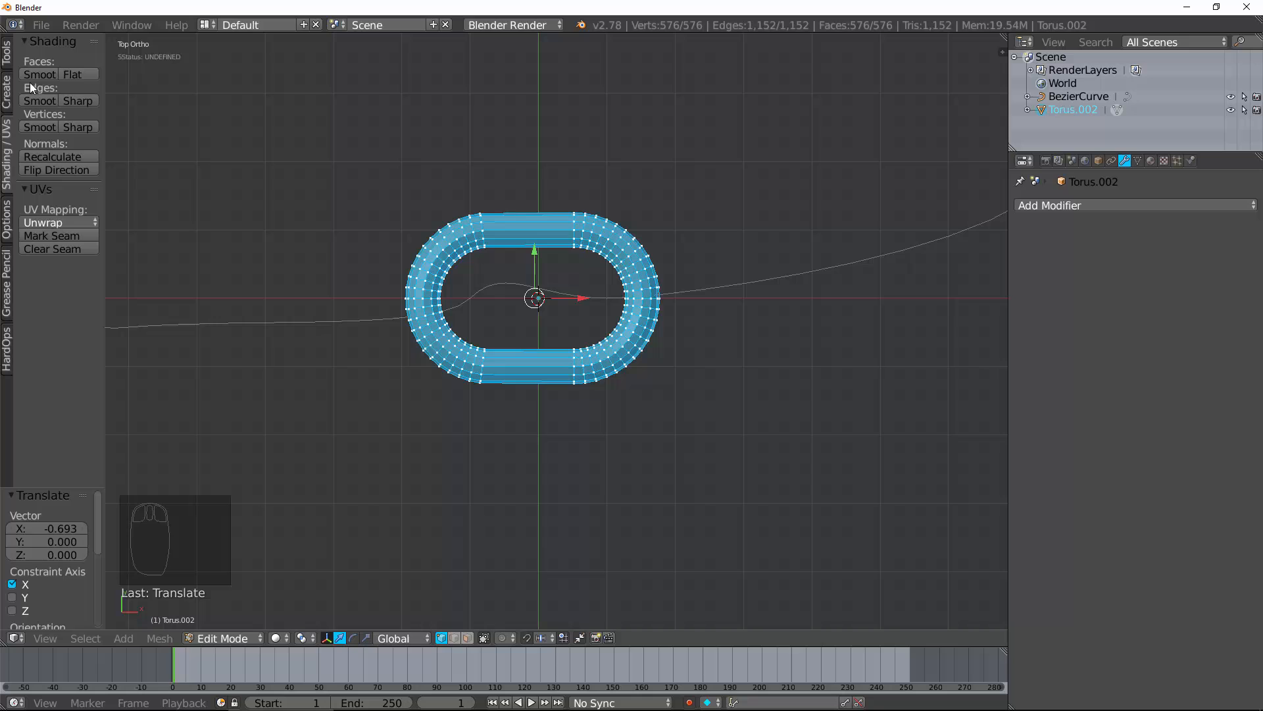
key(Tab)
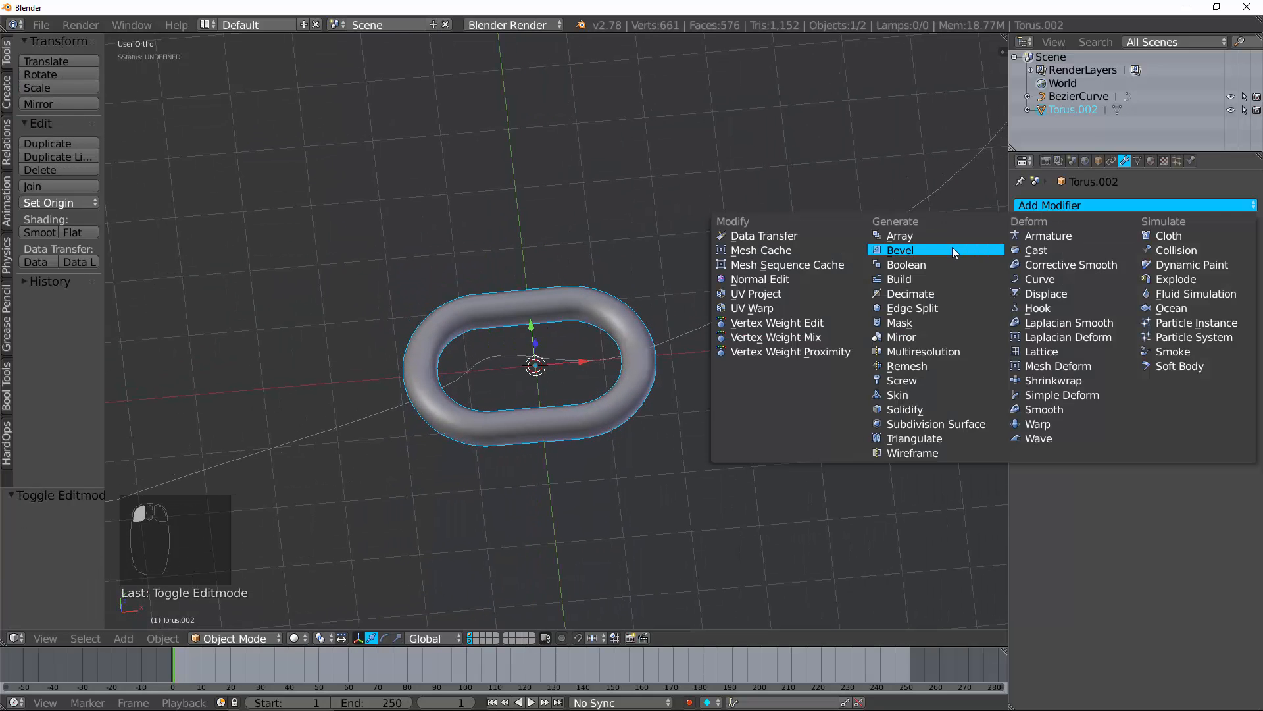
click(898, 235)
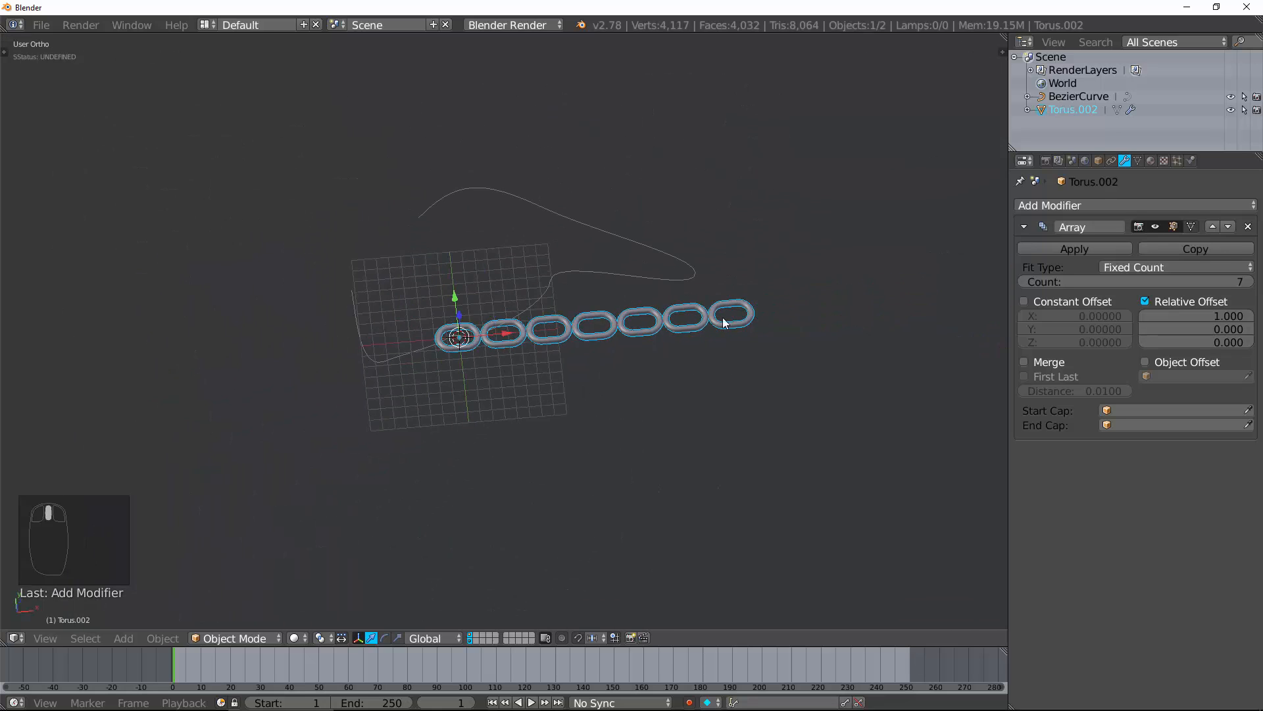
- Fit the link array to BezierCurve and shrink the link so more links fit
click(1172, 267)
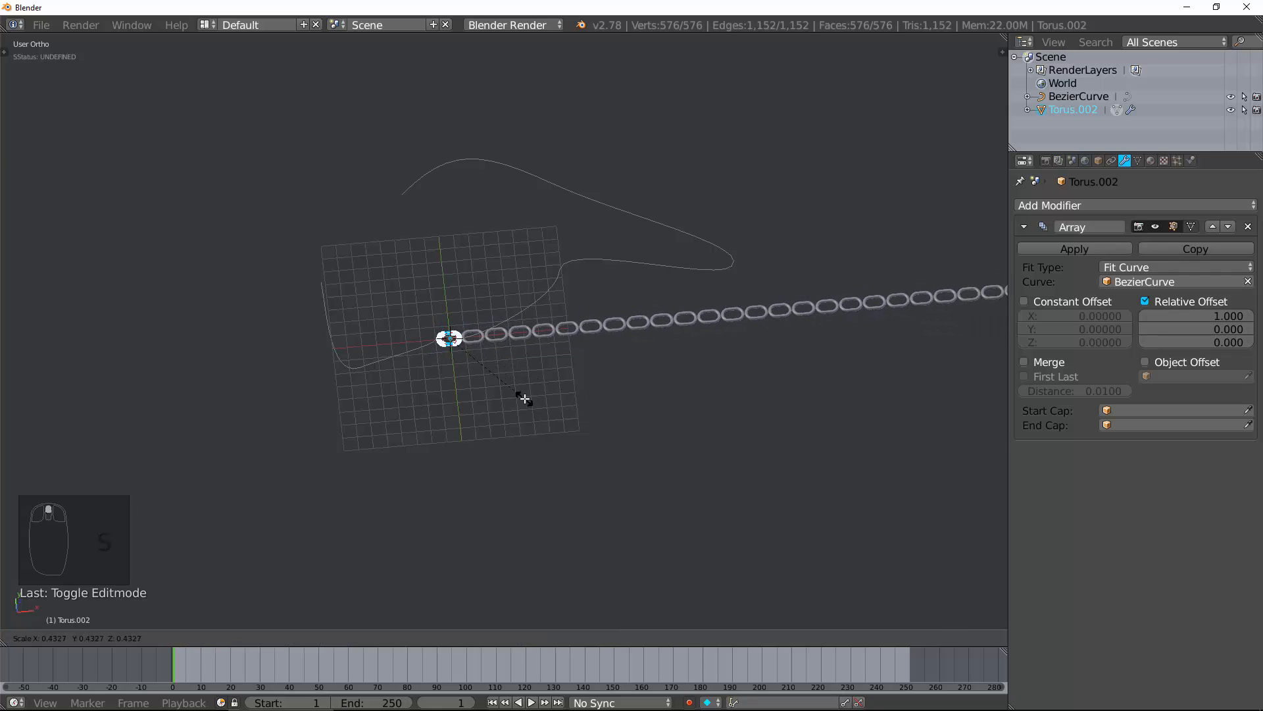
key(Tab)
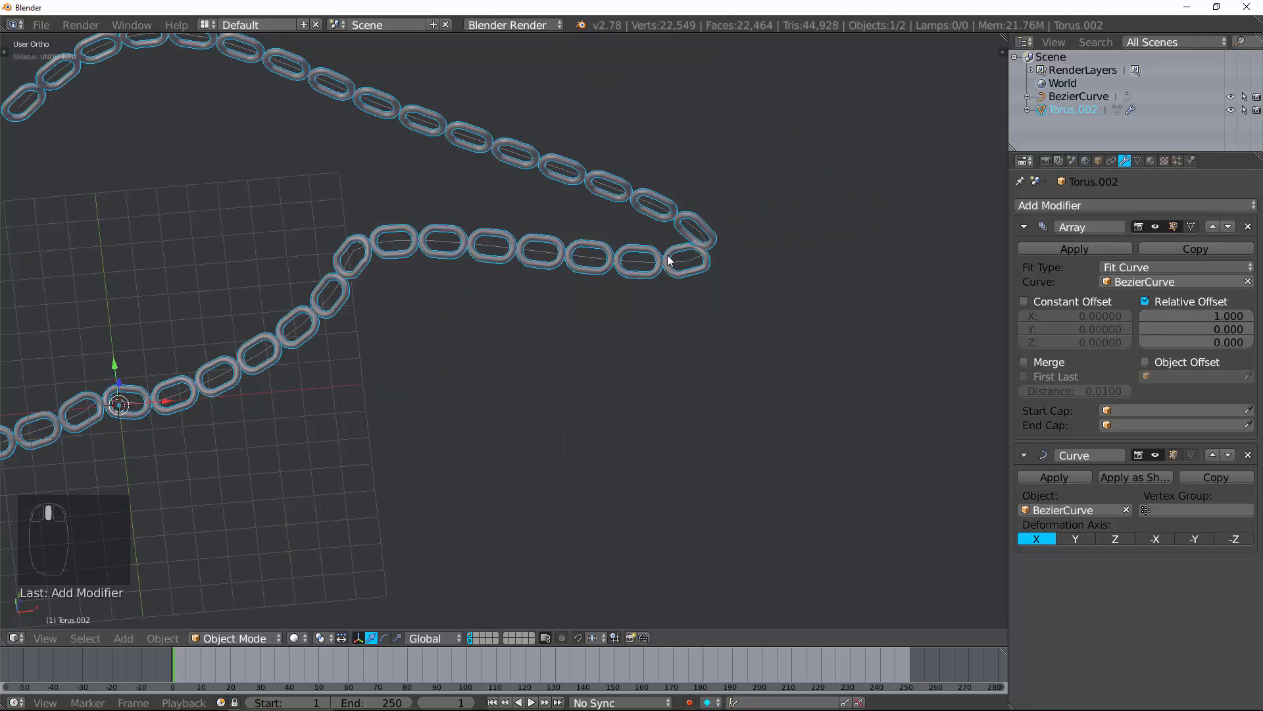
drag(668, 258, 373, 352)
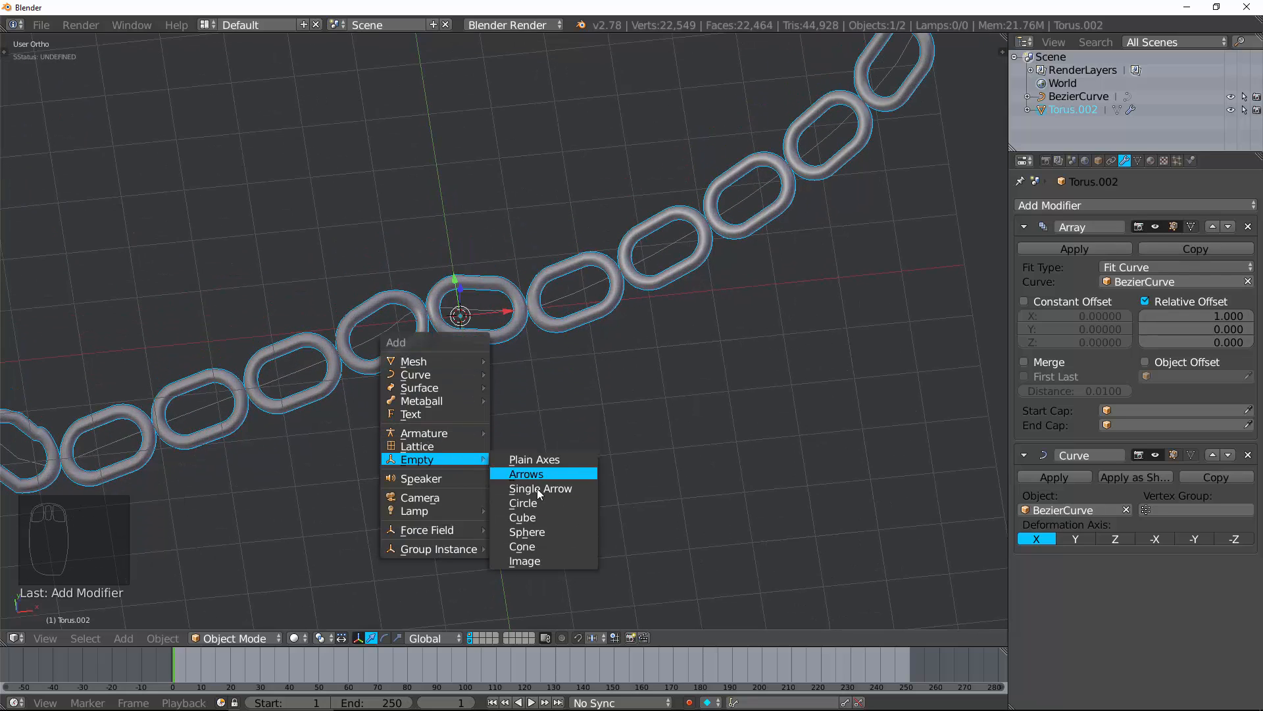
- Add an Empty as the chain's Object Offset and rotate it about 33° on X
click(526, 473)
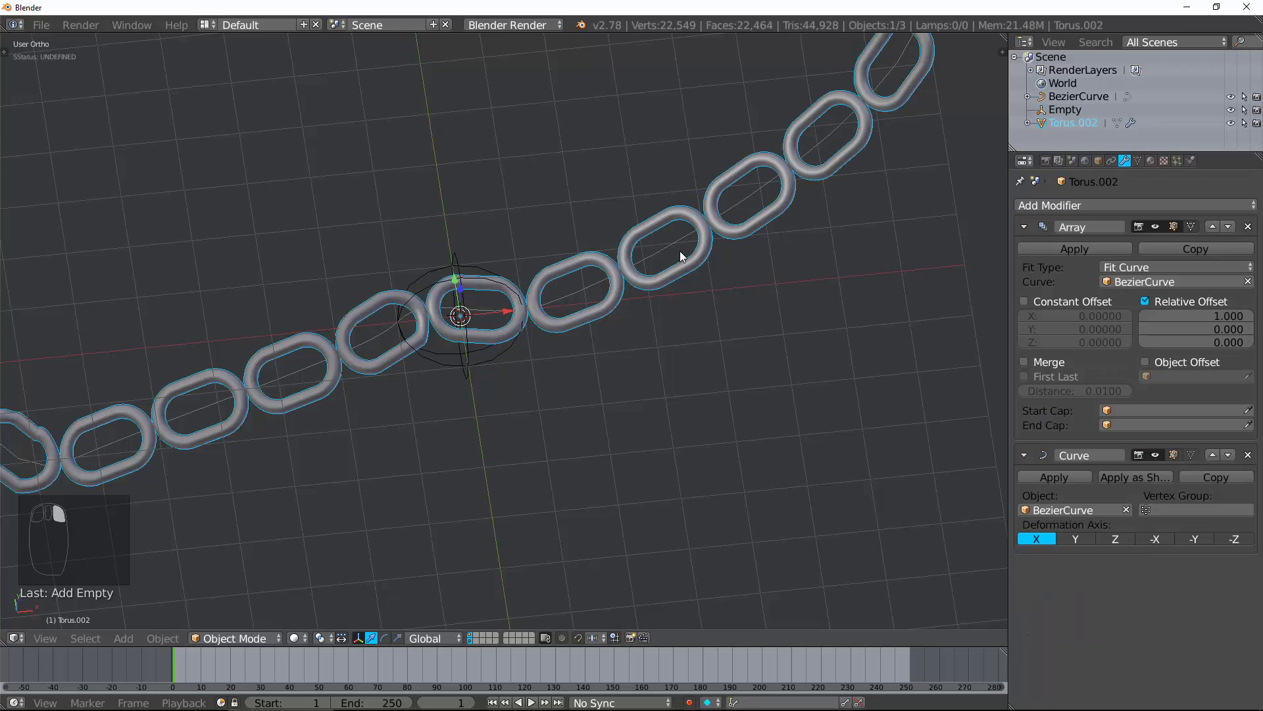
click(1144, 362)
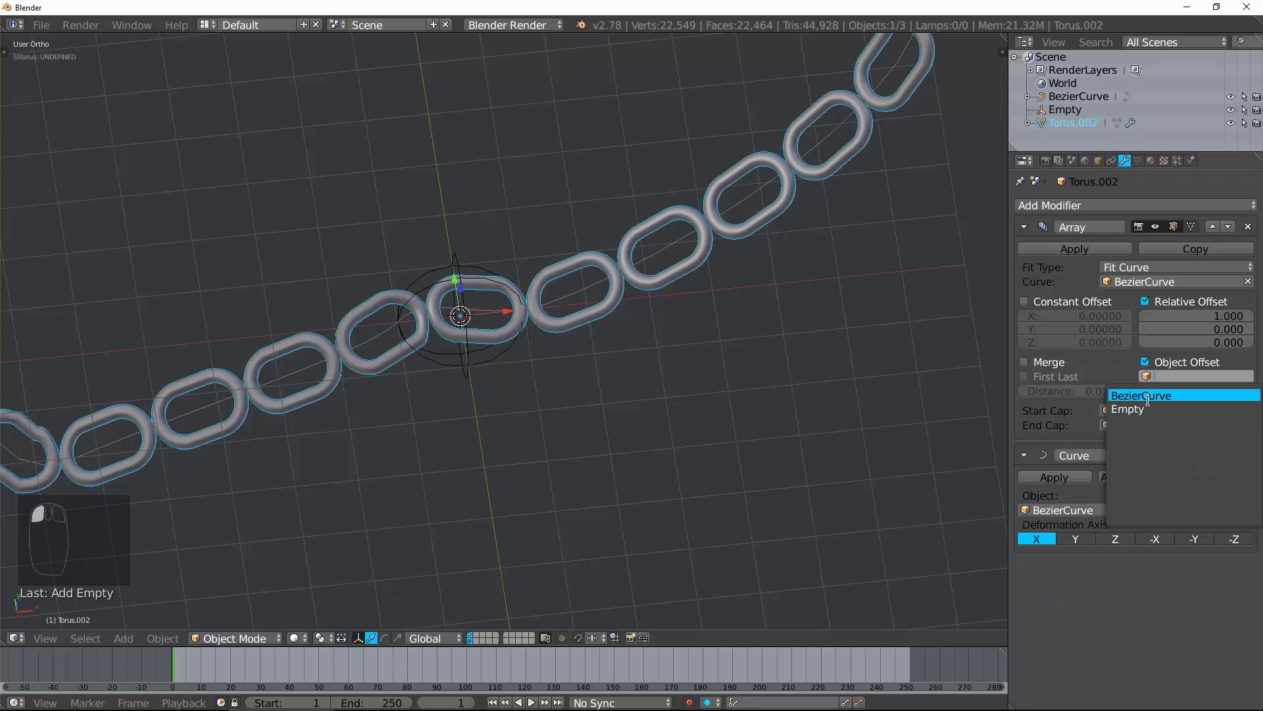
click(1127, 409)
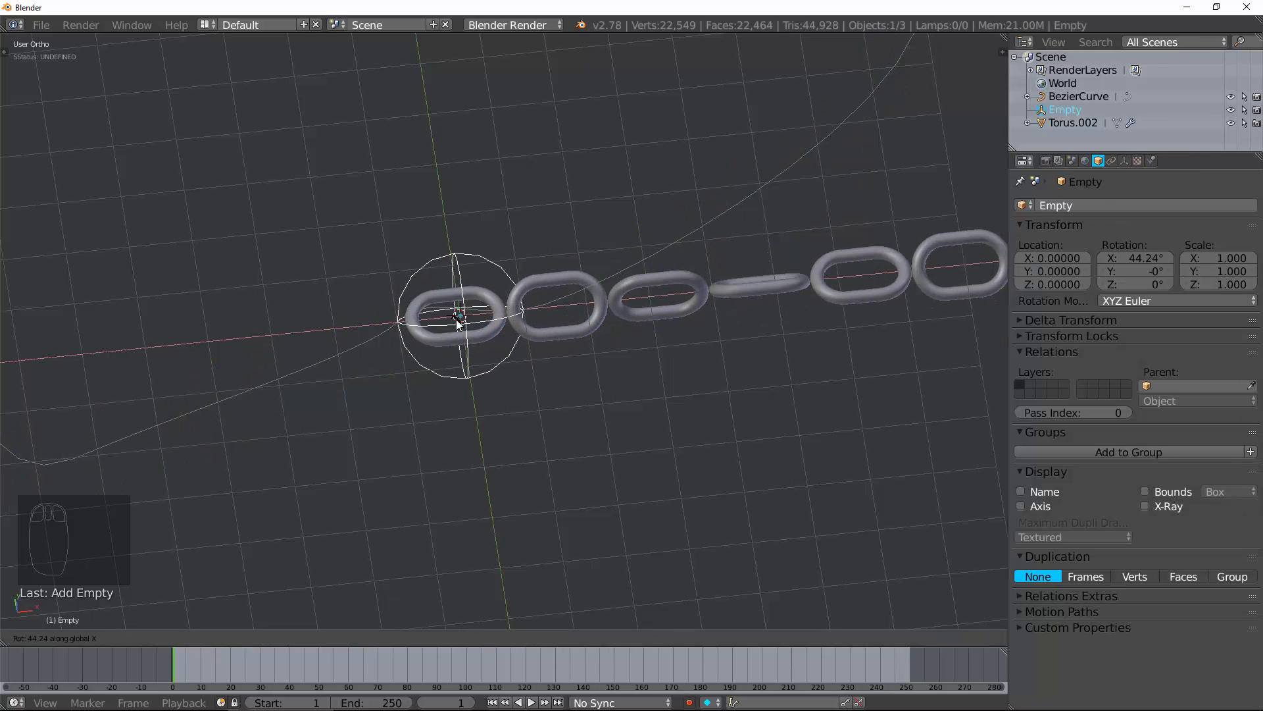
drag(459, 315, 815, 315)
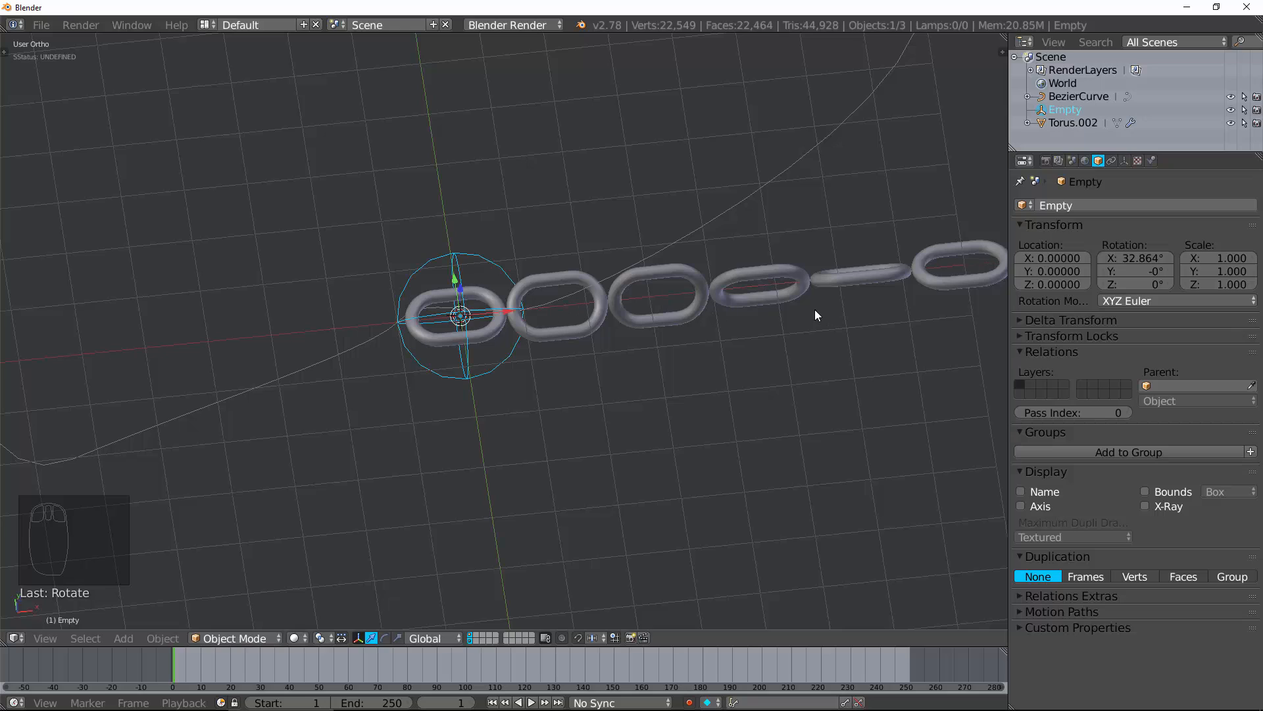
- Set the chain's Relative Offset X to 1.8 so the links interlock
click(1073, 122)
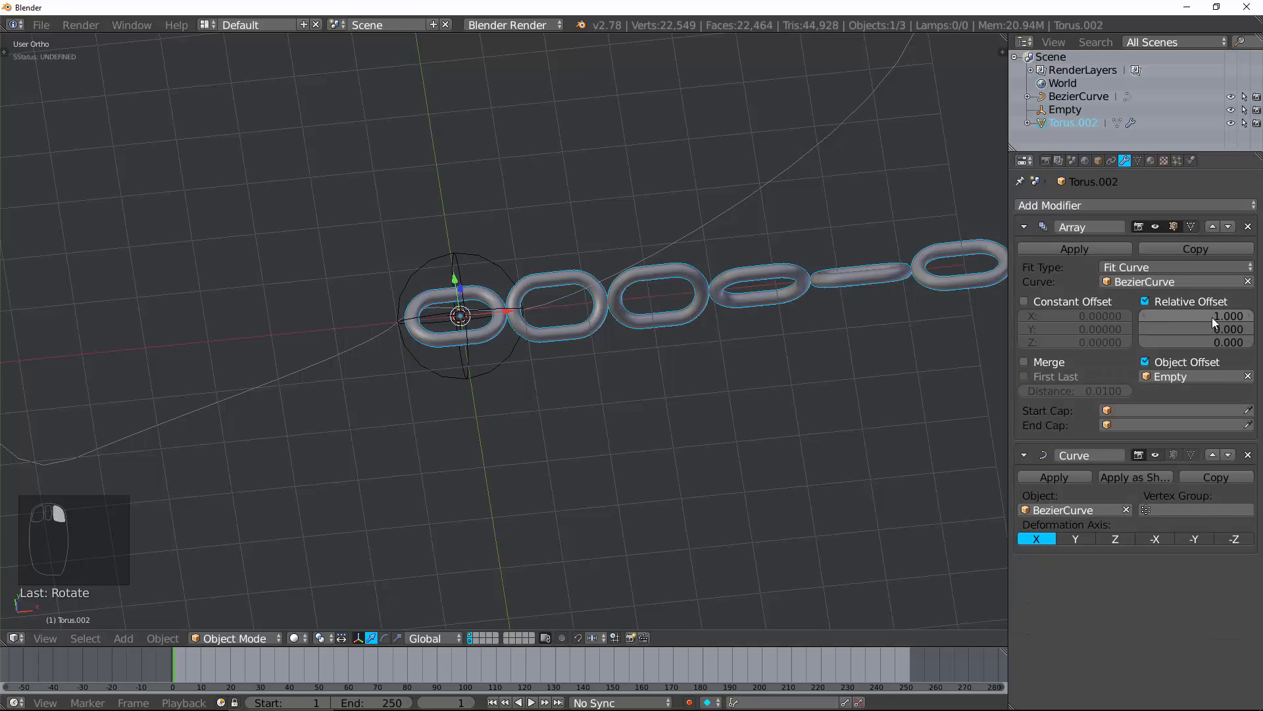
click(1195, 315)
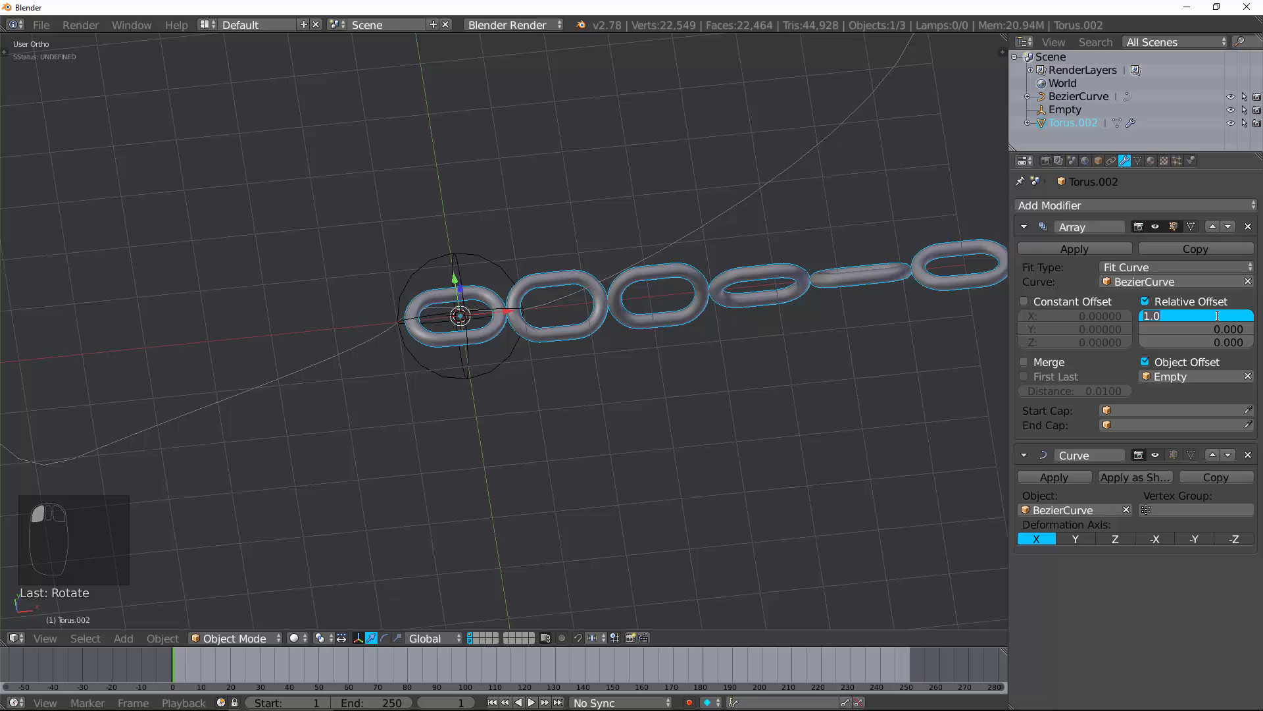
text(1.800)
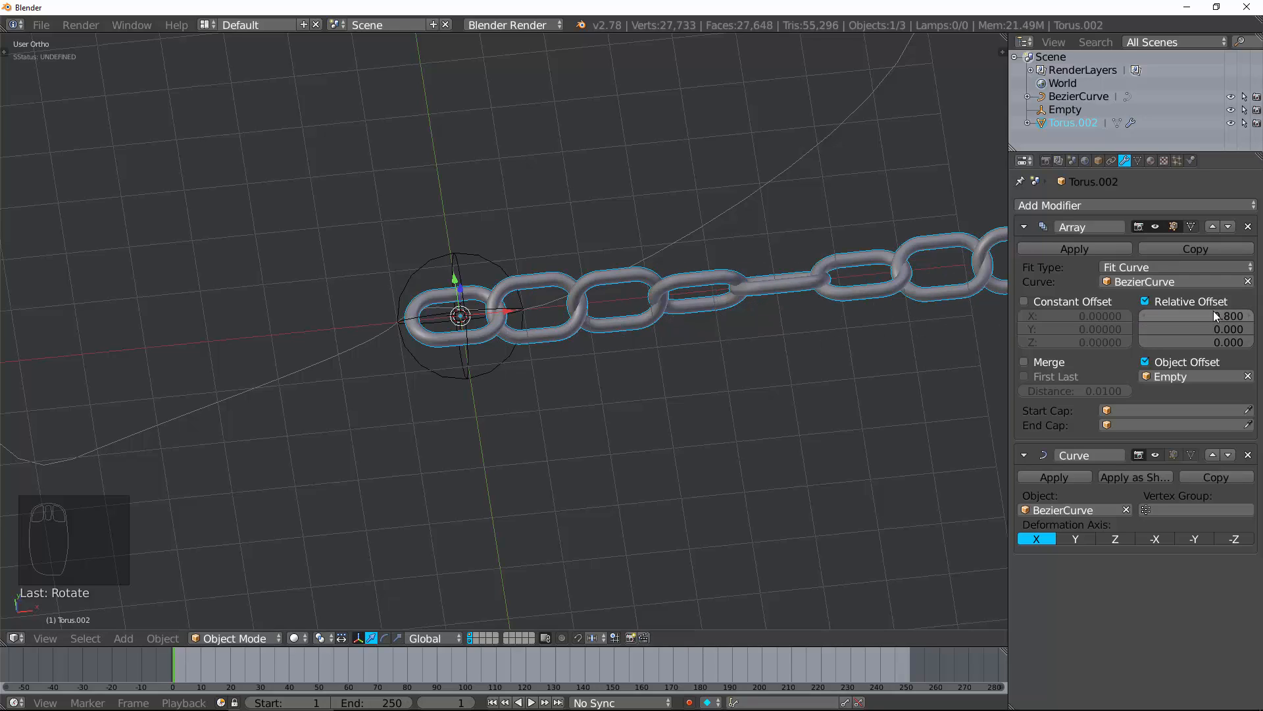
drag(1200, 315, 1184, 316)
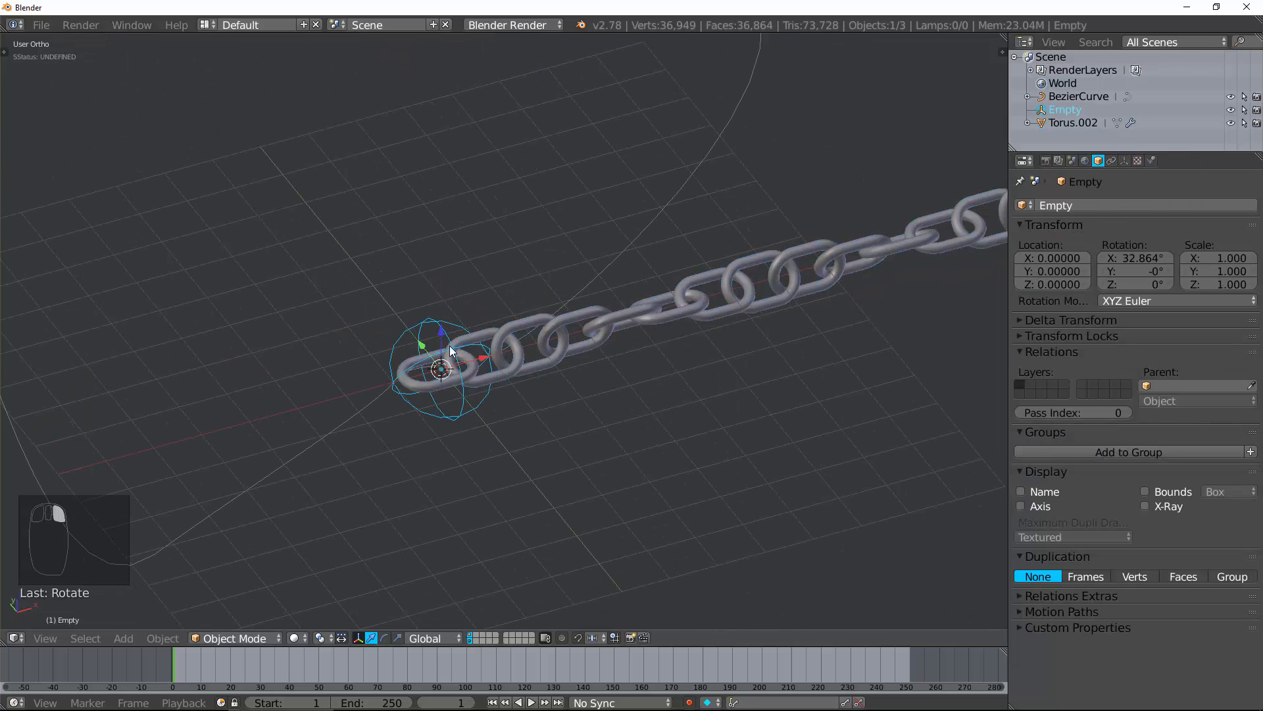
- Drag Bezier curve control points to reshape the chain's path into crossing loops
drag(443, 371, 500, 379)
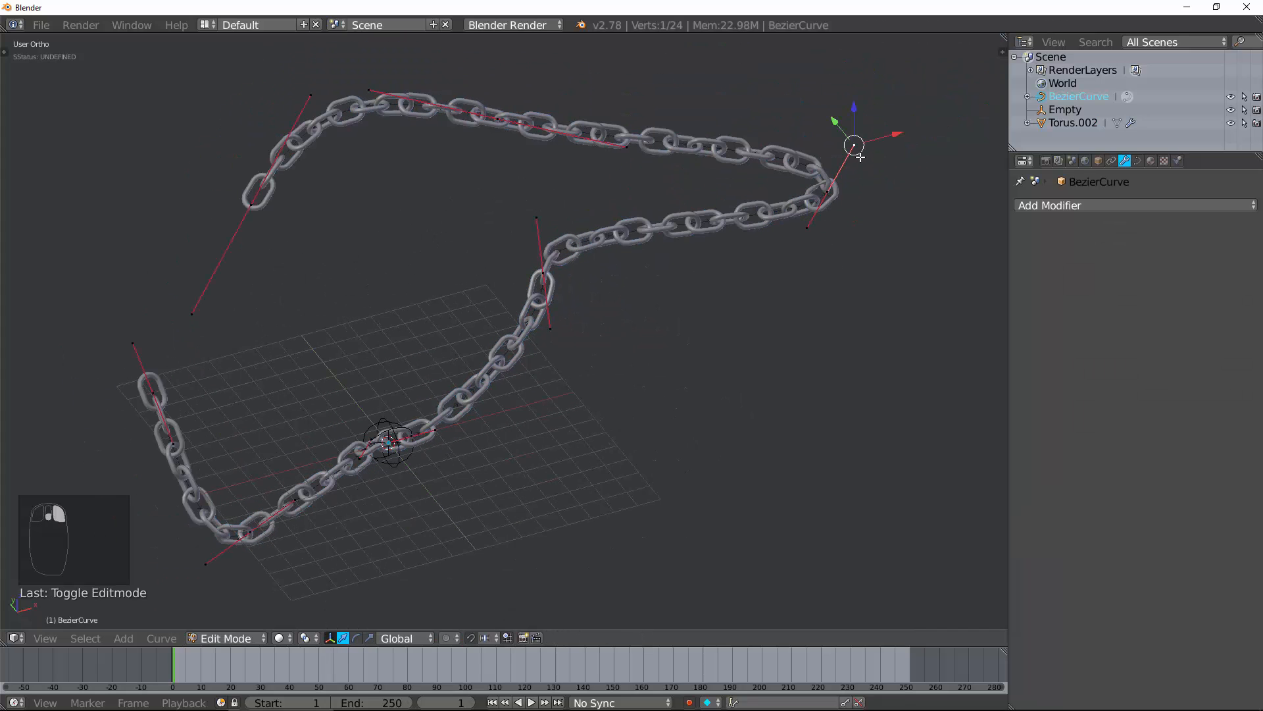
drag(853, 145, 830, 137)
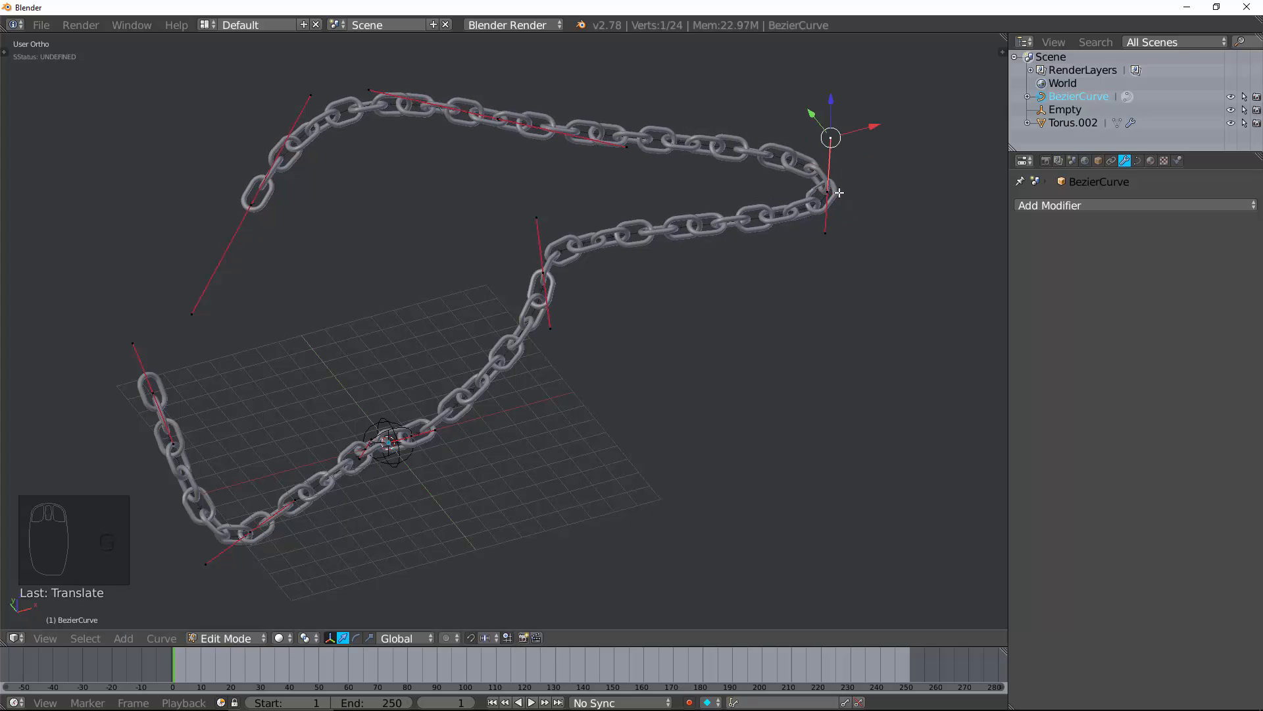
drag(829, 137, 661, 149)
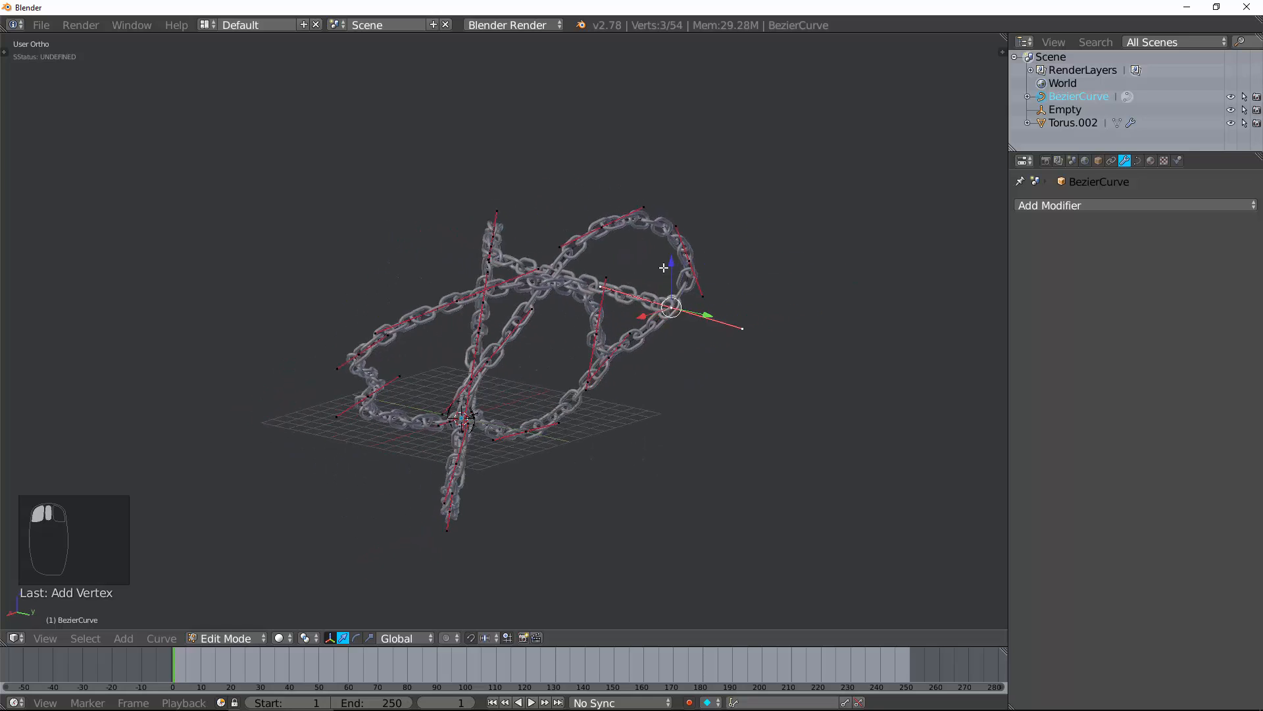
- Move a remaining curve point to loop the chain, then return to Object Mode
key(g)
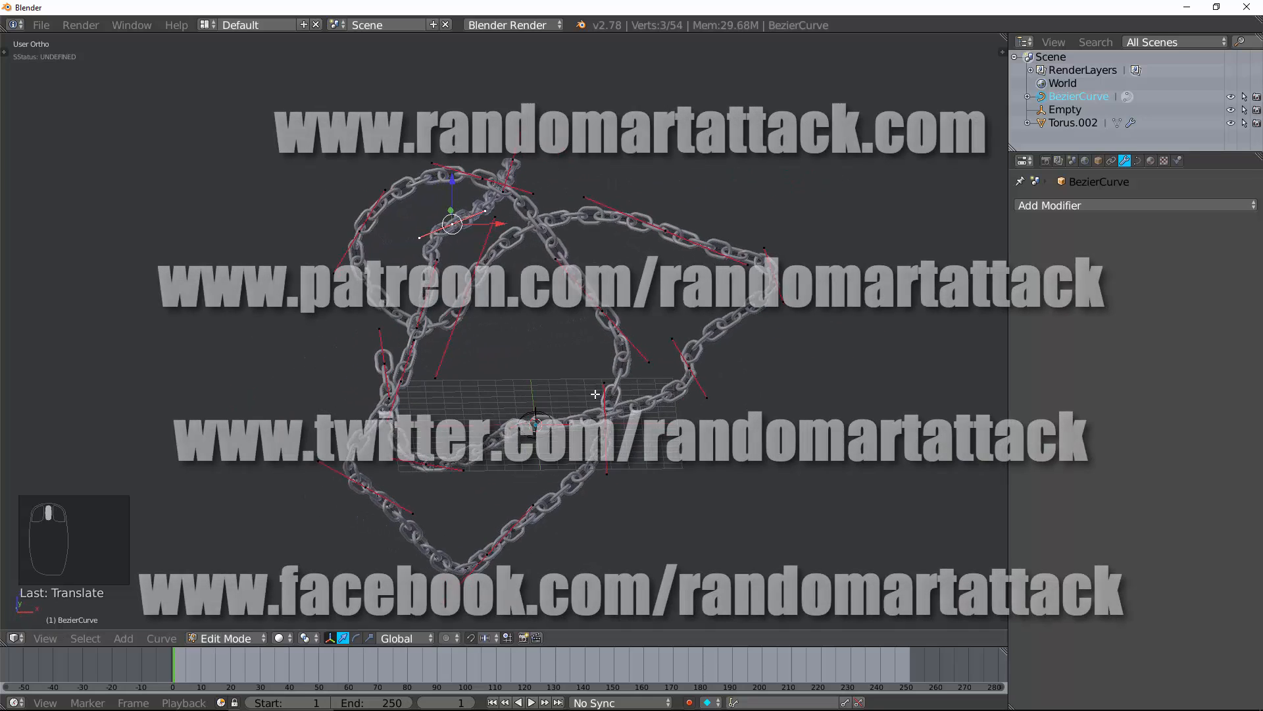
drag(596, 395, 548, 489)
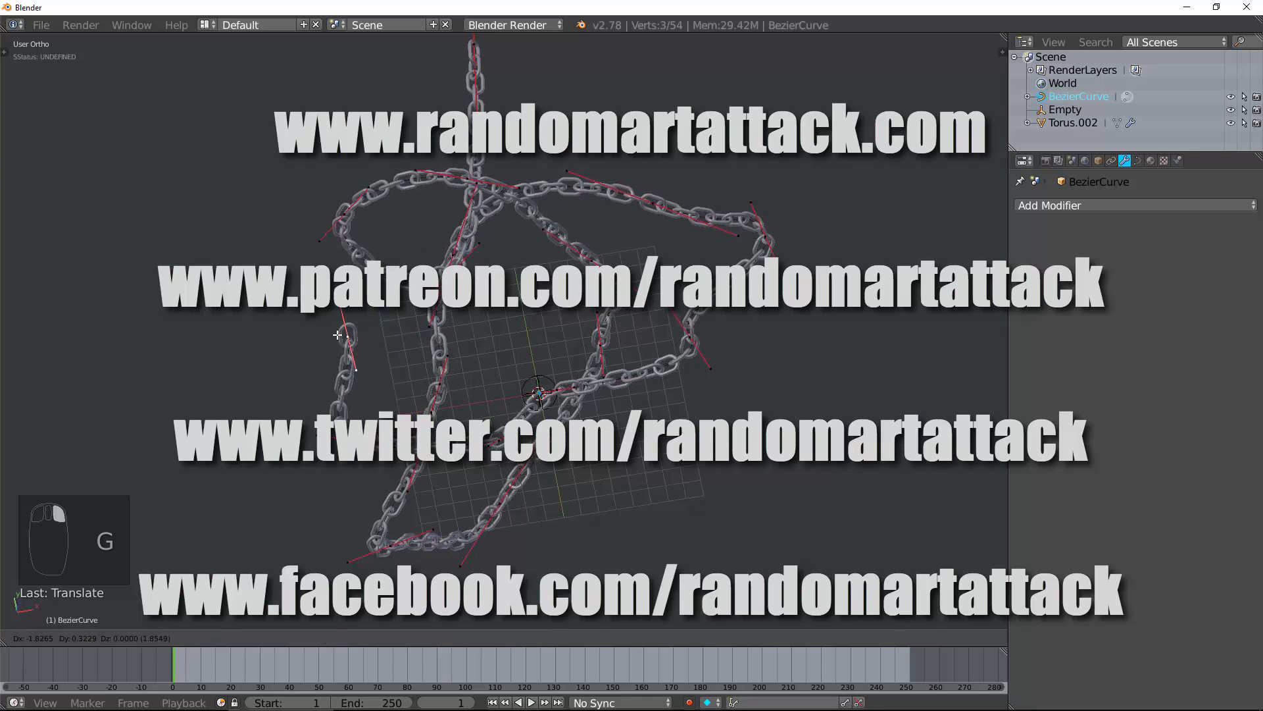
key(Tab)
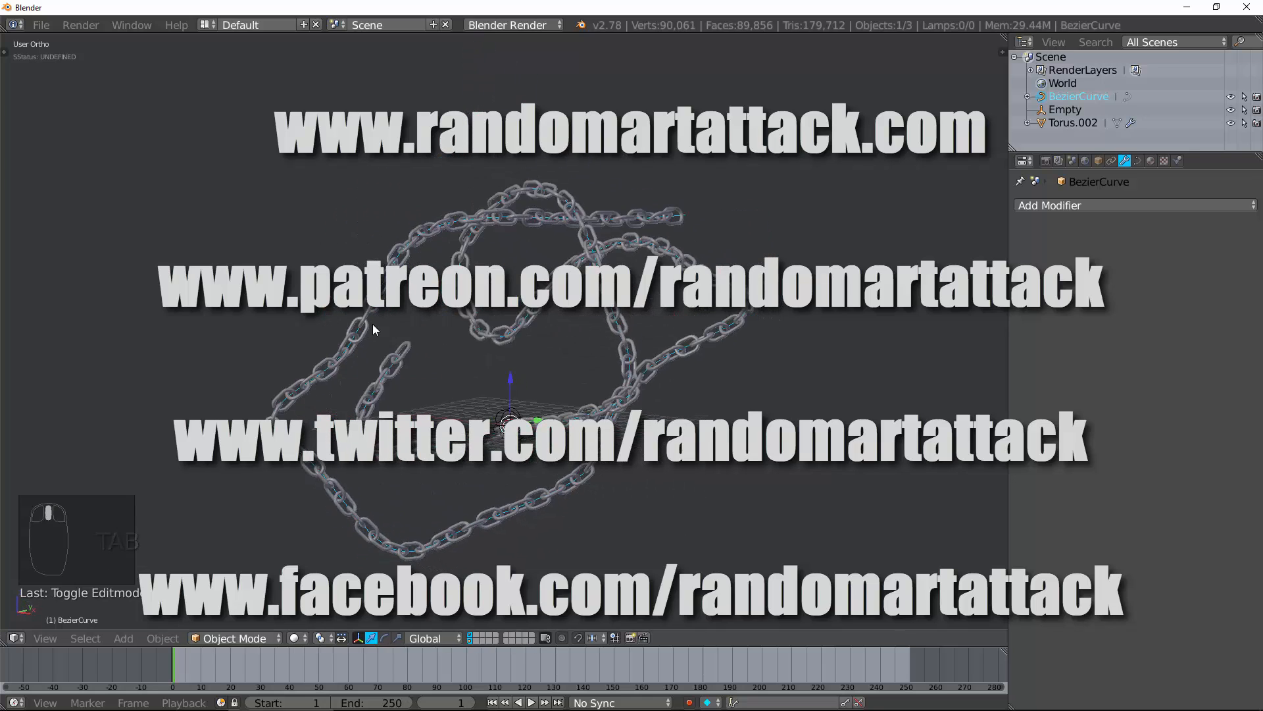